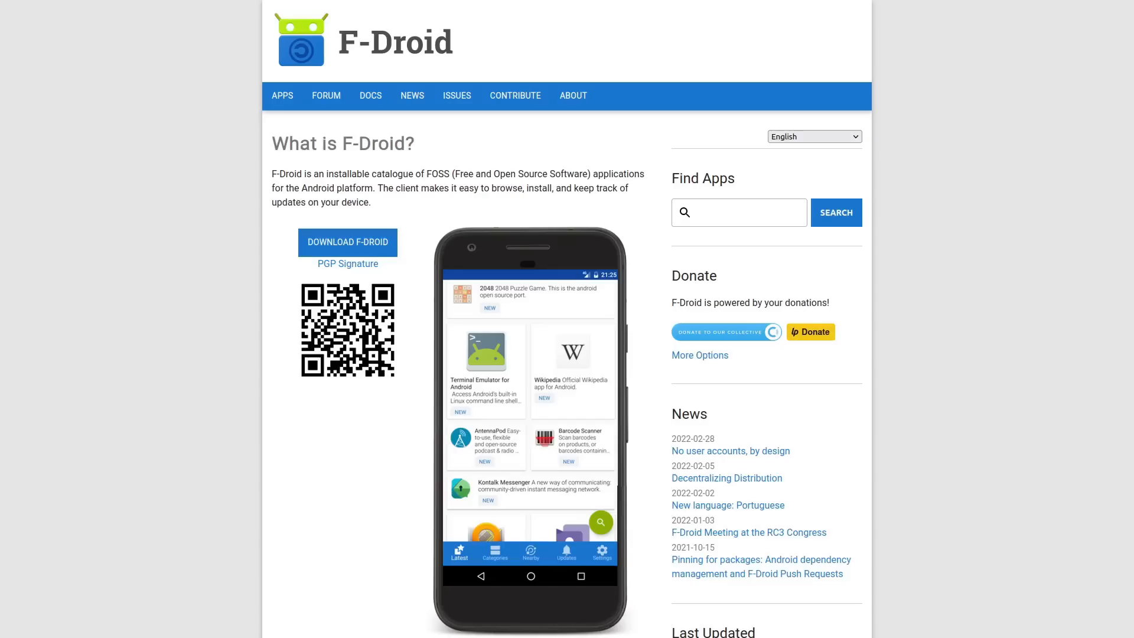
mouse_move(1019, 230)
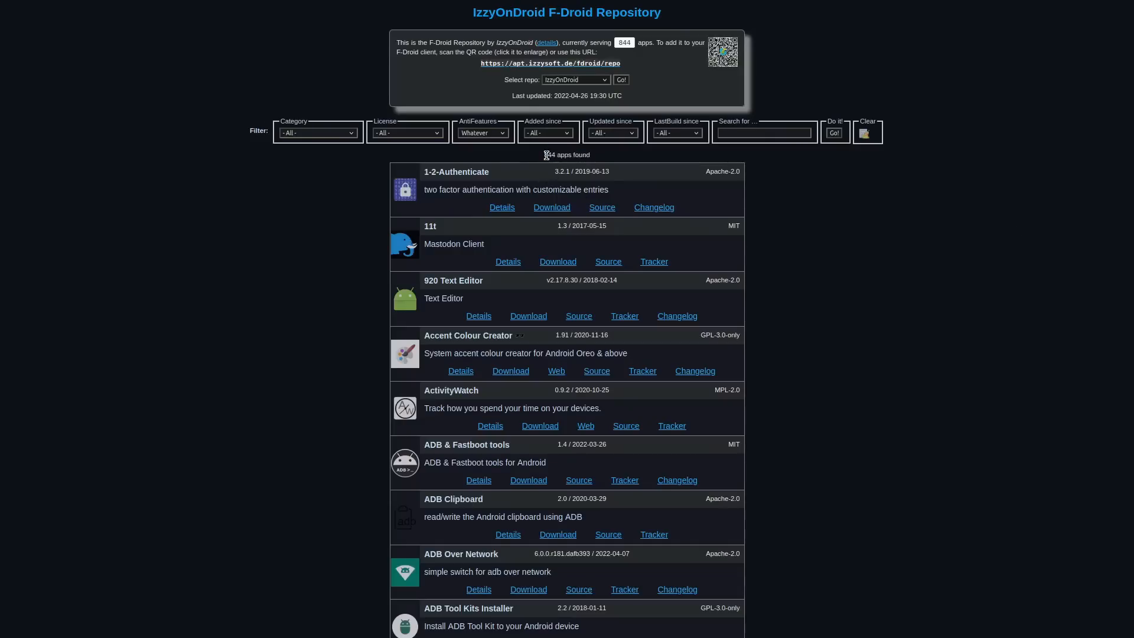
mouse_move(861, 225)
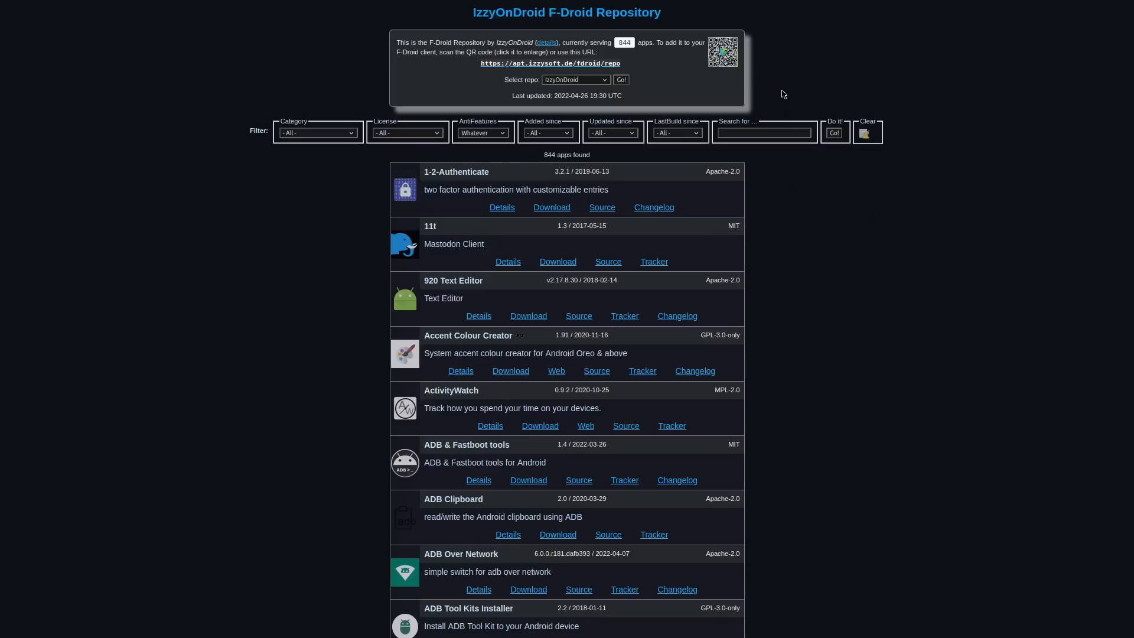
mouse_move(739, 61)
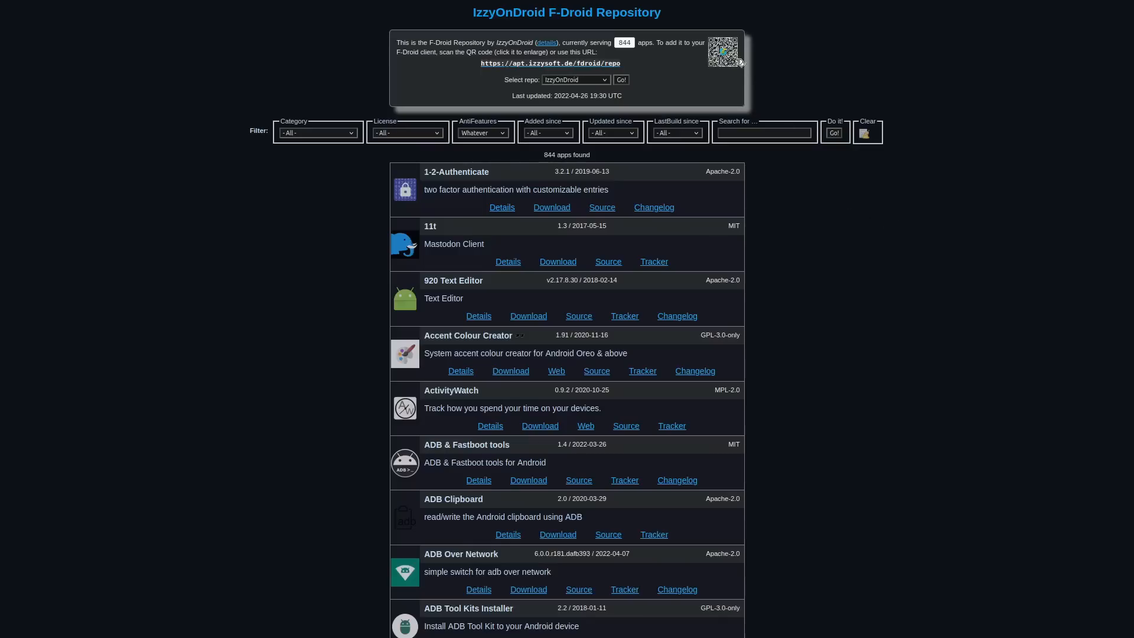
key(F11)
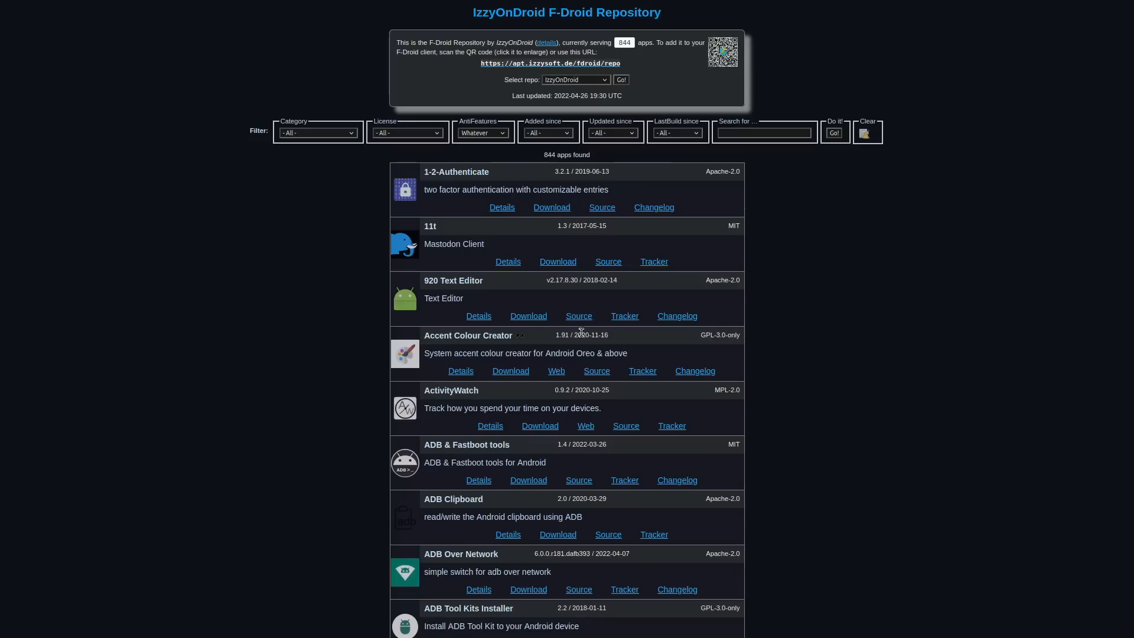
double_click(453, 243)
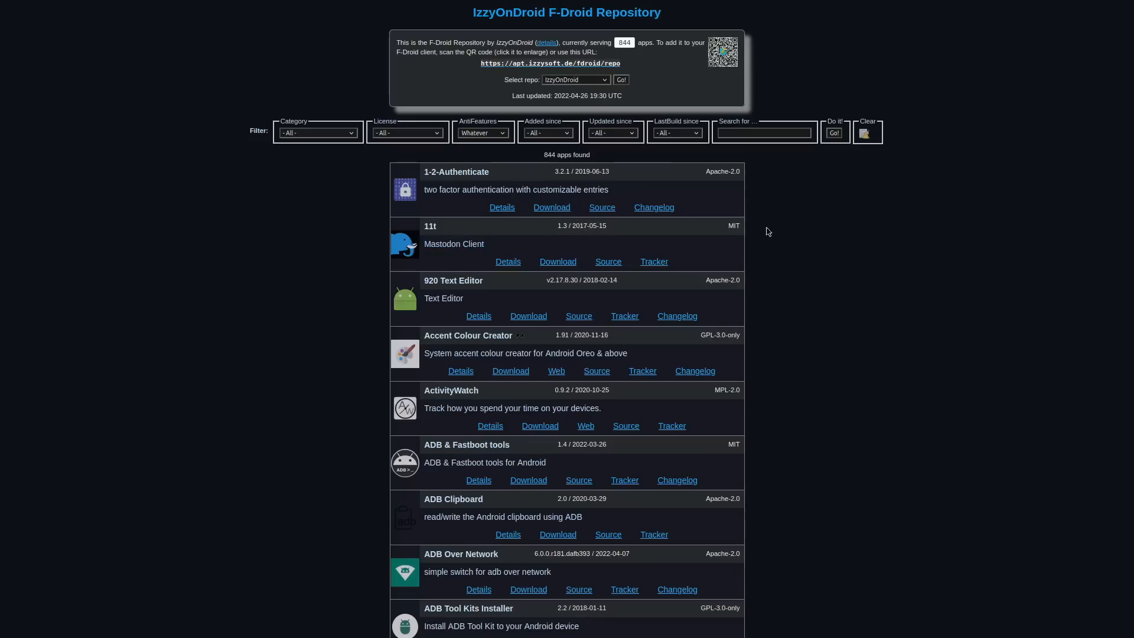
mouse_move(898, 259)
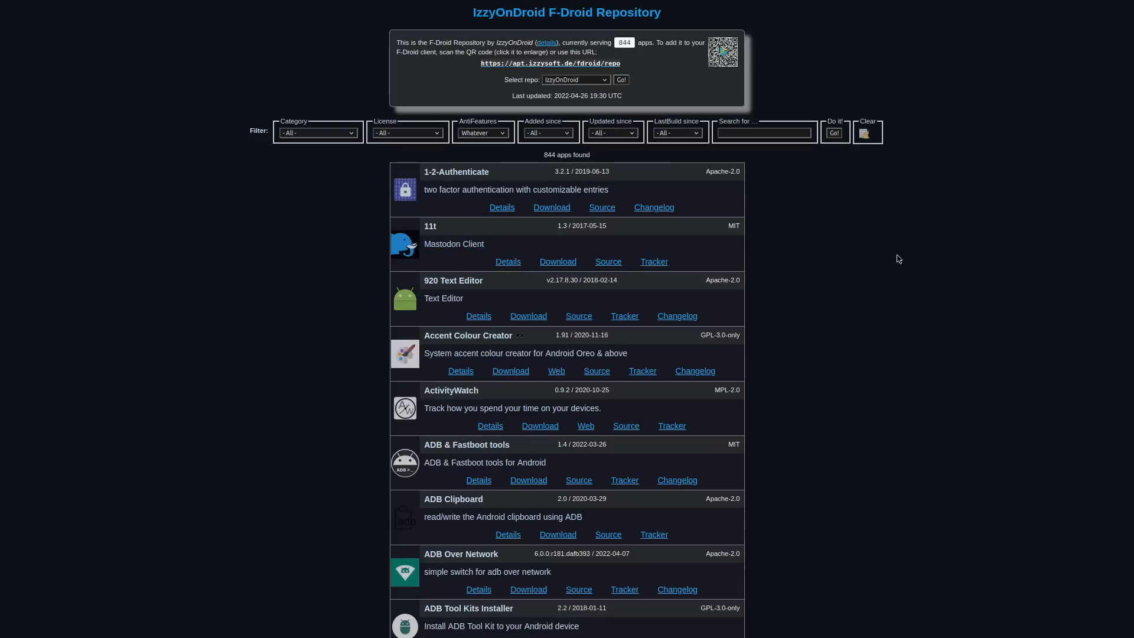
mouse_move(436, 391)
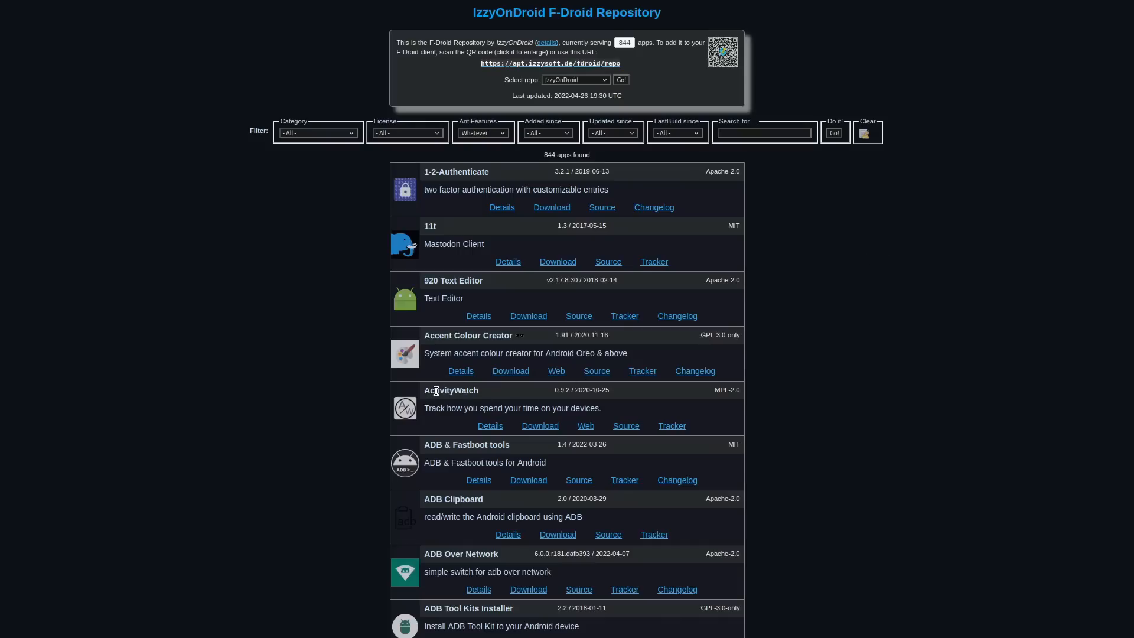
mouse_move(572, 404)
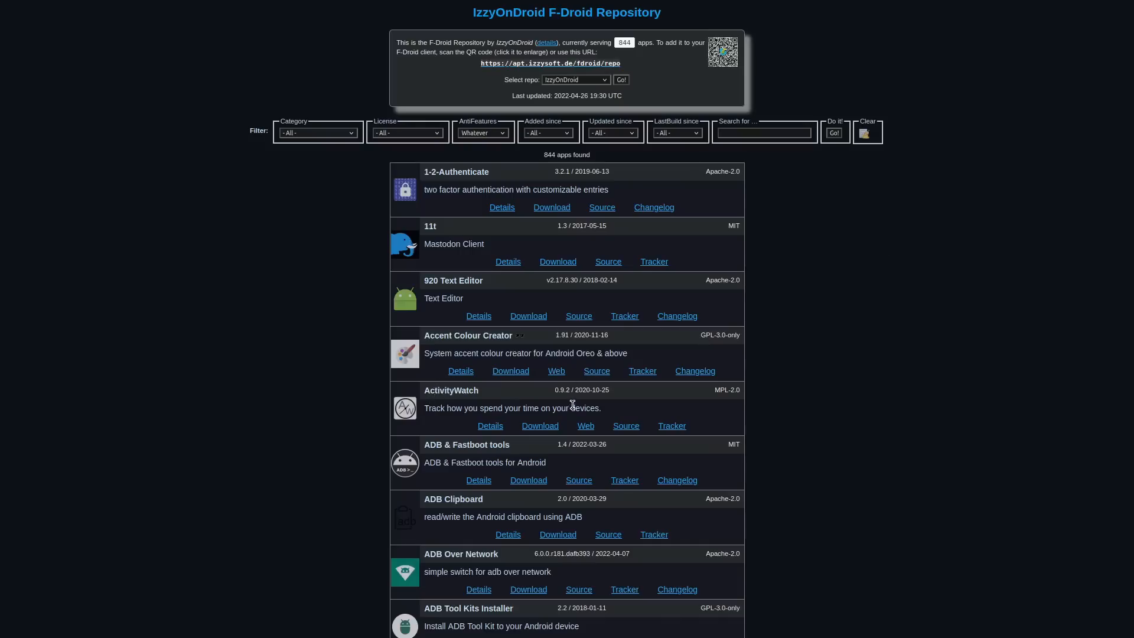
mouse_move(771, 392)
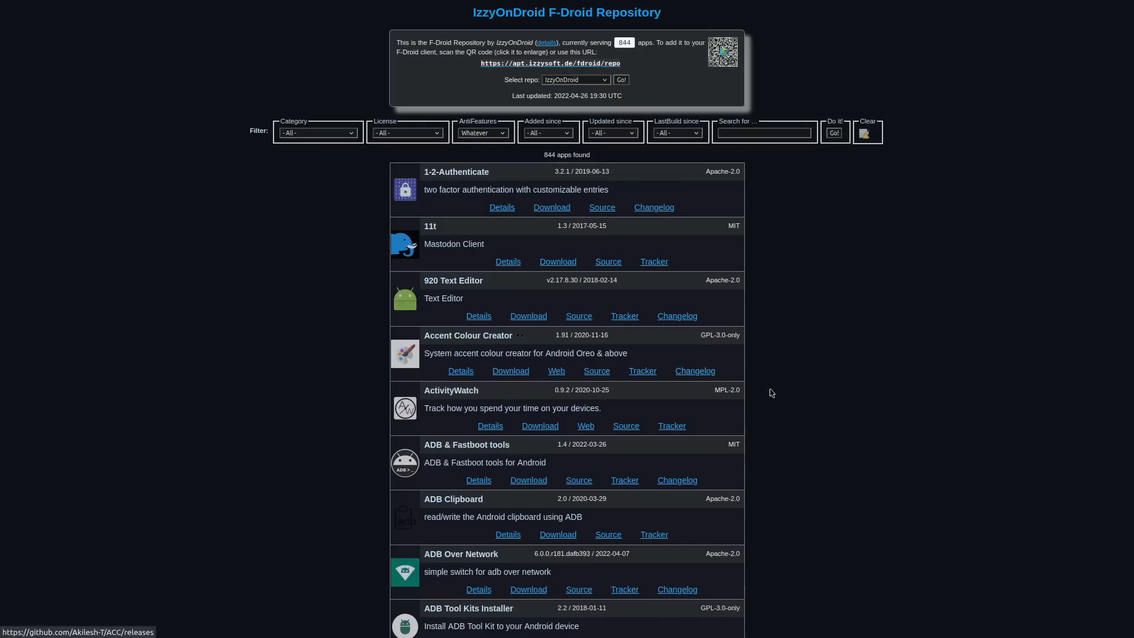
mouse_move(827, 393)
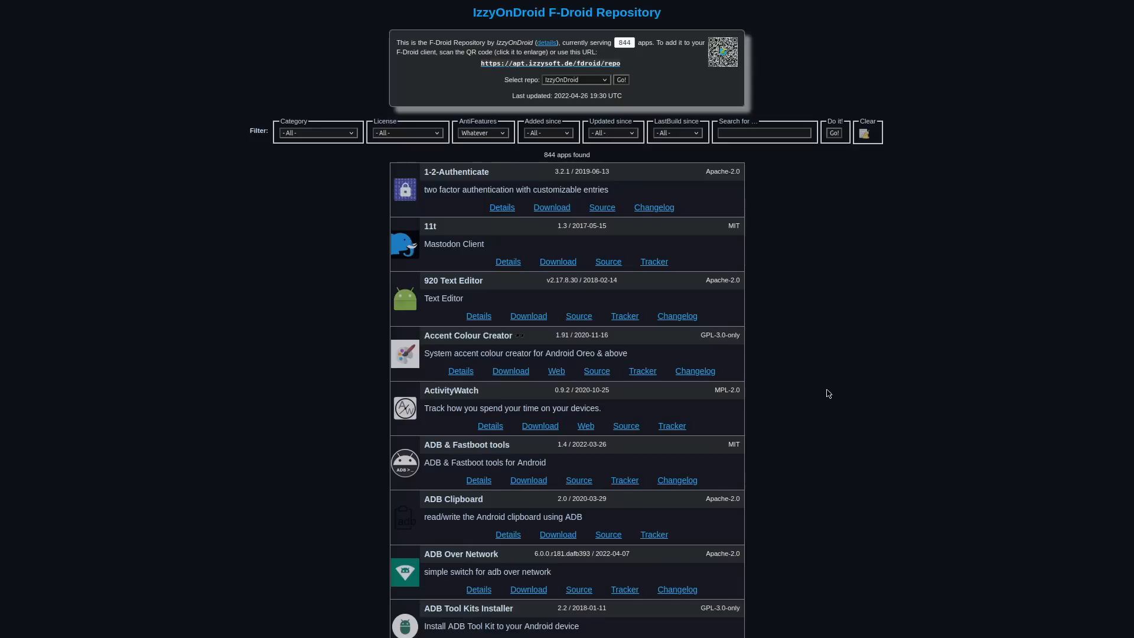
mouse_move(810, 405)
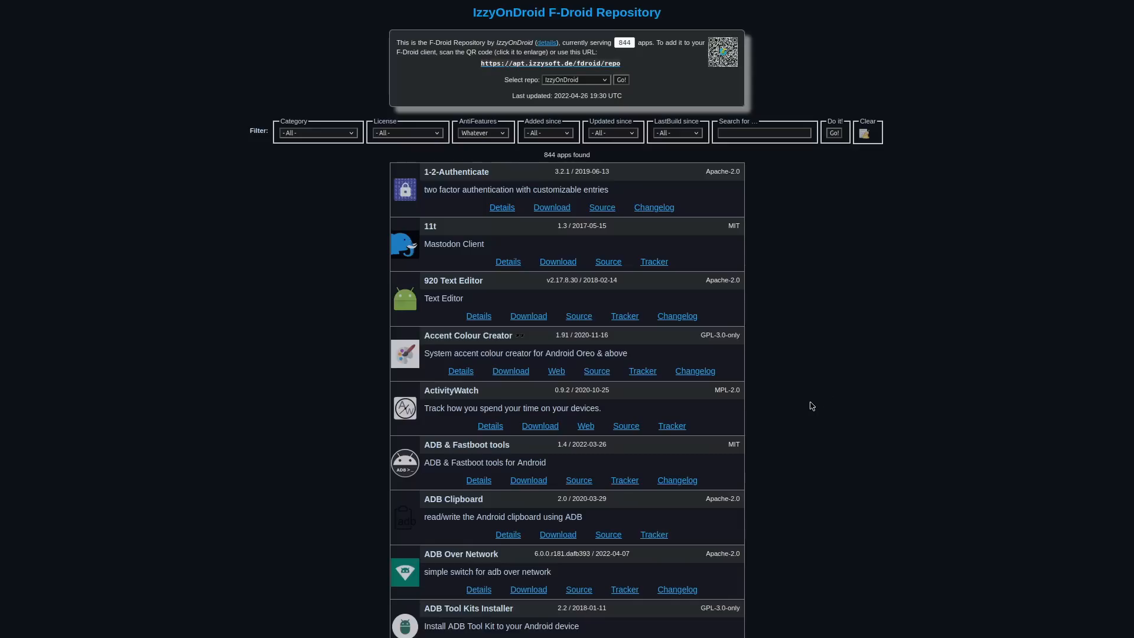
mouse_move(466, 391)
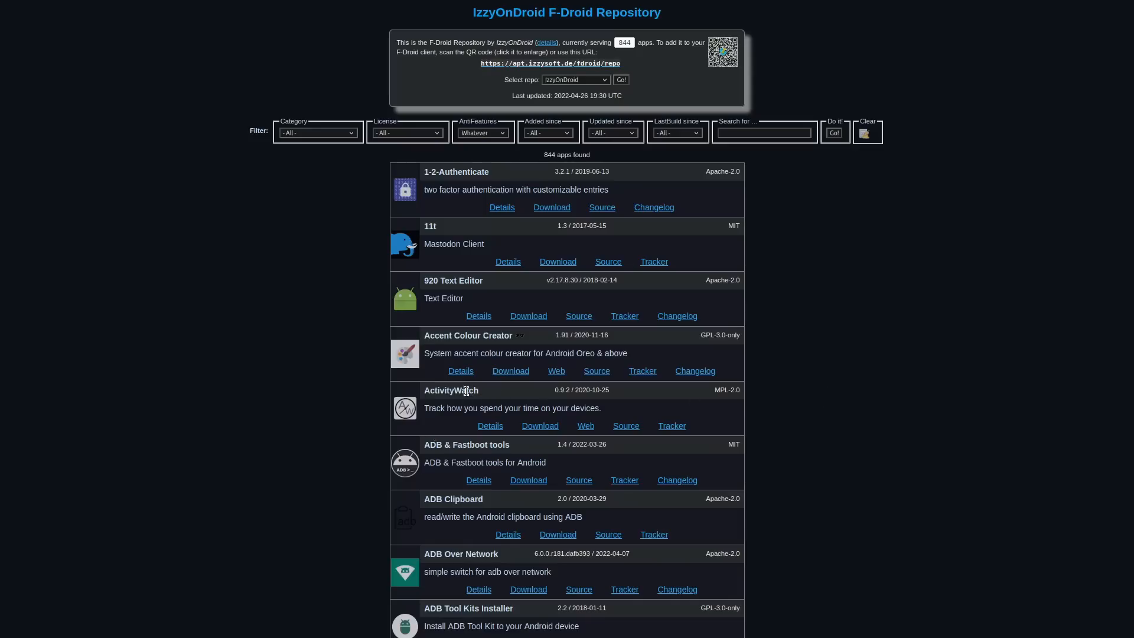
mouse_move(941, 426)
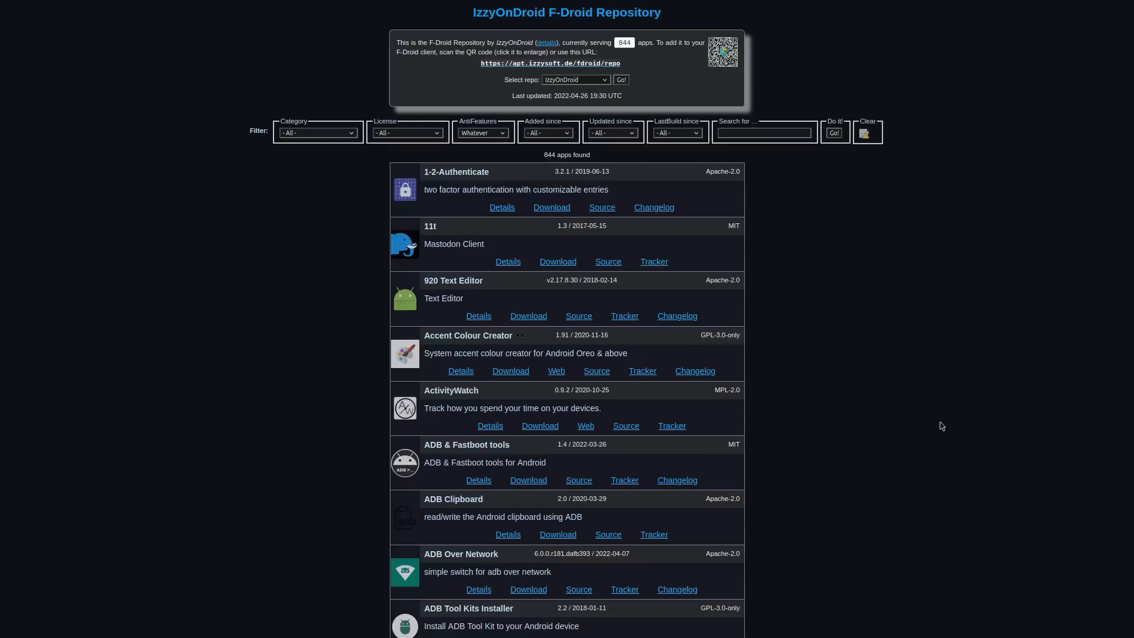
mouse_move(459, 391)
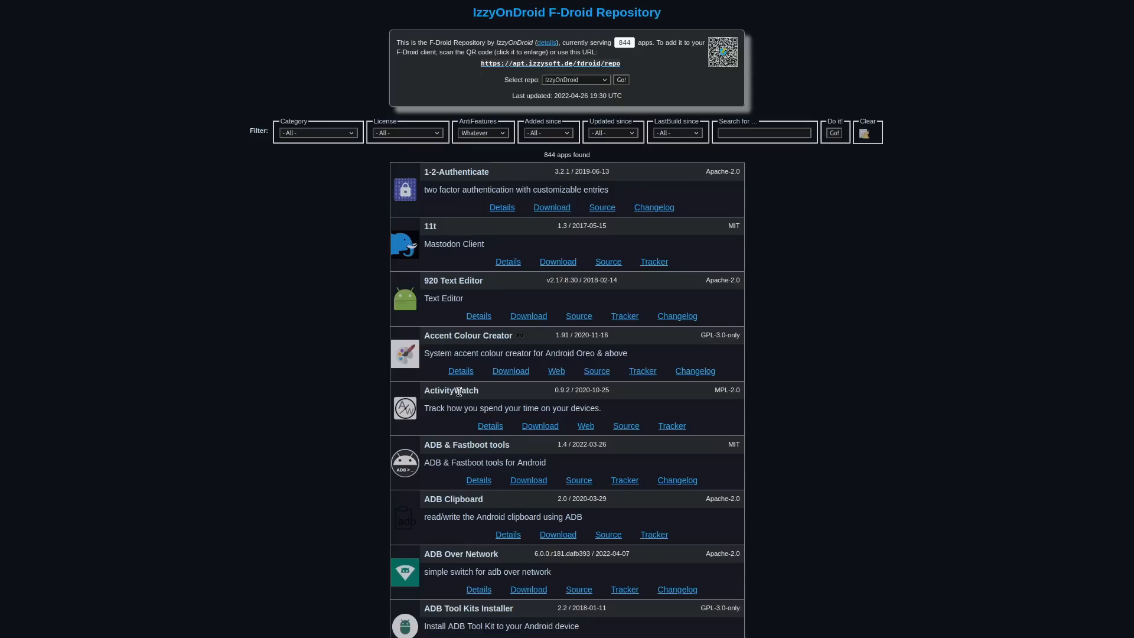
mouse_move(957, 424)
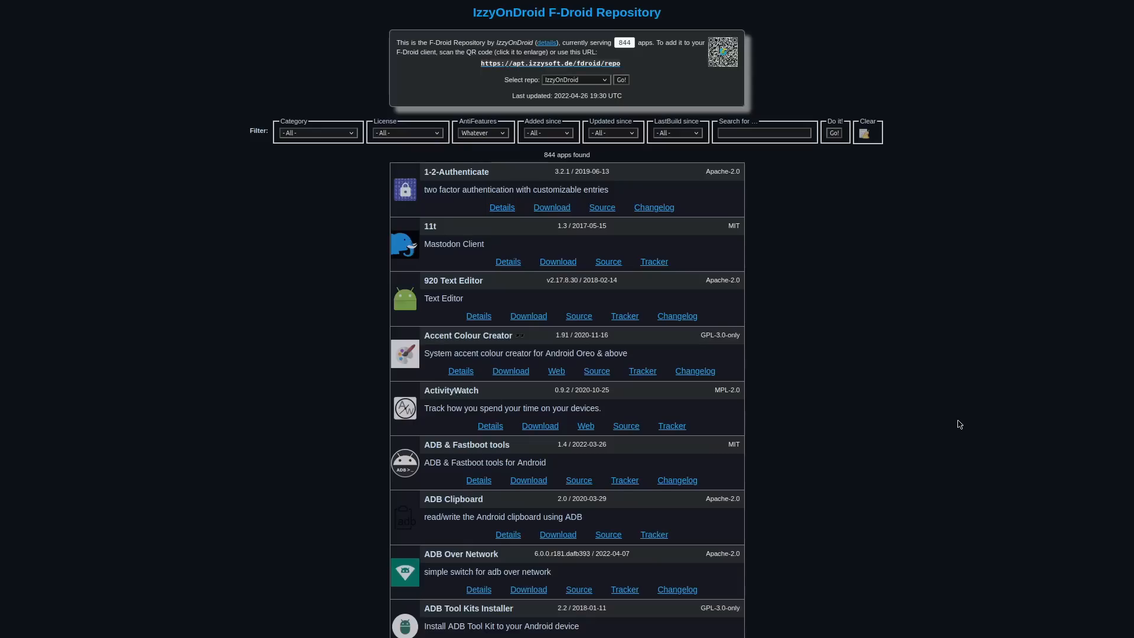
mouse_move(928, 411)
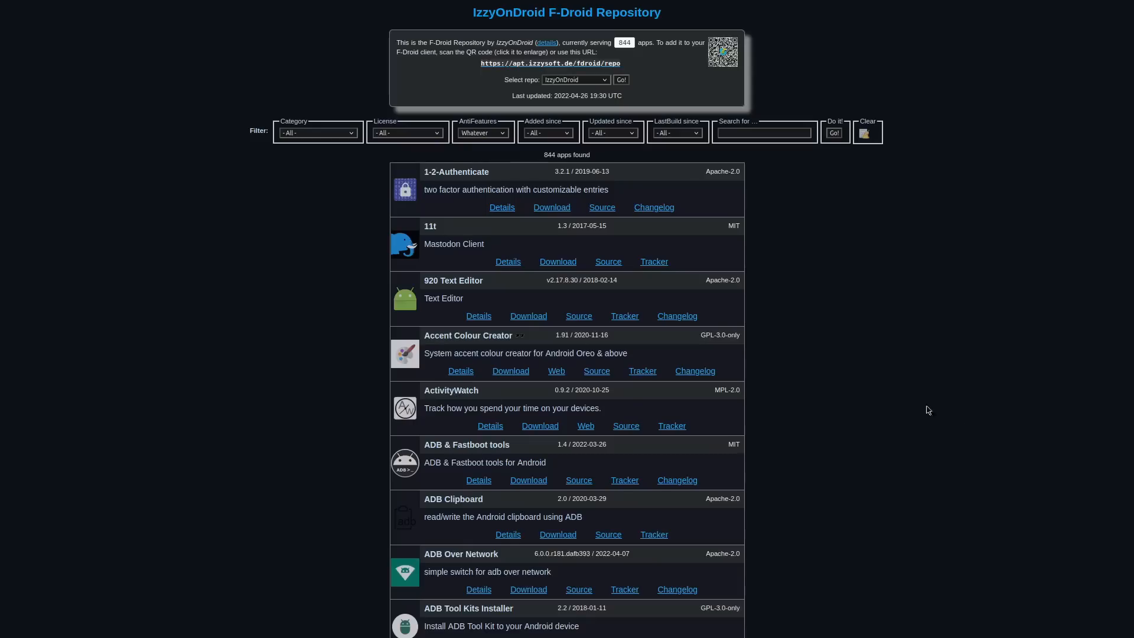
mouse_move(792, 411)
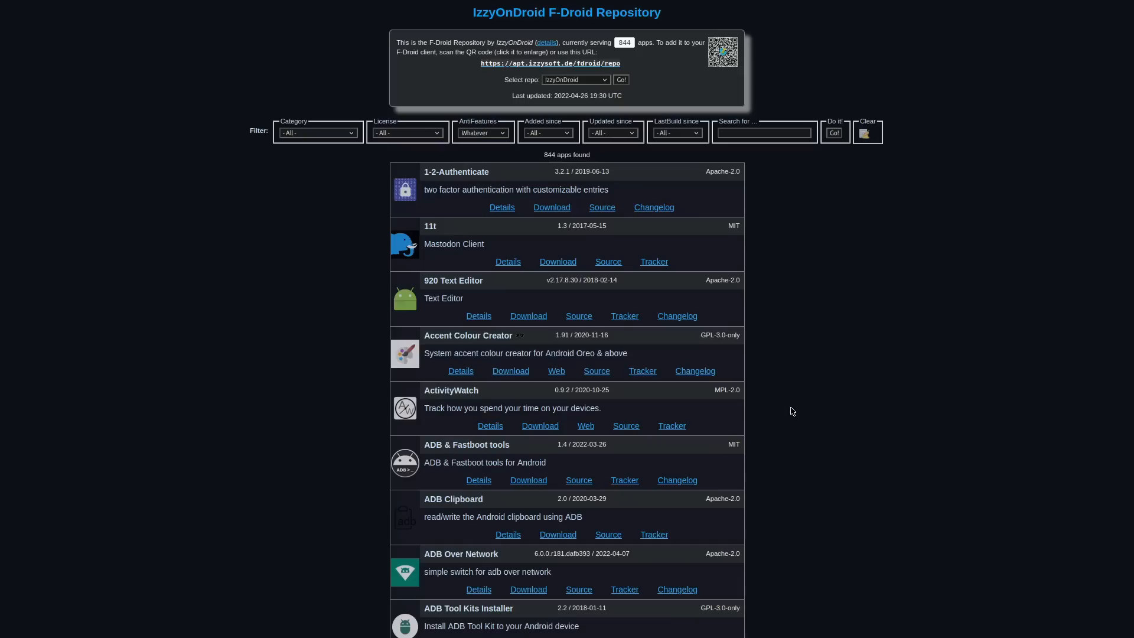
mouse_move(798, 405)
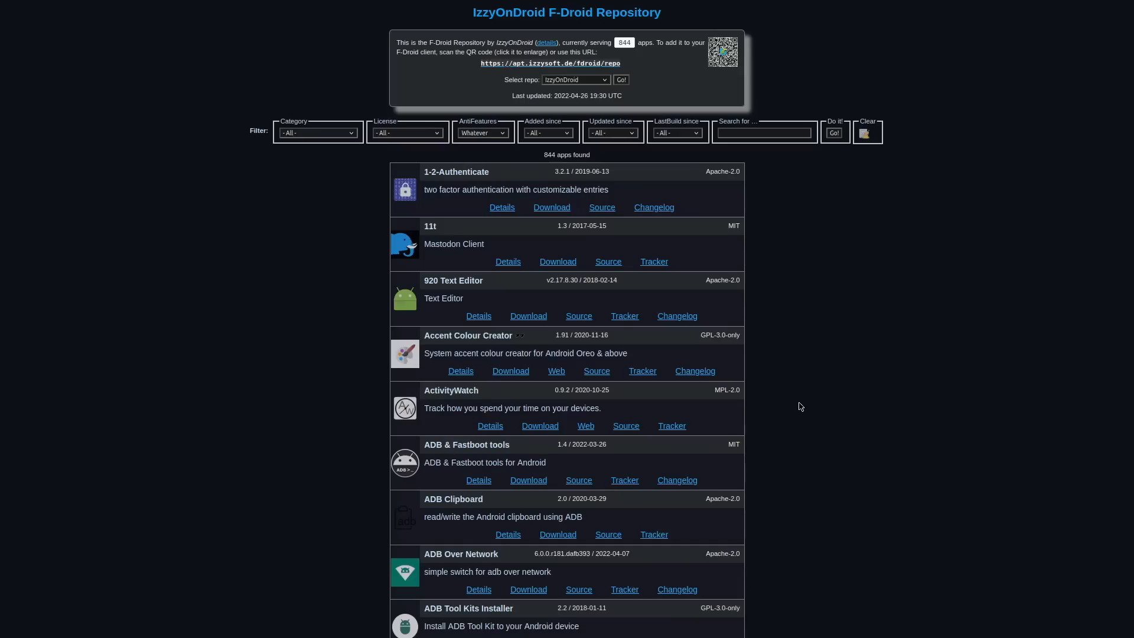
Step: Scroll the IzzyOnDroid catalogue down to the Aruco Camera Calibration through Autostarts entries
scroll(down, 3)
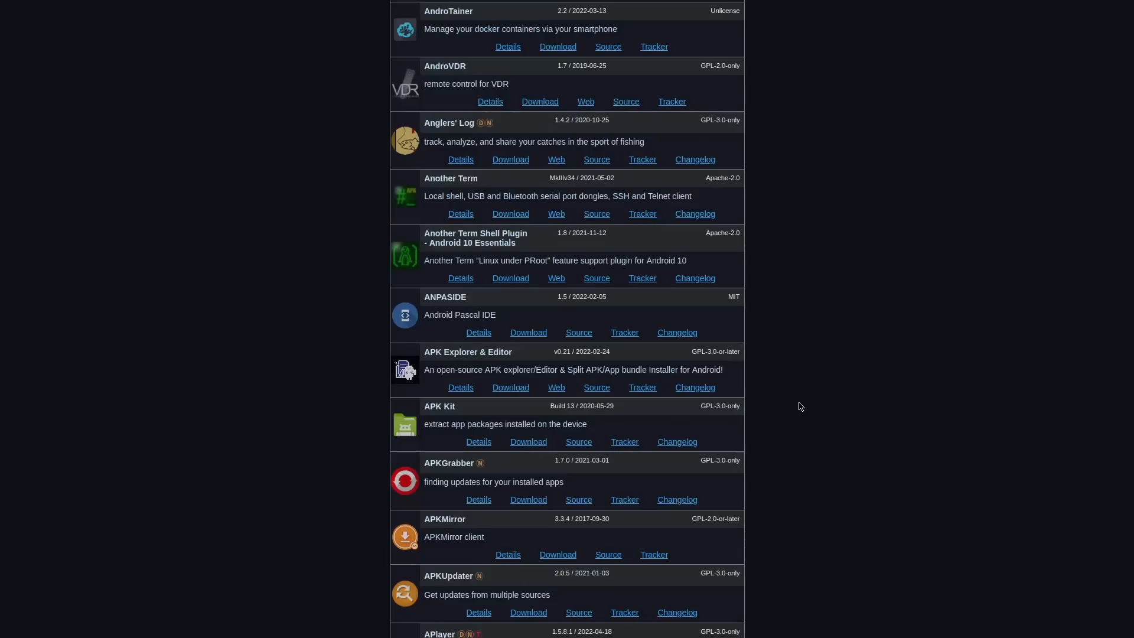
scroll(down, 3)
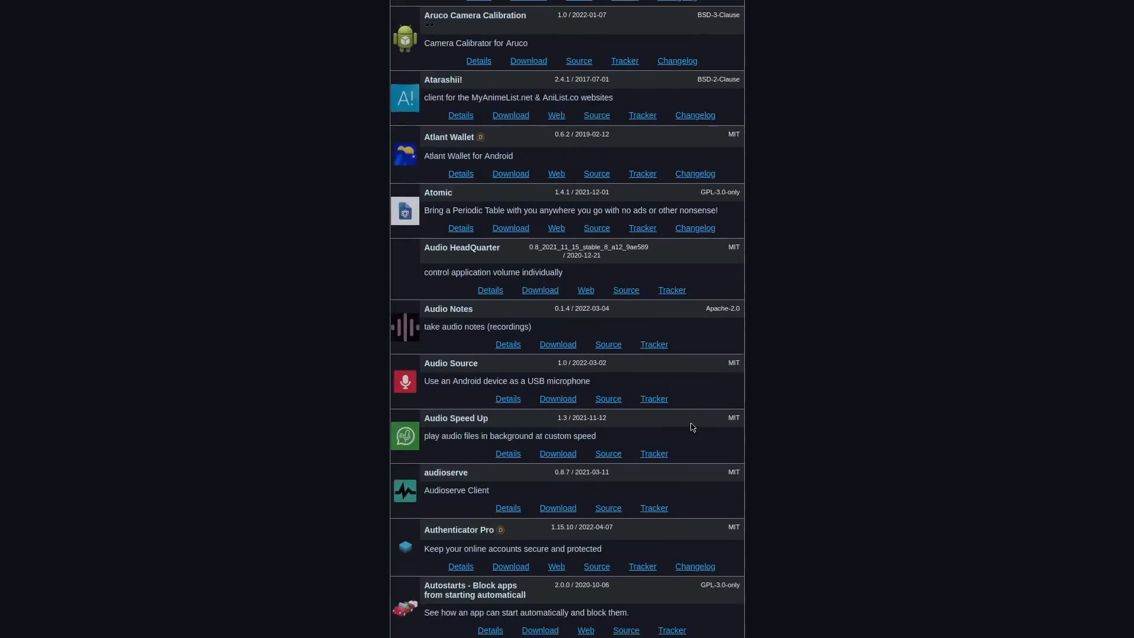
mouse_move(444, 381)
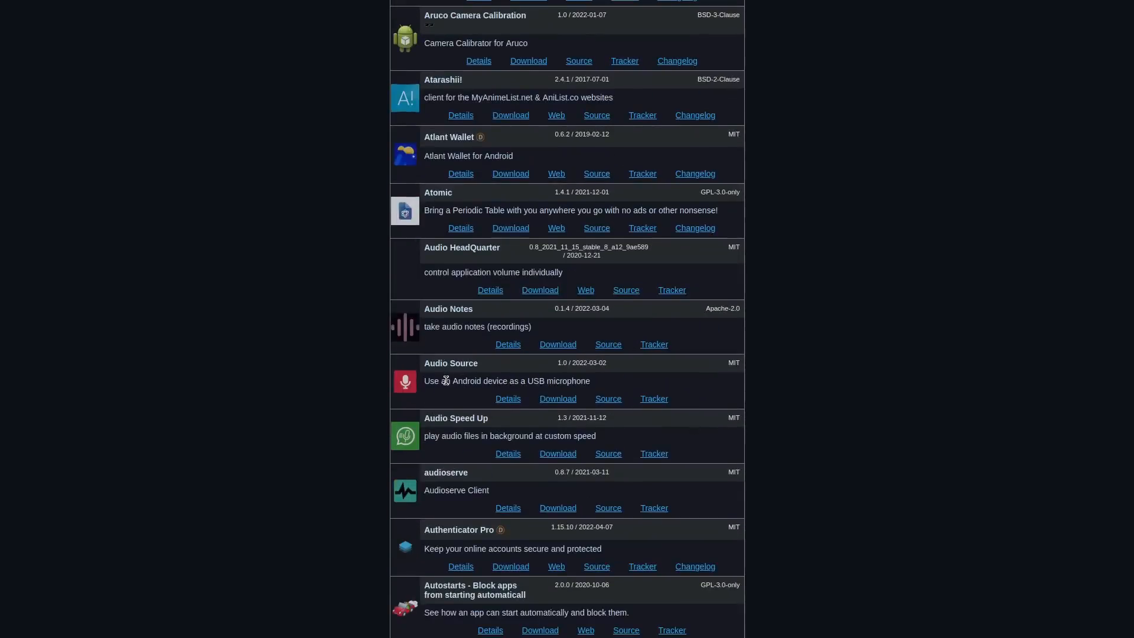
mouse_move(462, 380)
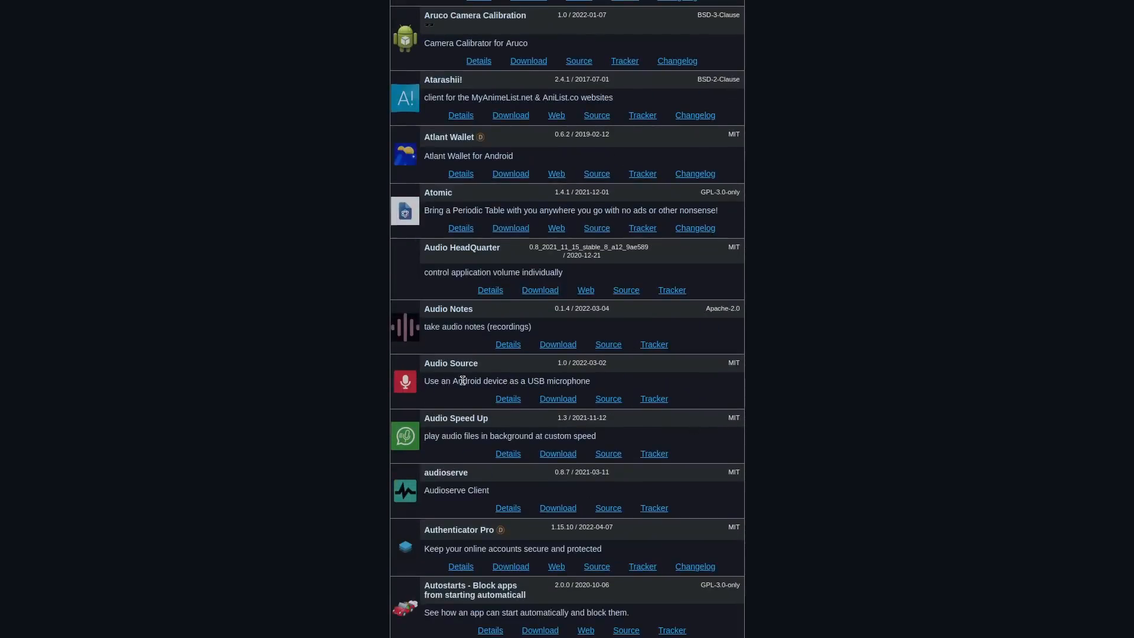
mouse_move(542, 380)
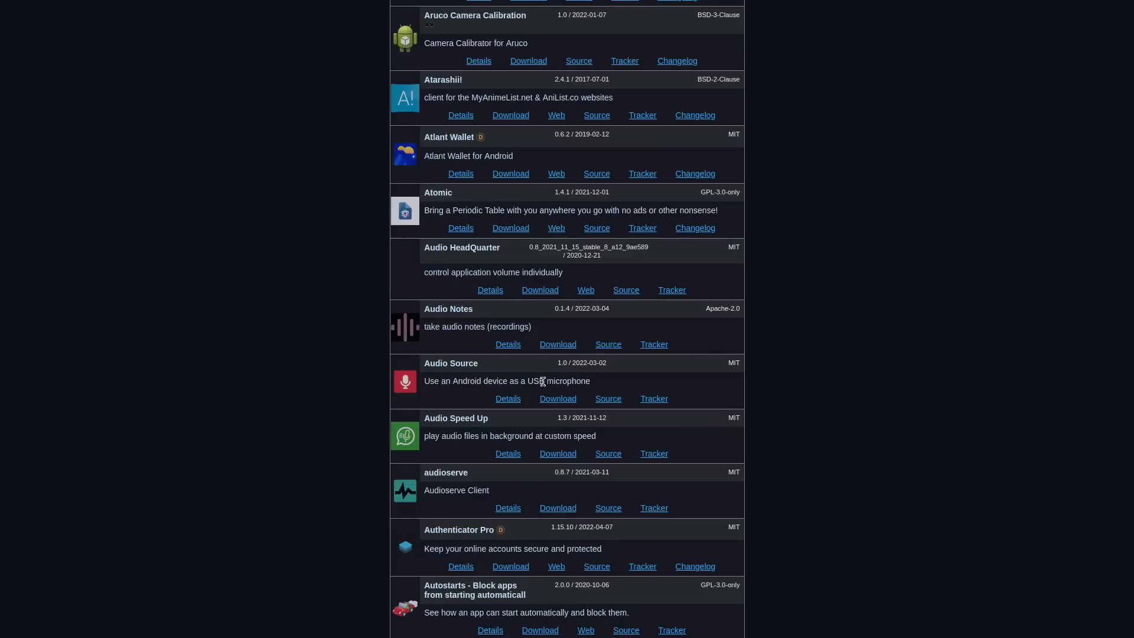
mouse_move(952, 390)
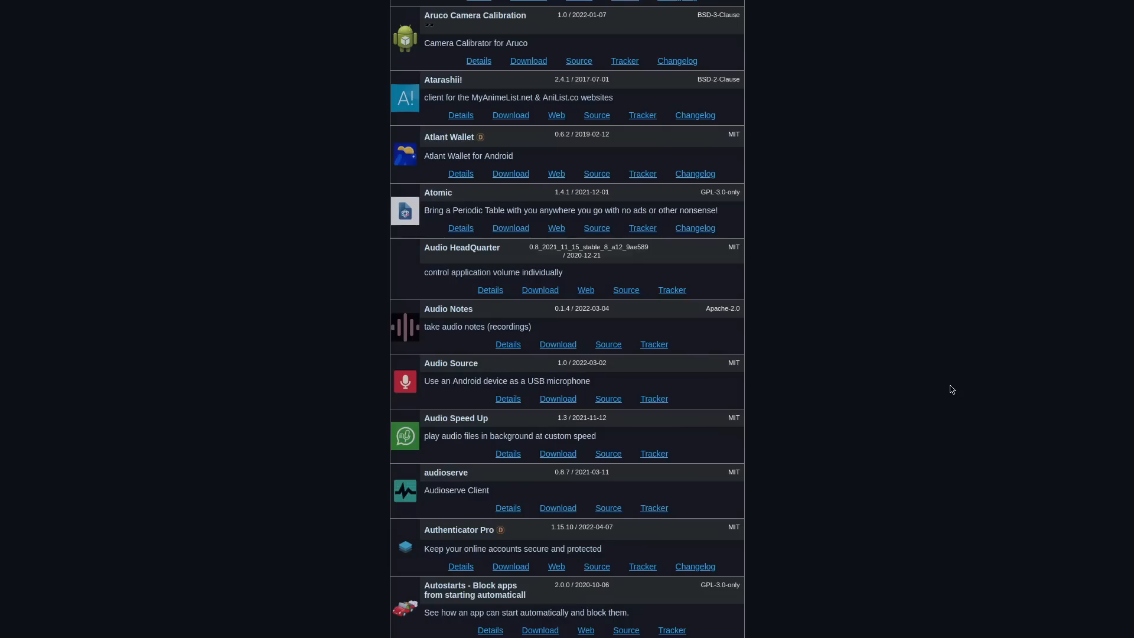
scroll(down, 3)
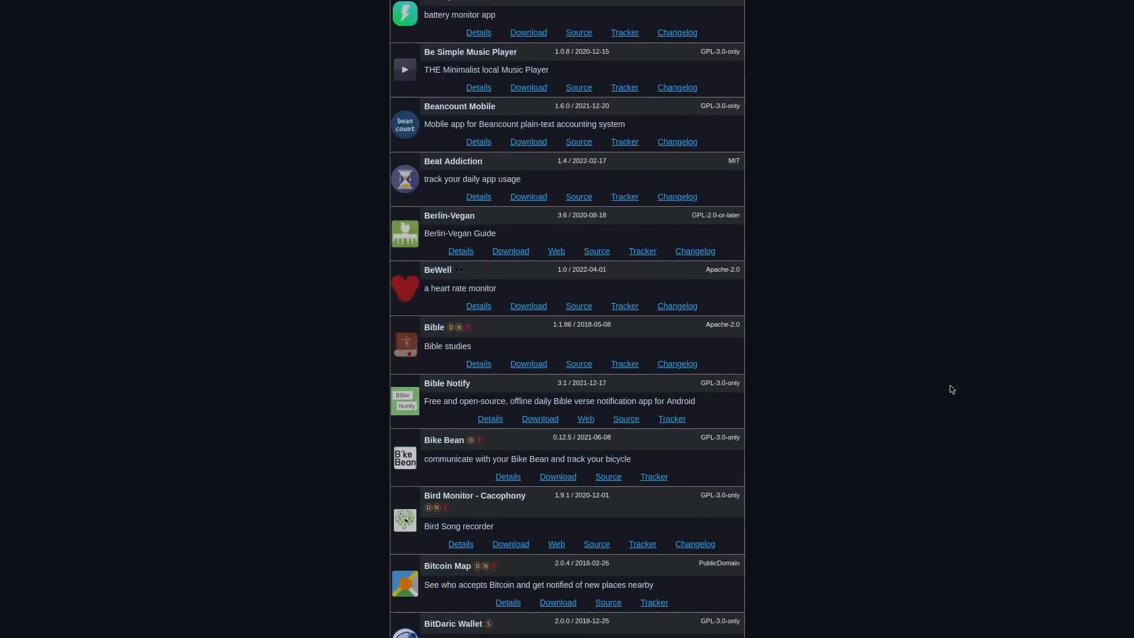
mouse_move(676, 388)
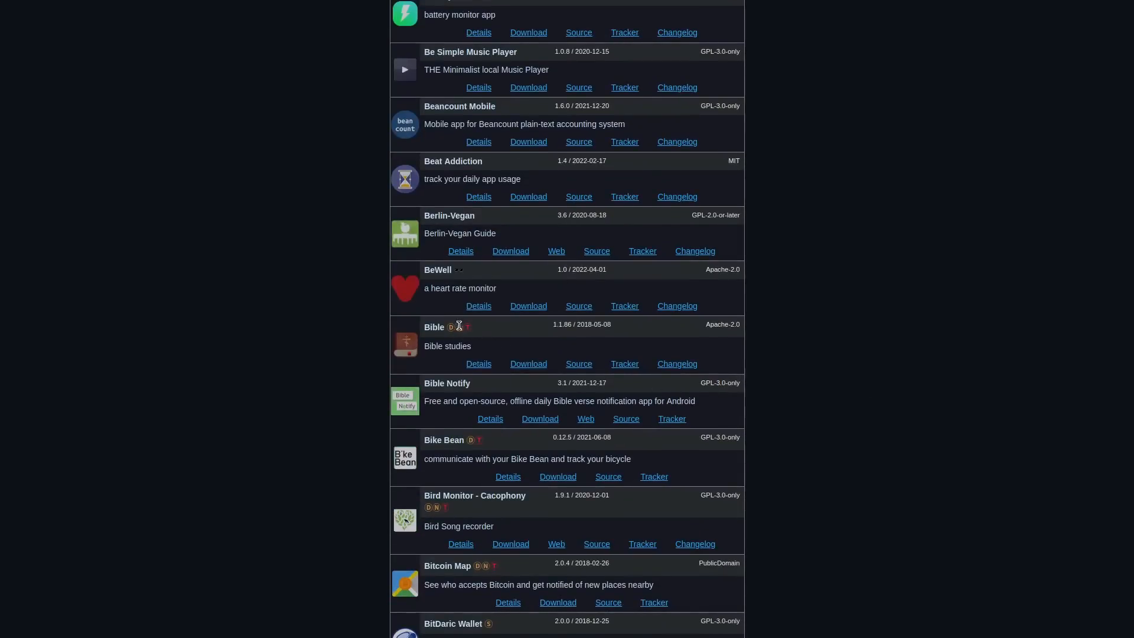
mouse_move(457, 327)
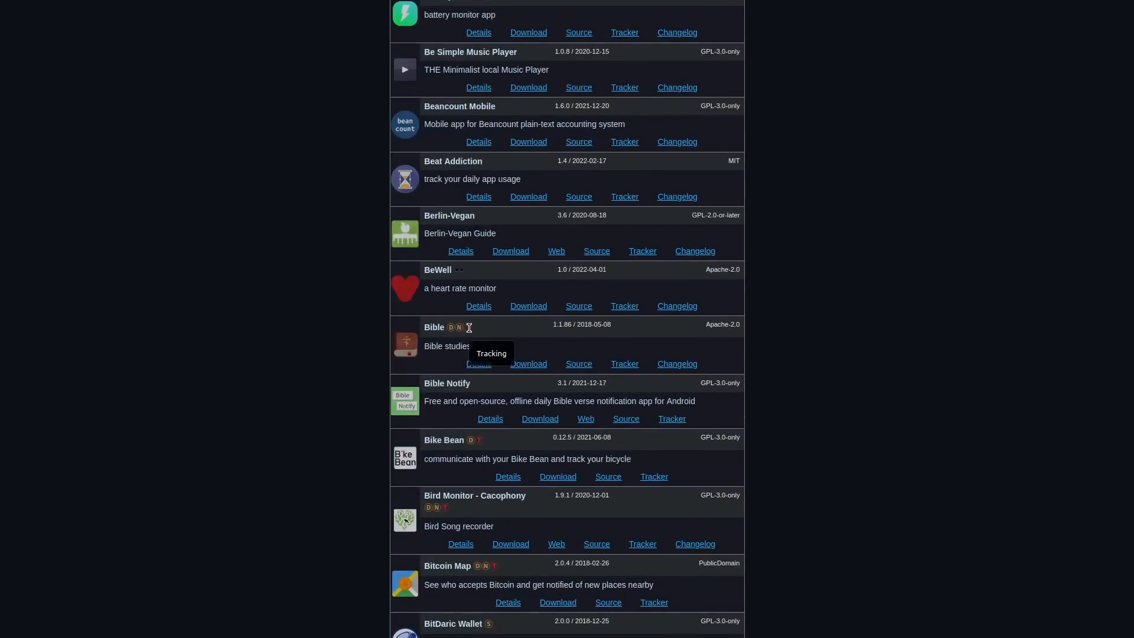
mouse_move(507, 333)
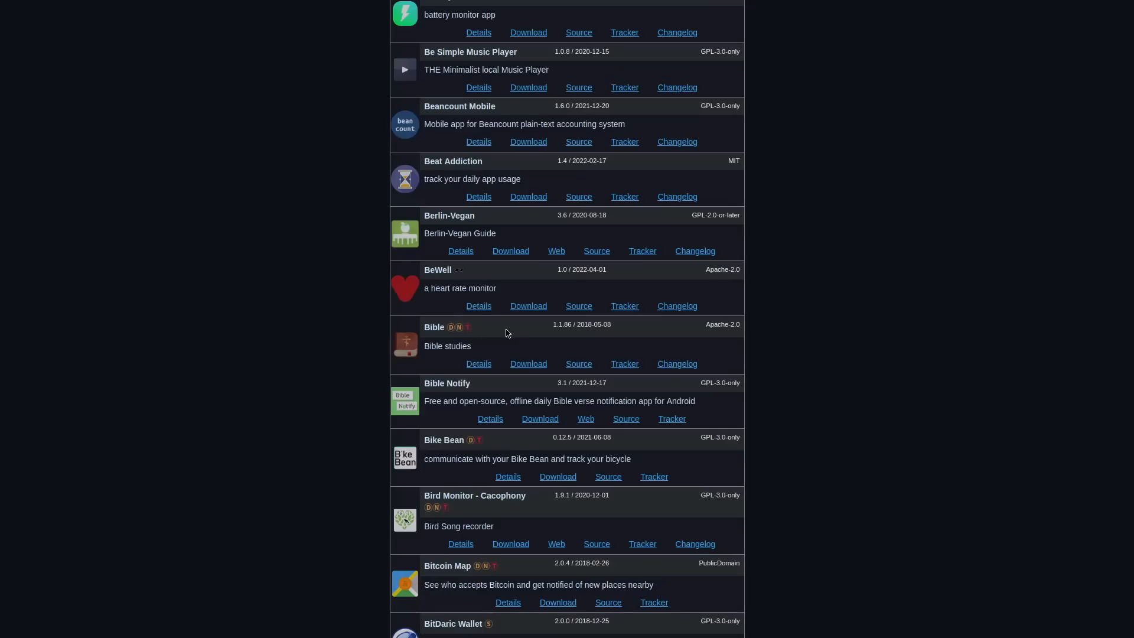
mouse_move(469, 337)
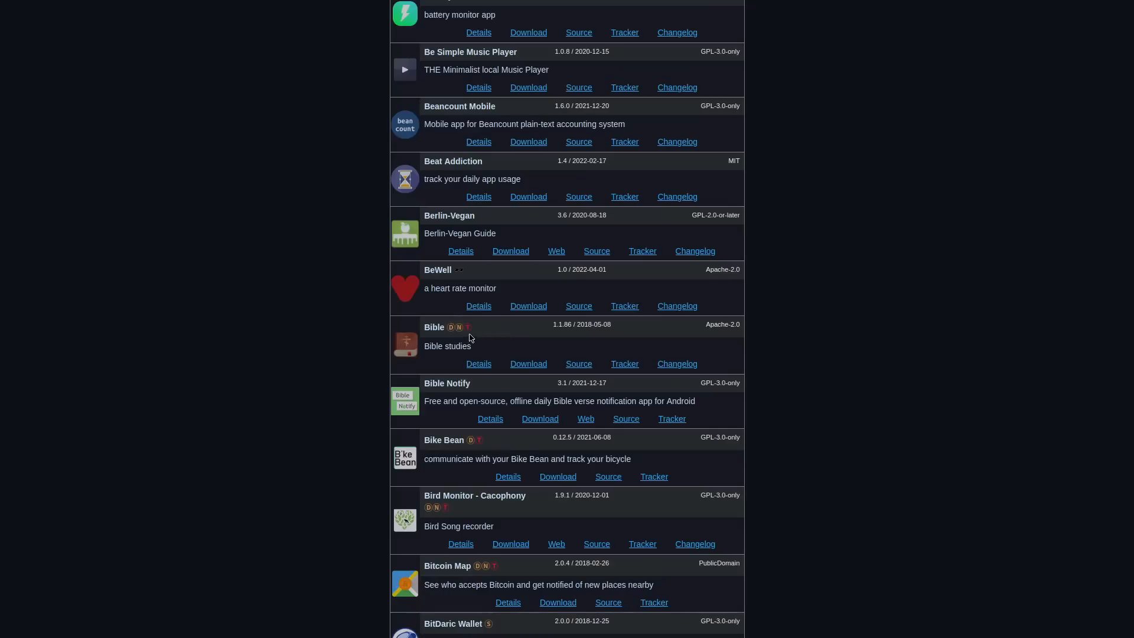
mouse_move(469, 327)
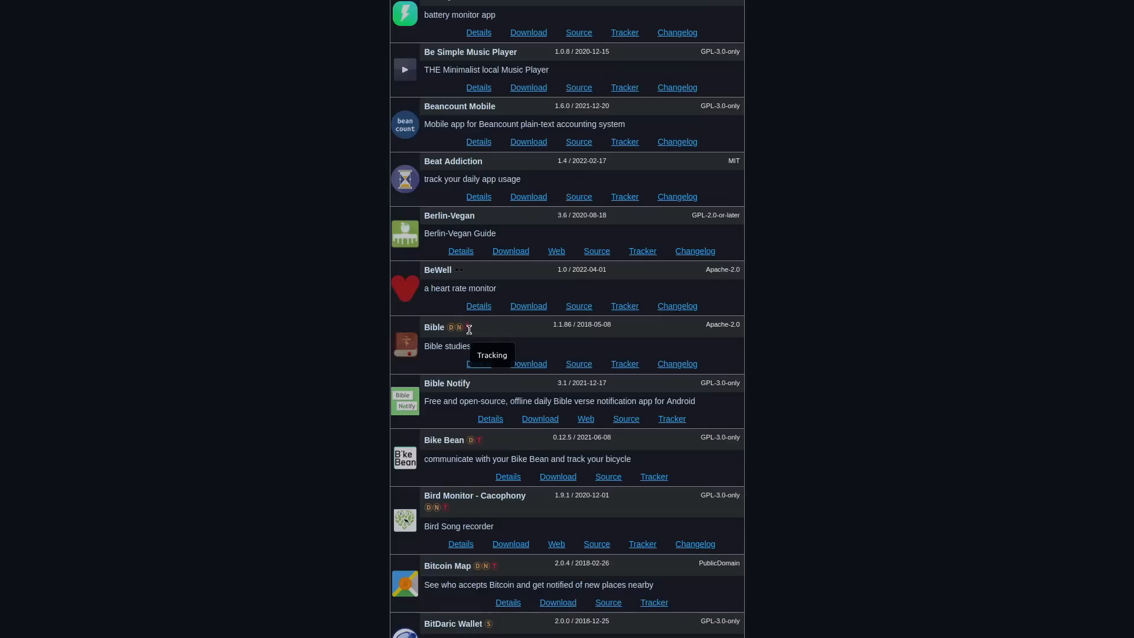
mouse_move(479, 364)
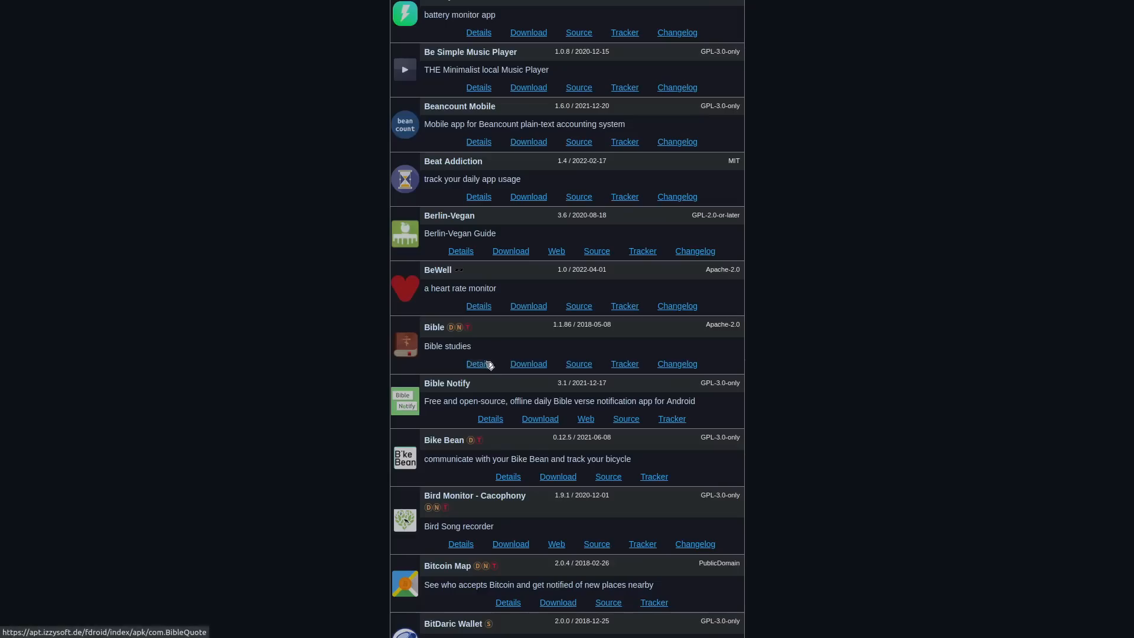
Step: View the Bible app's details page listing NonFreeDep, NonFreeNet and Tracking anti-features
click(478, 364)
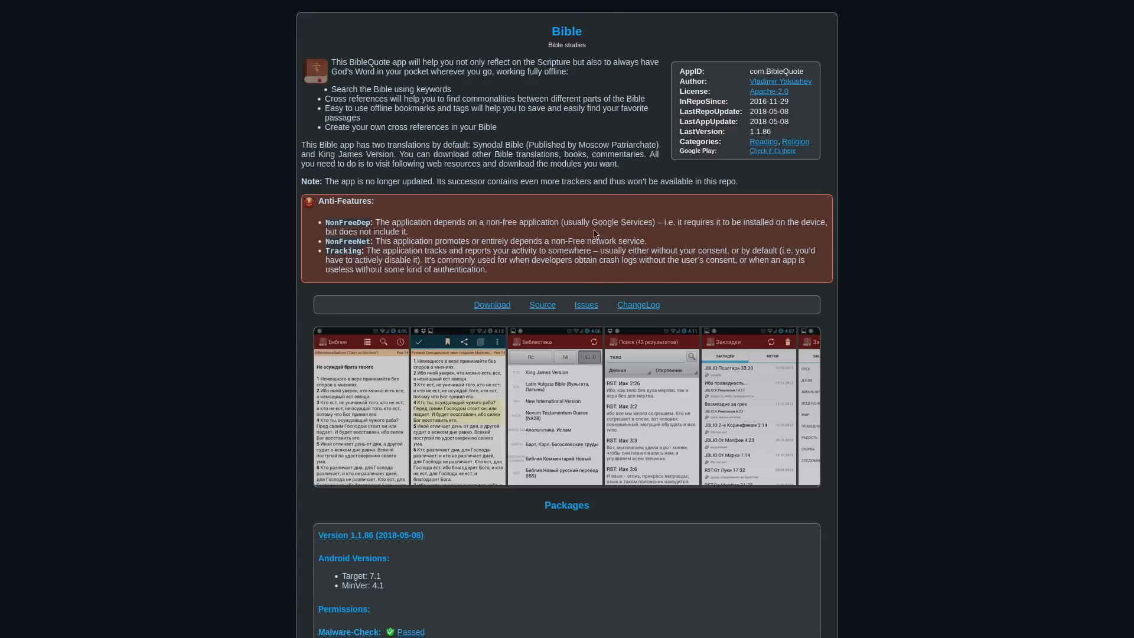
mouse_move(779, 248)
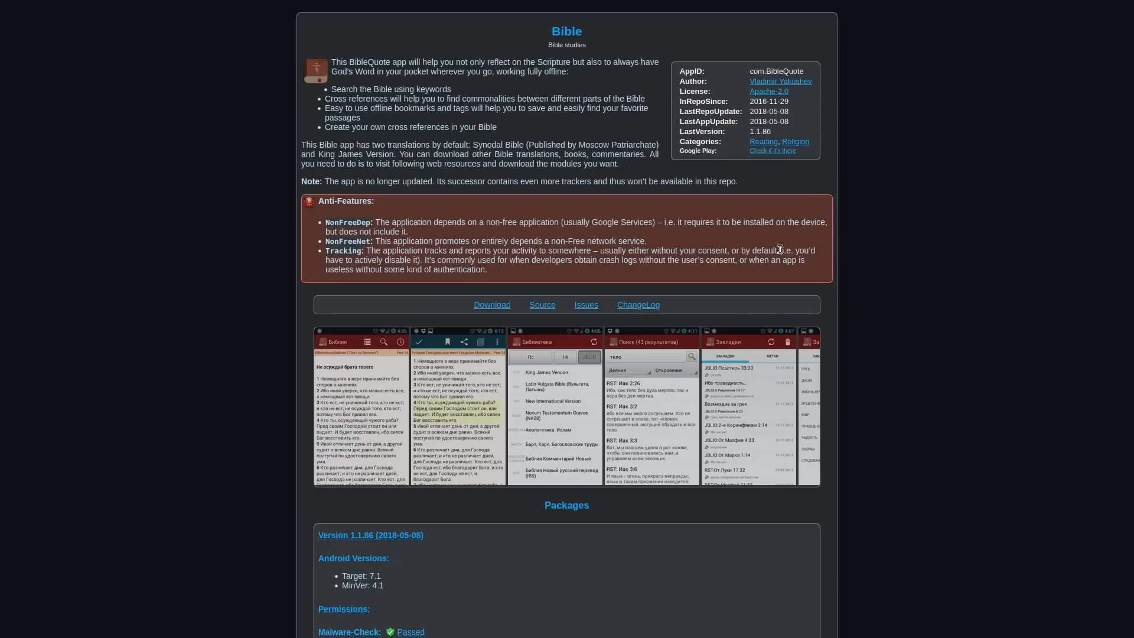
mouse_move(933, 237)
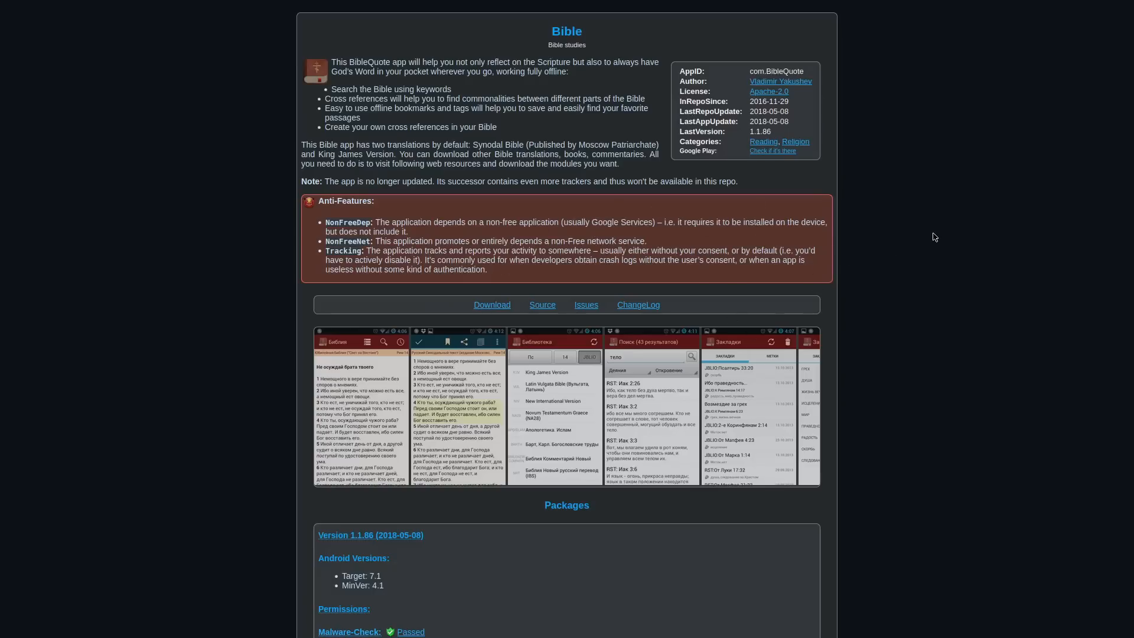
mouse_move(938, 227)
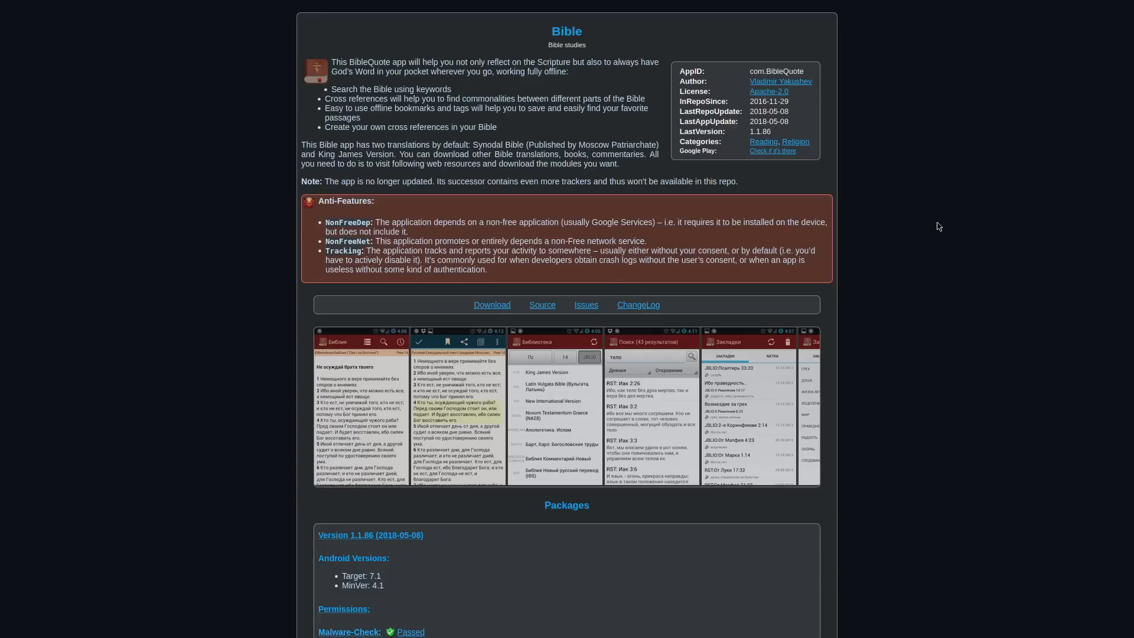
mouse_move(284, 204)
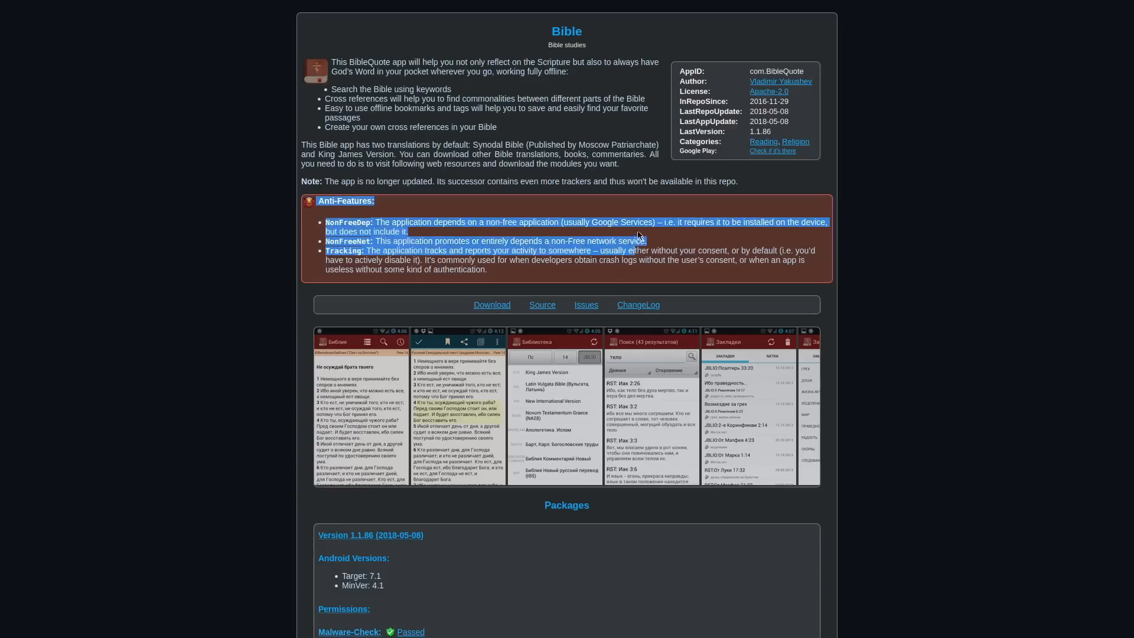
click(646, 220)
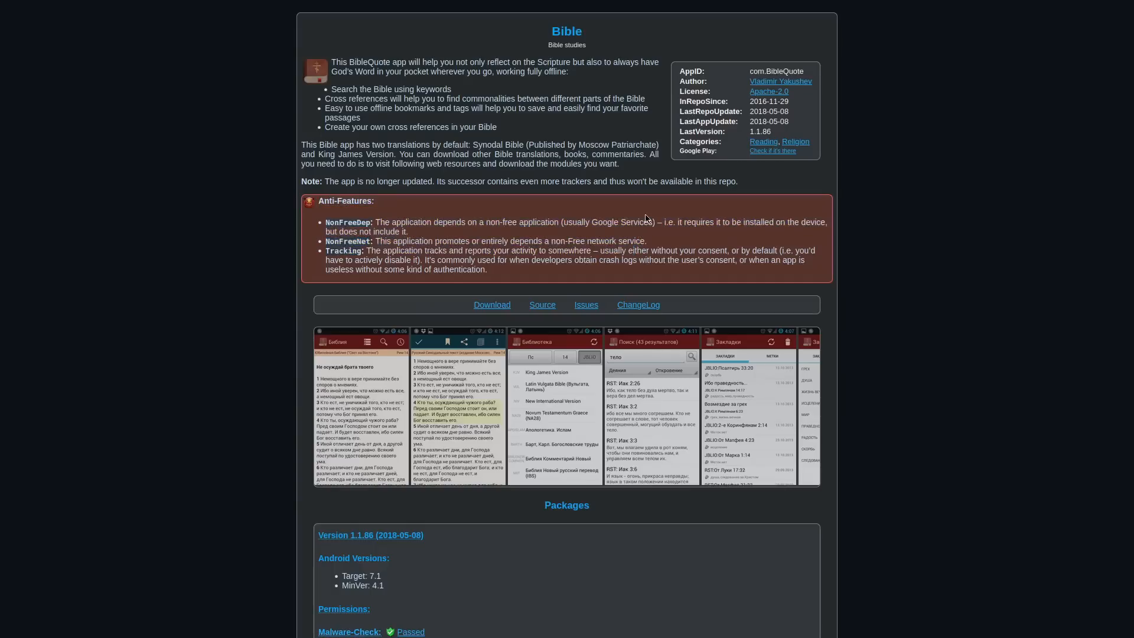
mouse_move(368, 220)
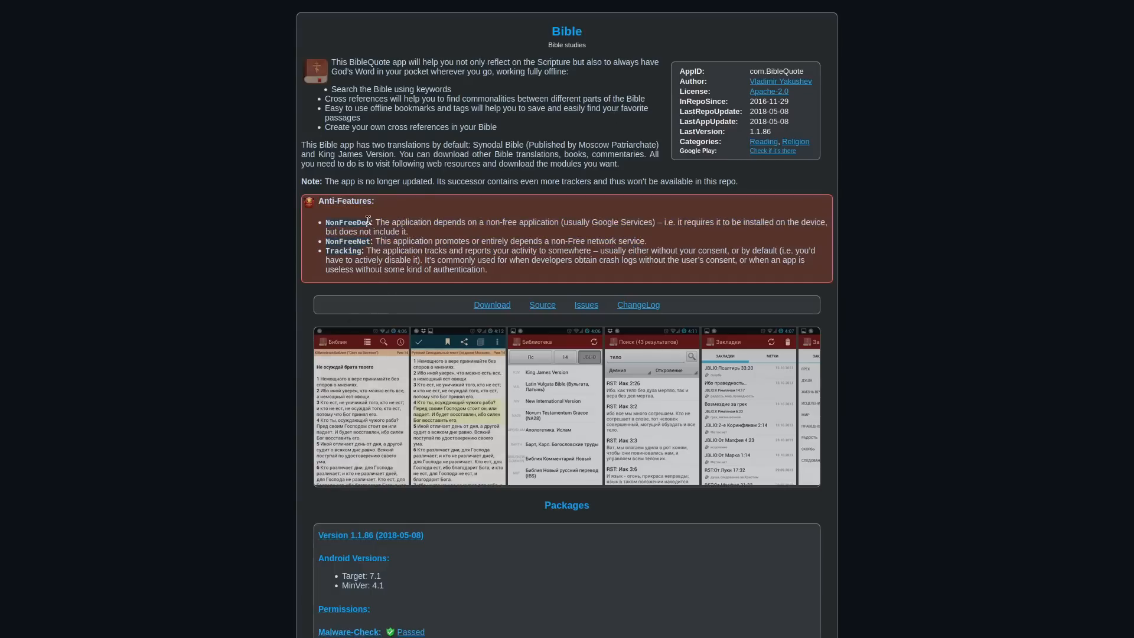
mouse_move(494, 243)
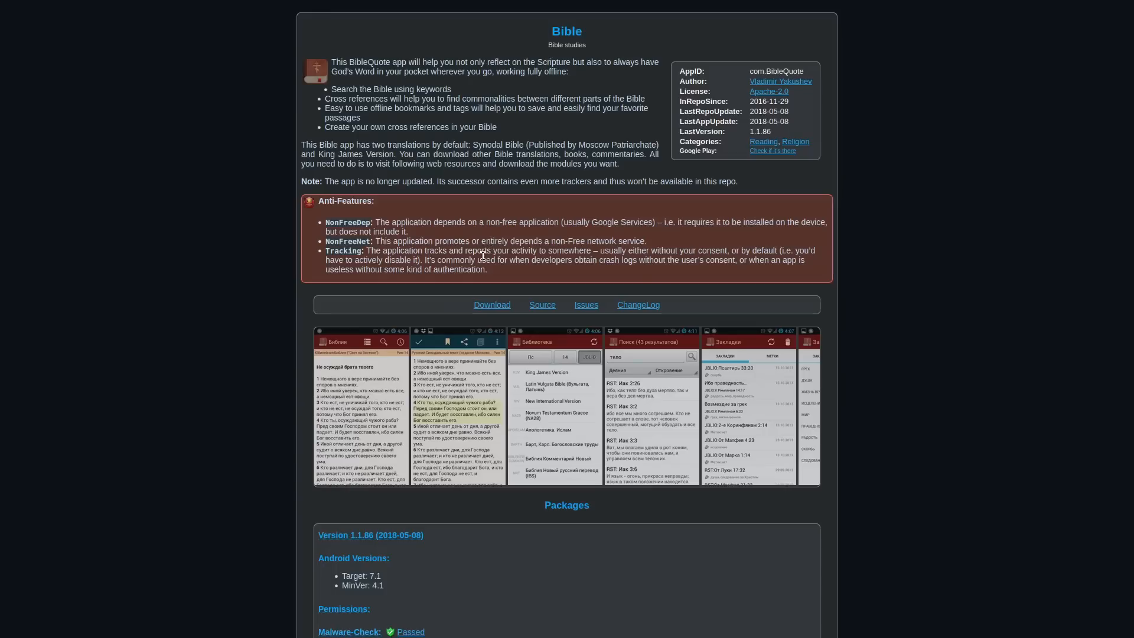
mouse_move(527, 268)
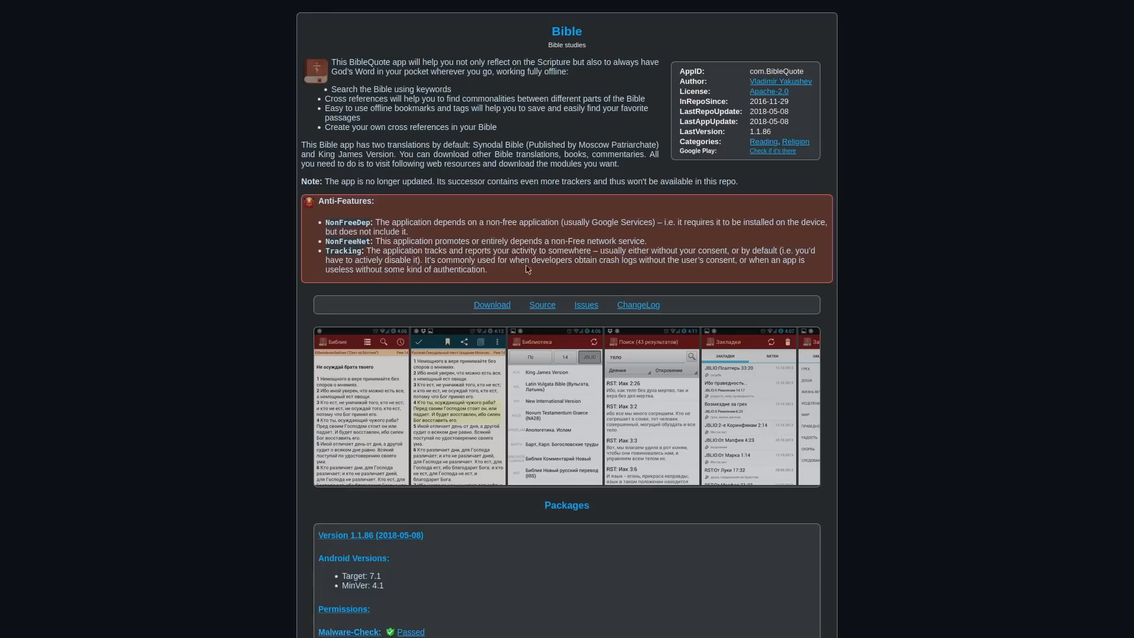
mouse_move(395, 262)
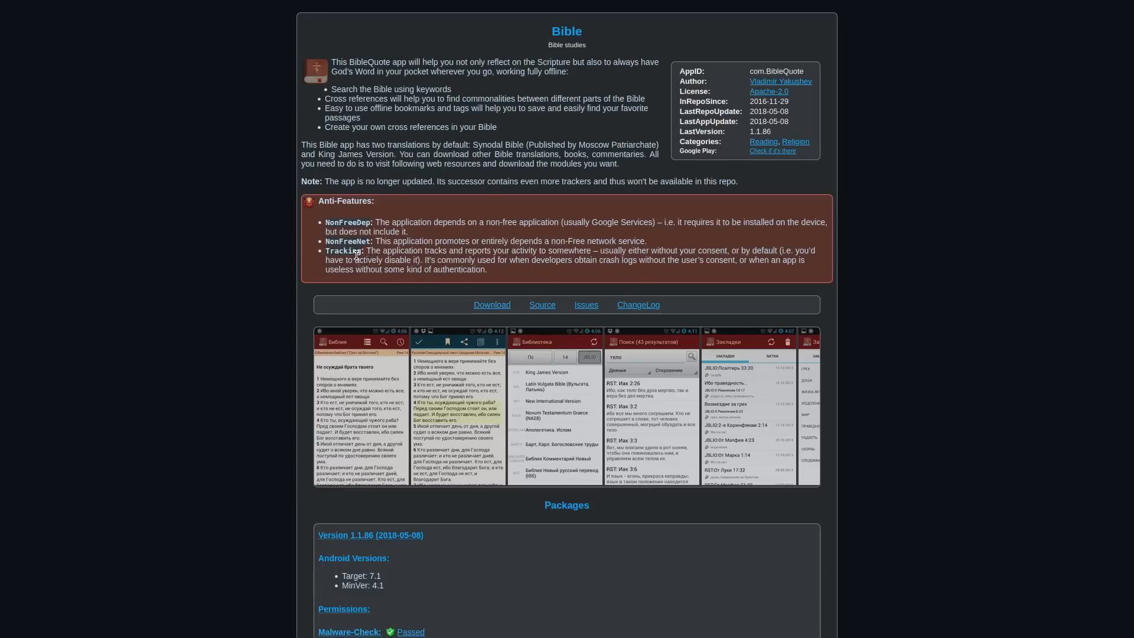
mouse_move(566, 249)
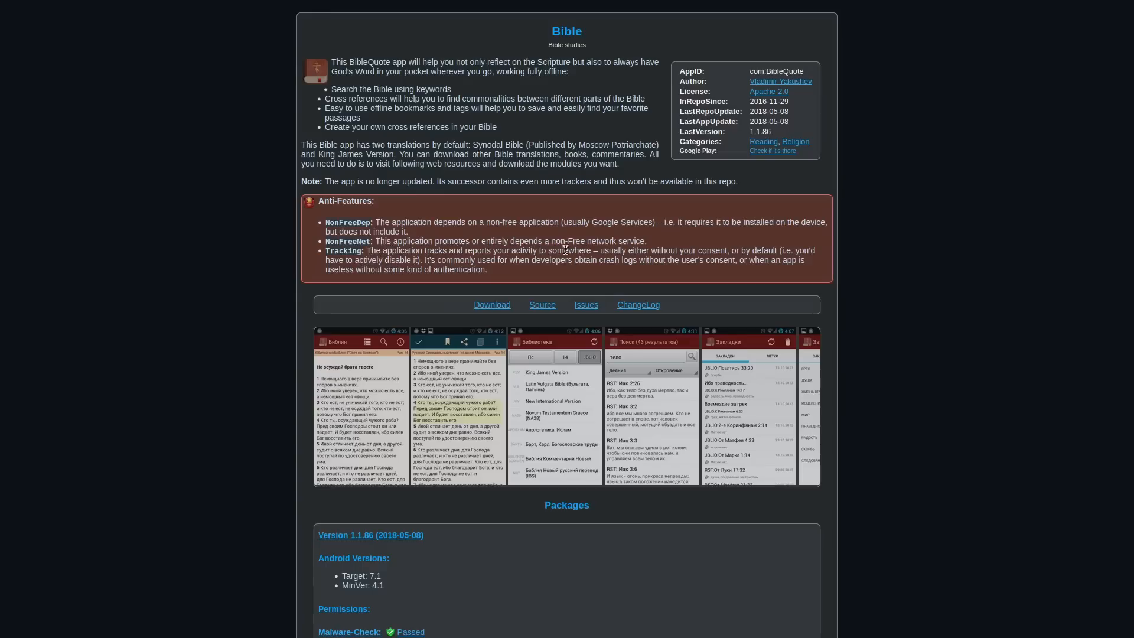
mouse_move(516, 274)
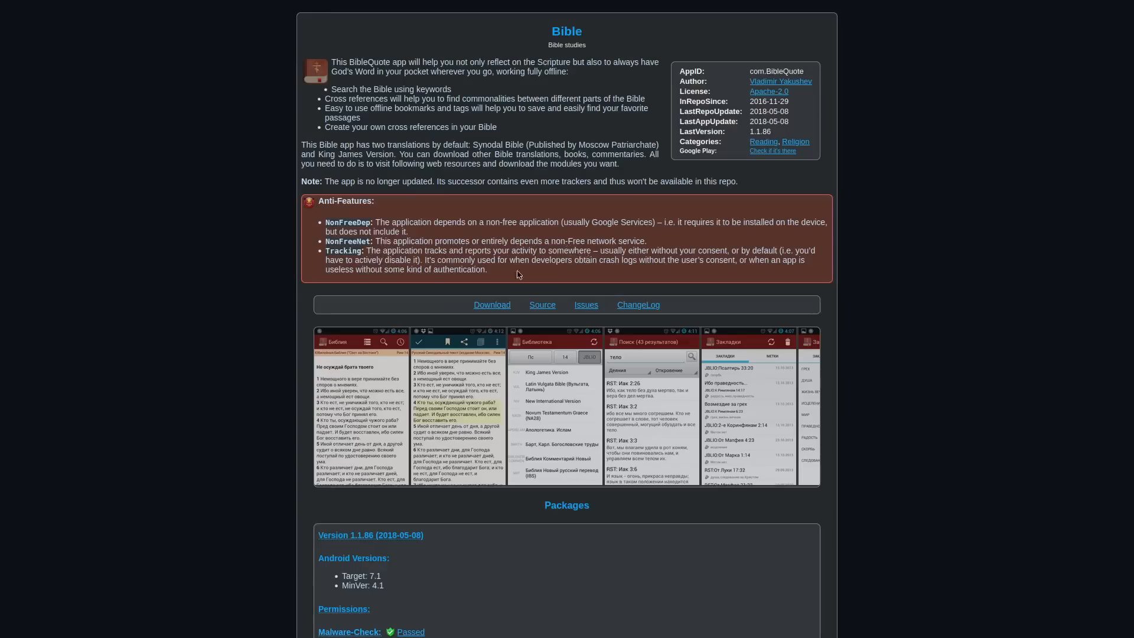
mouse_move(442, 281)
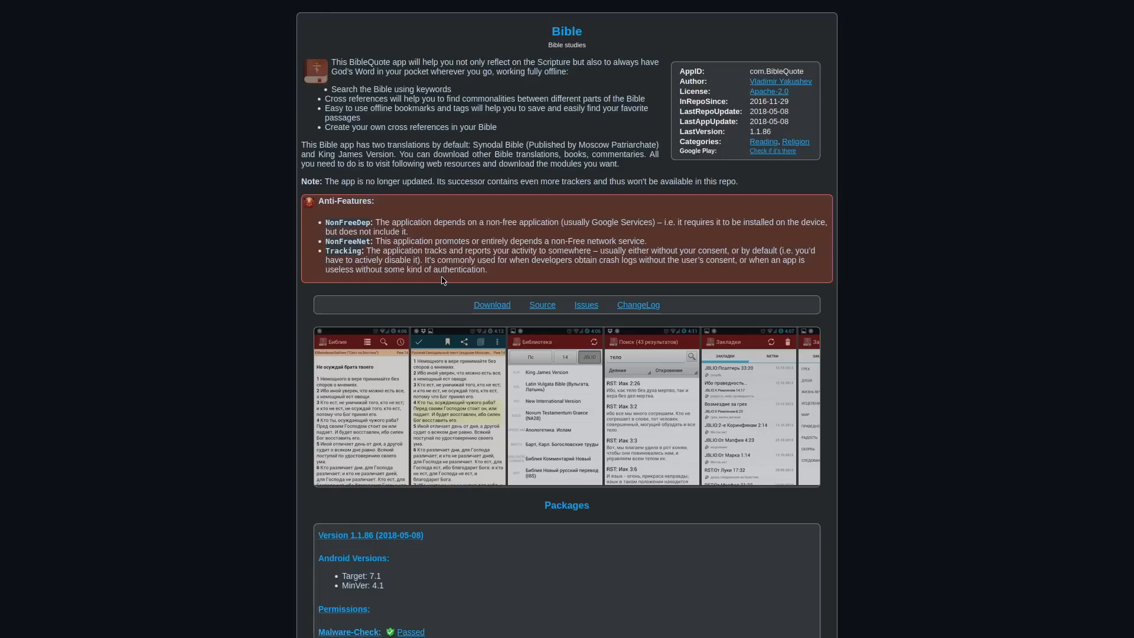
mouse_move(339, 223)
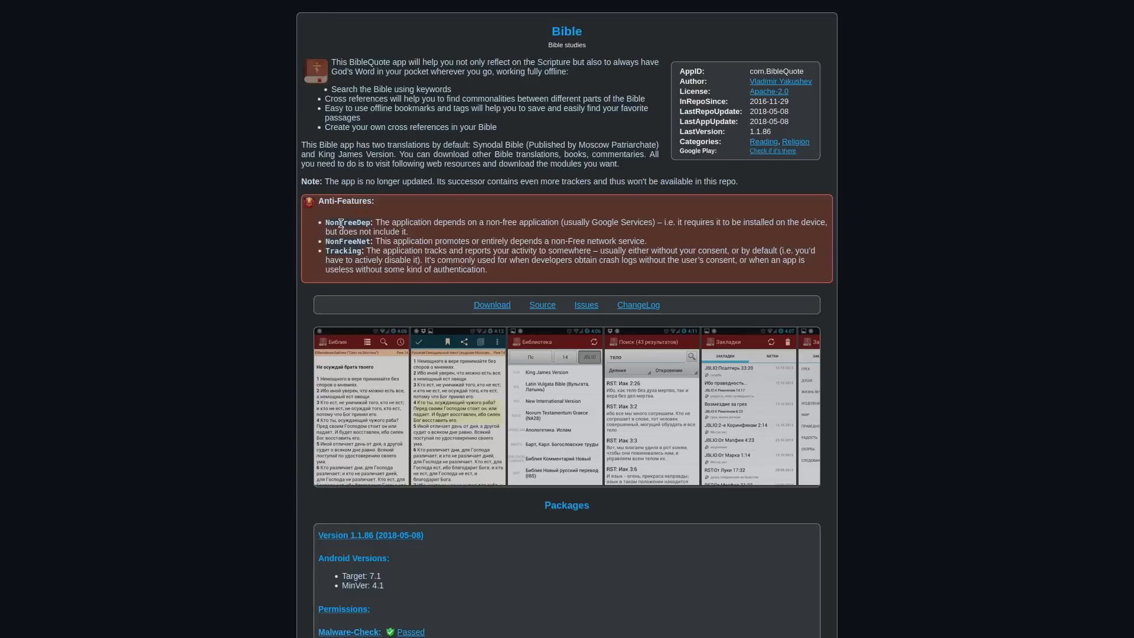
mouse_move(373, 221)
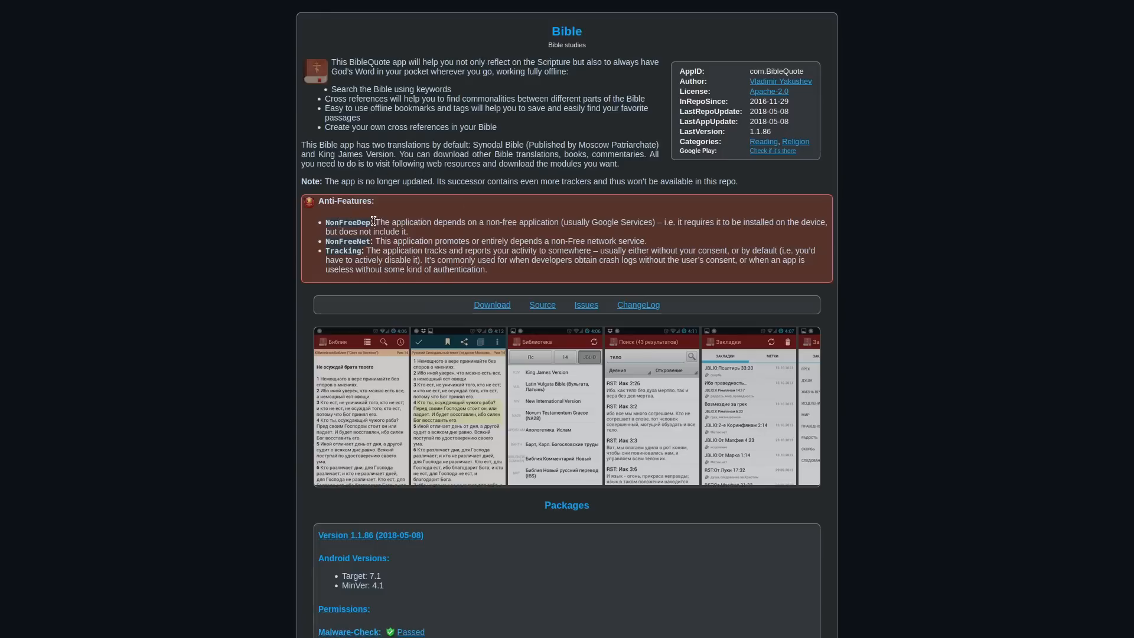
mouse_move(481, 231)
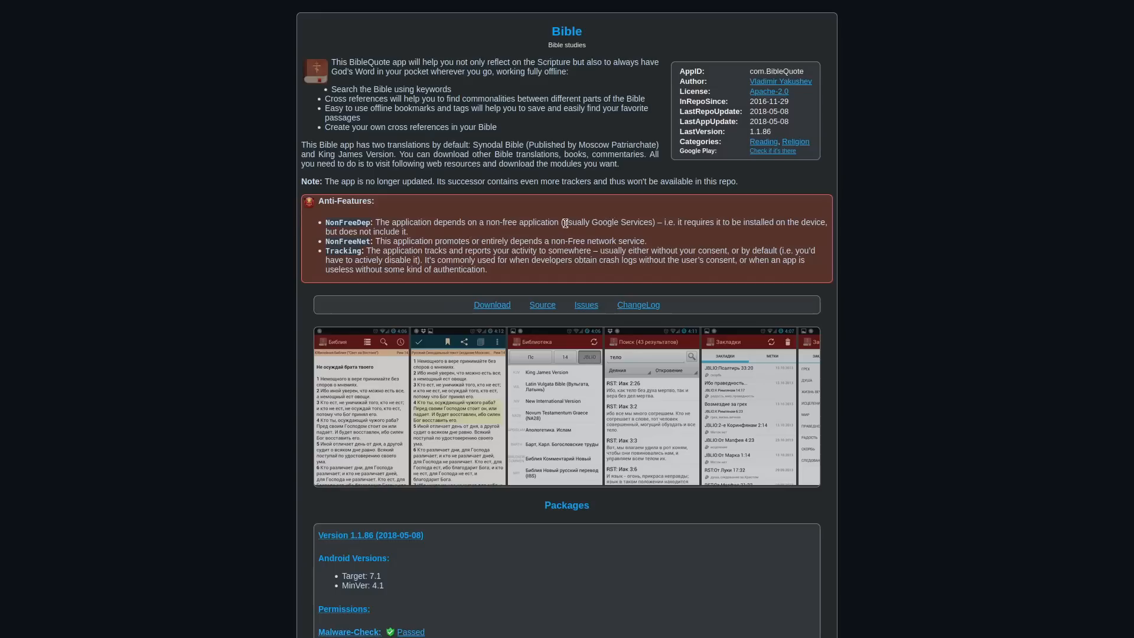
mouse_move(597, 211)
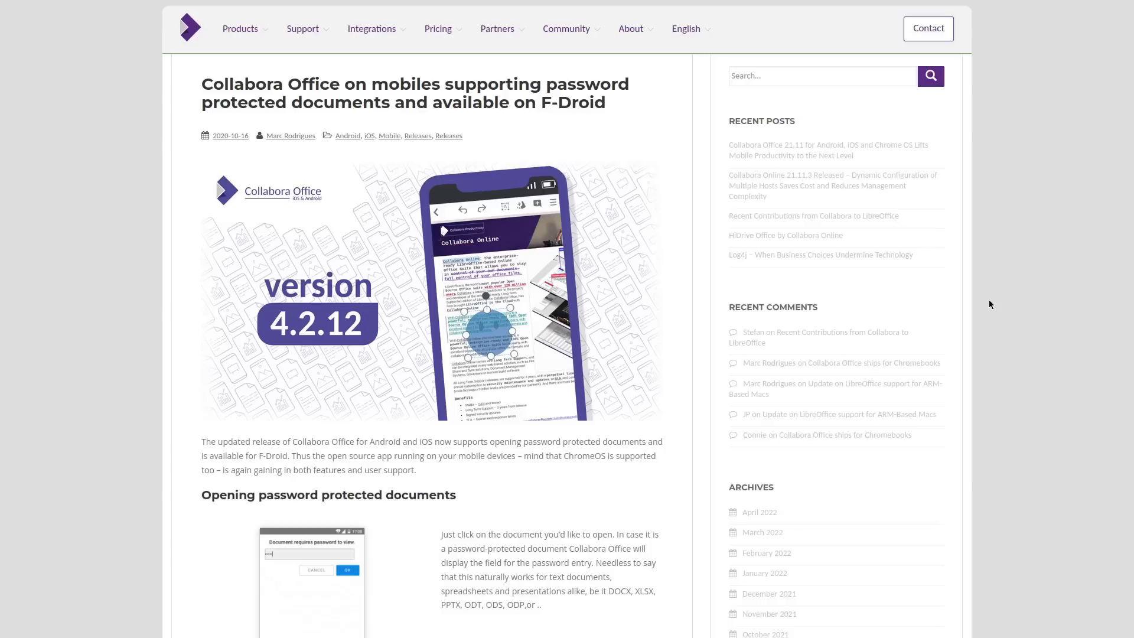
Step: Scroll the Collabora 4.2.12 mobile post down to its F-Droid repo QR code and back to the top
scroll(down, 3)
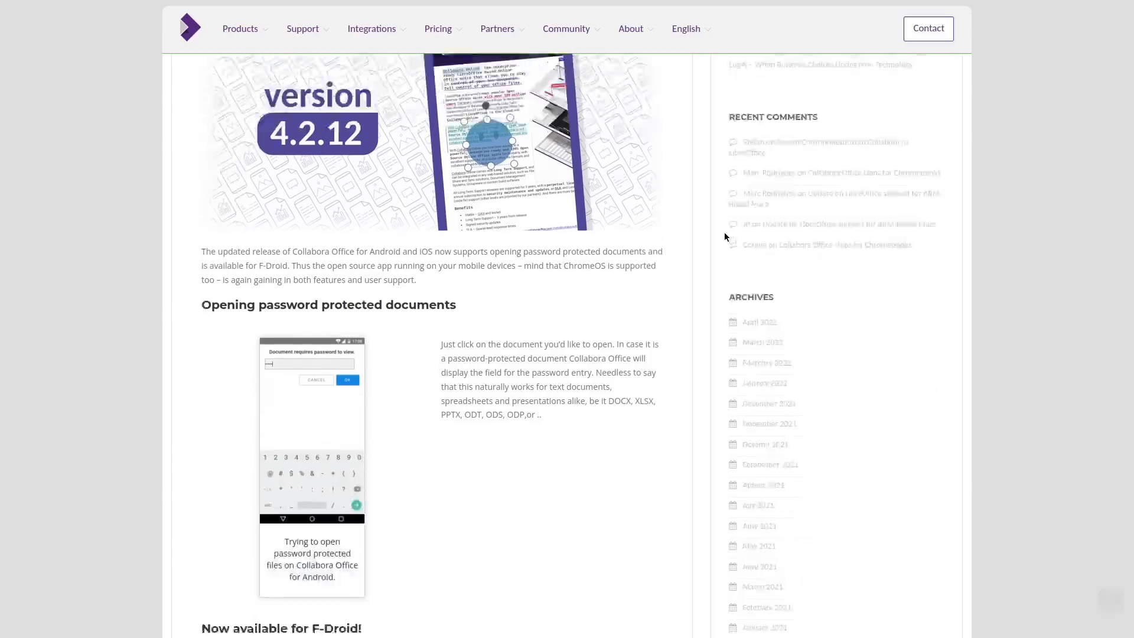
scroll(down, 3)
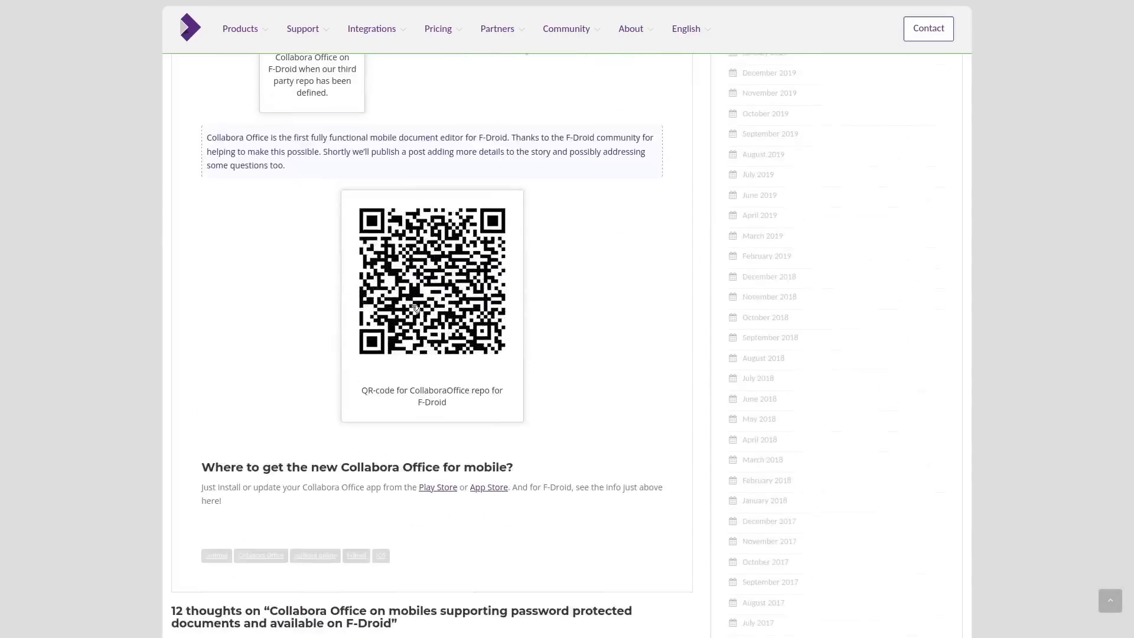
mouse_move(611, 340)
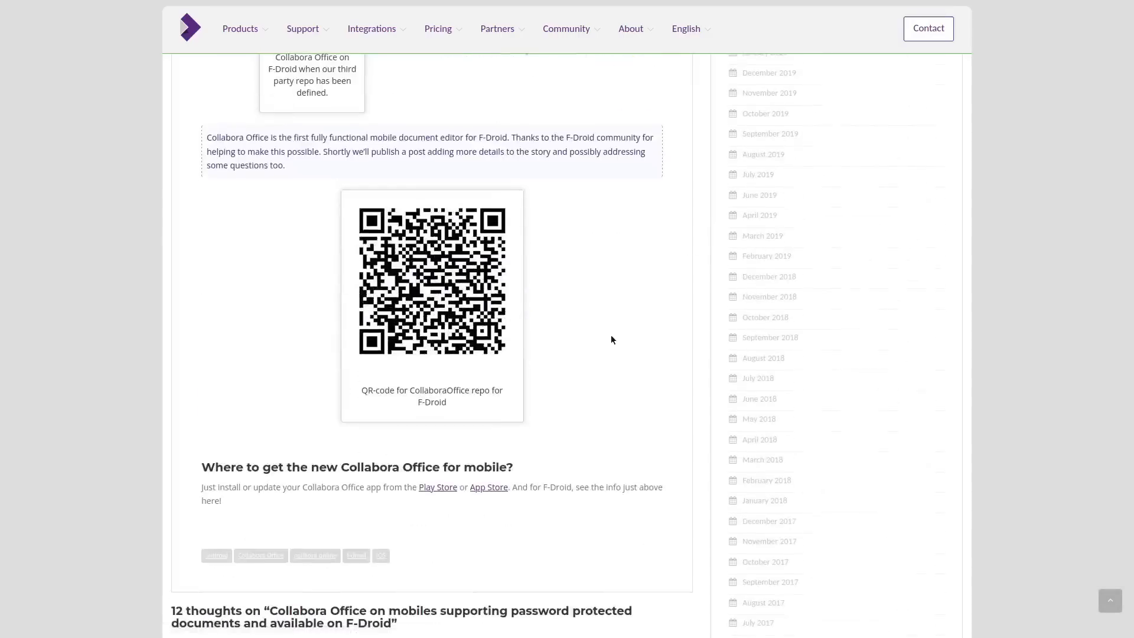
mouse_move(636, 338)
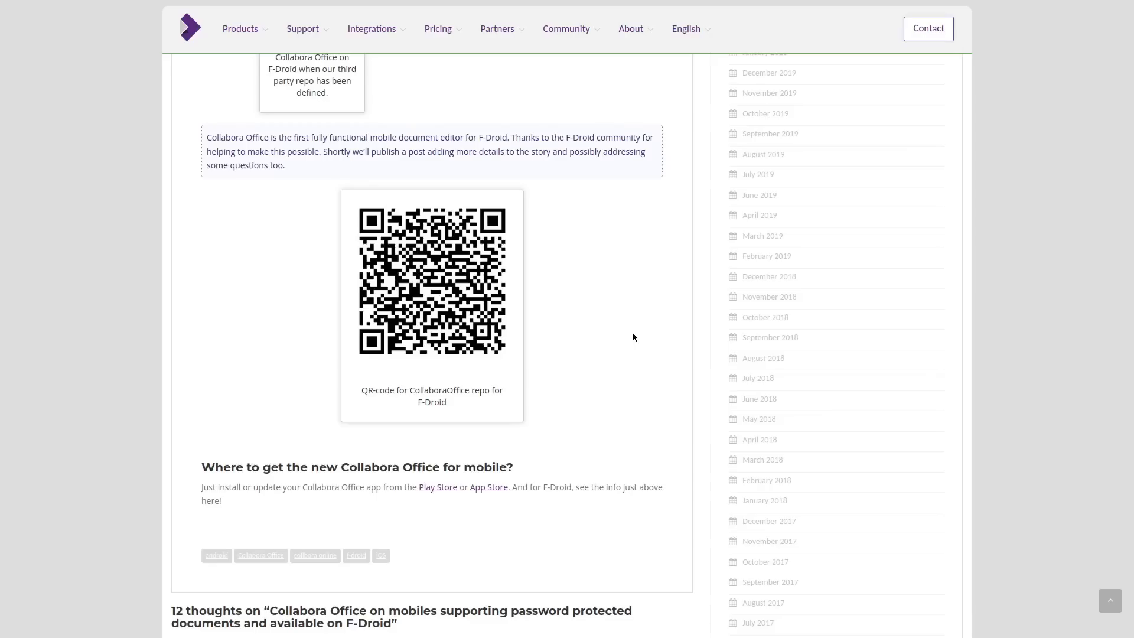
scroll(up, 3)
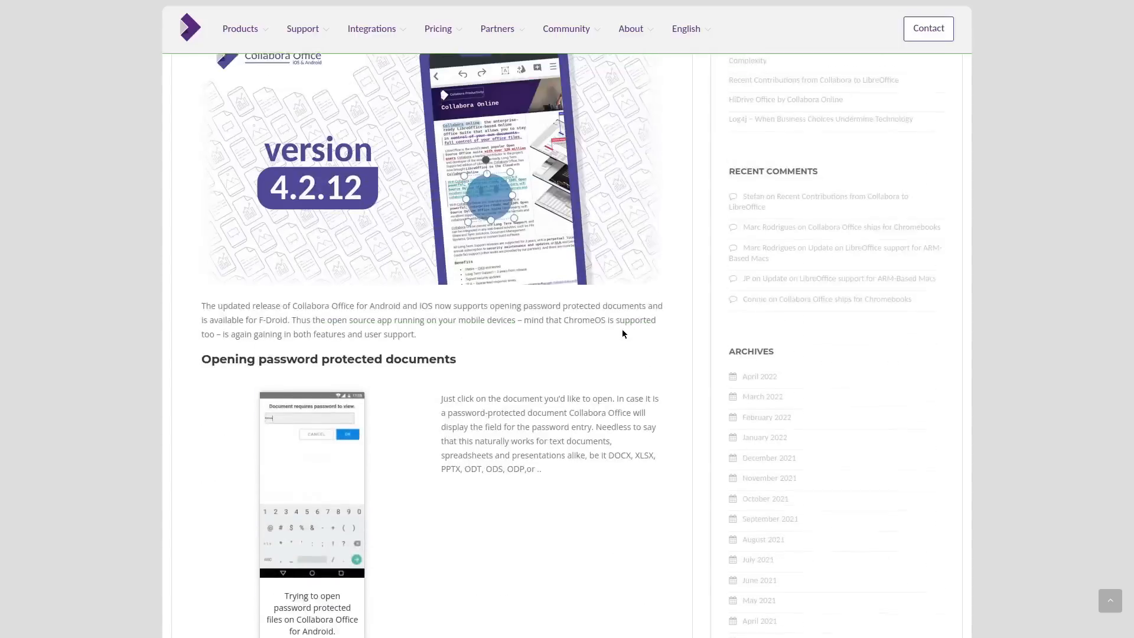
scroll(up, 3)
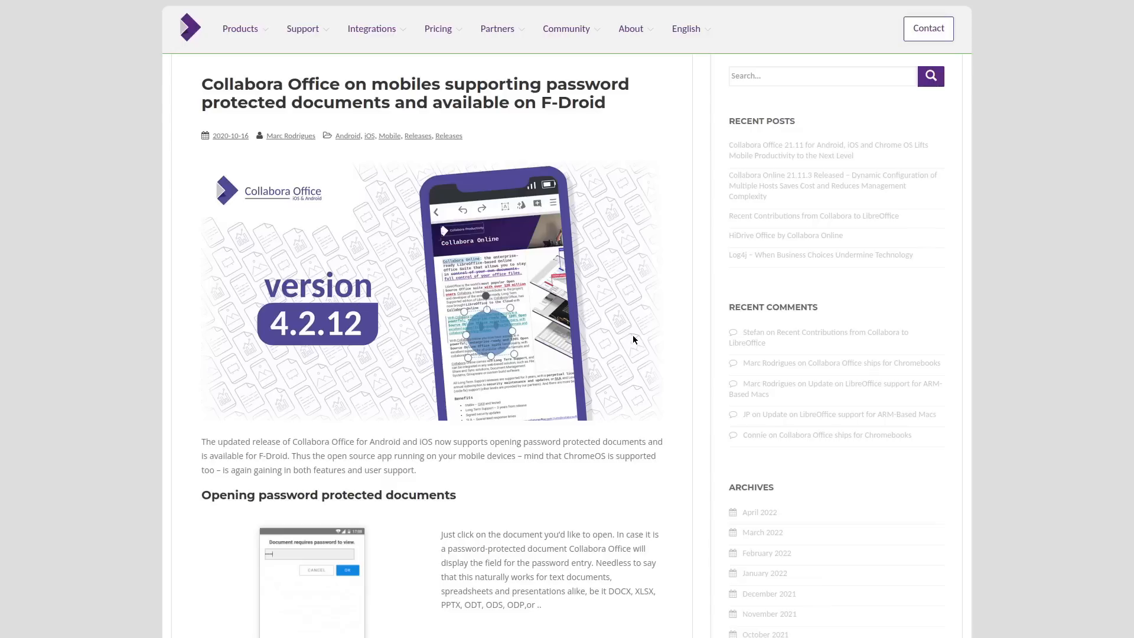
mouse_move(450, 348)
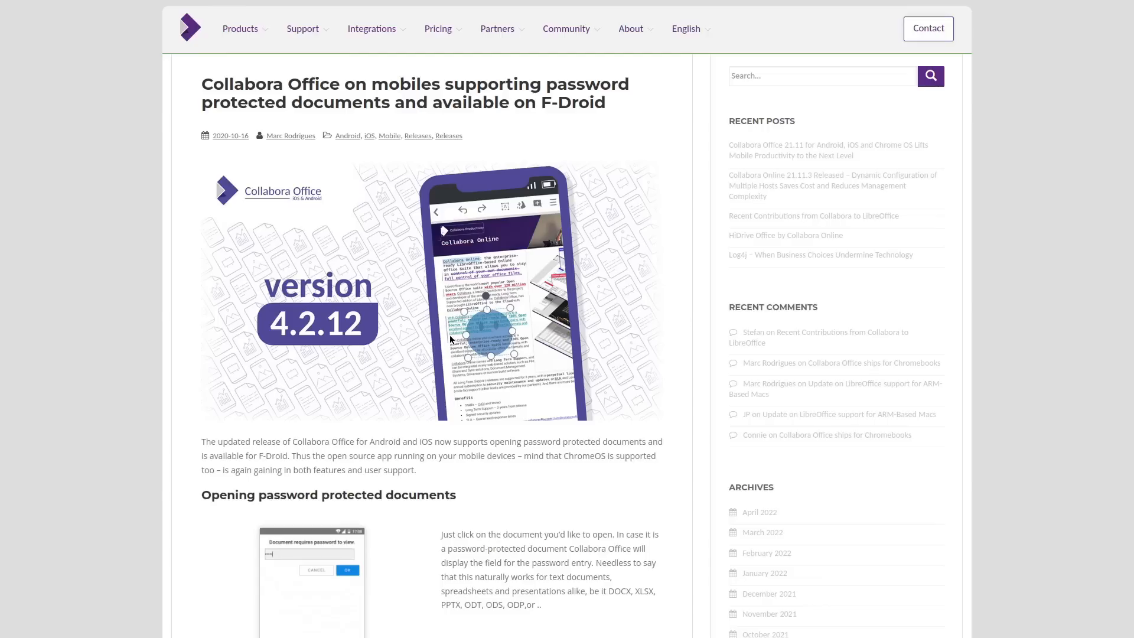
mouse_move(639, 299)
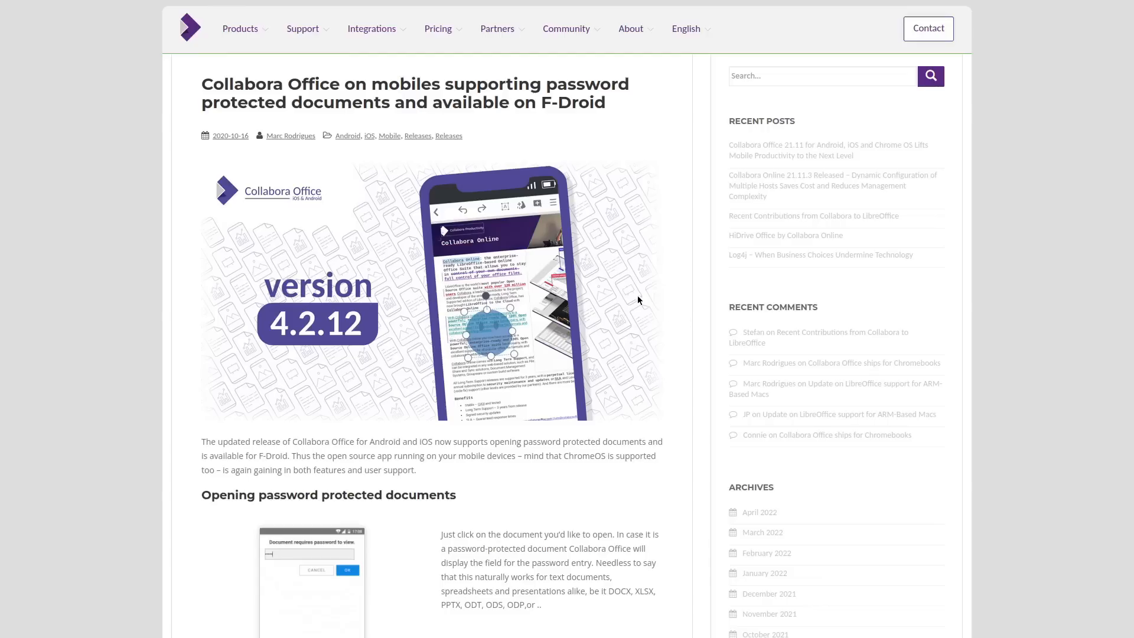
scroll(down, 3)
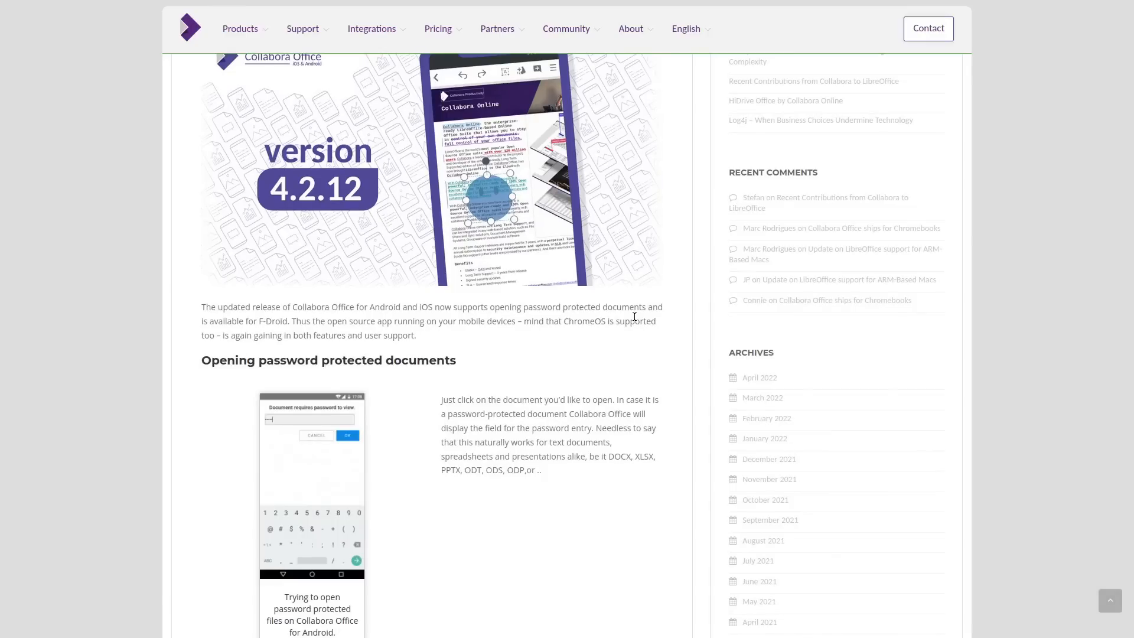
scroll(up, 3)
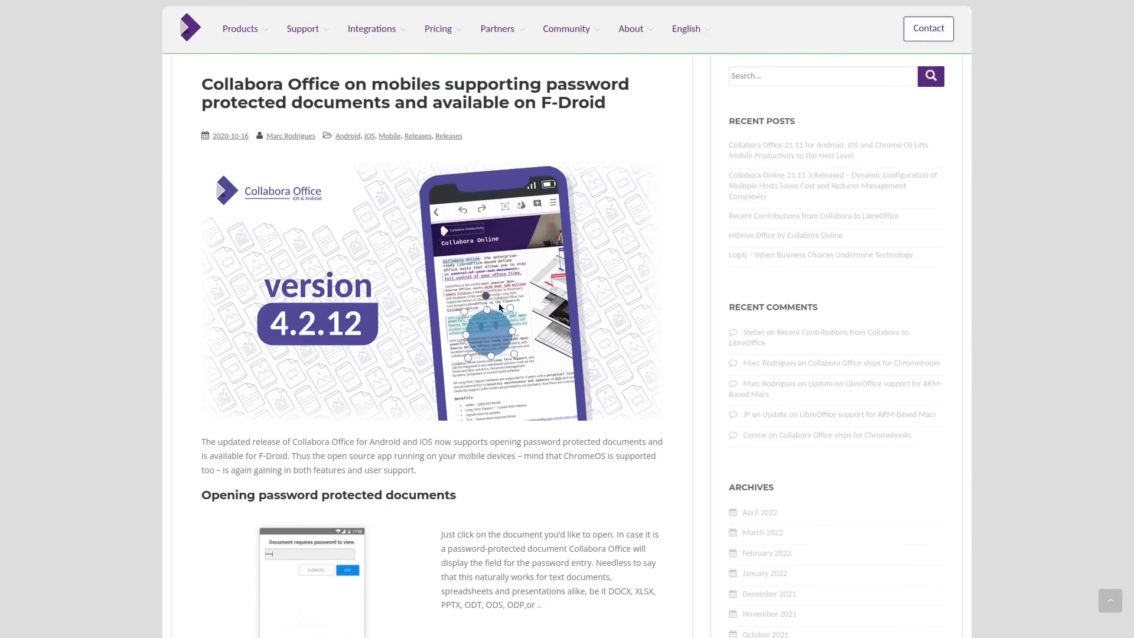
mouse_move(486, 321)
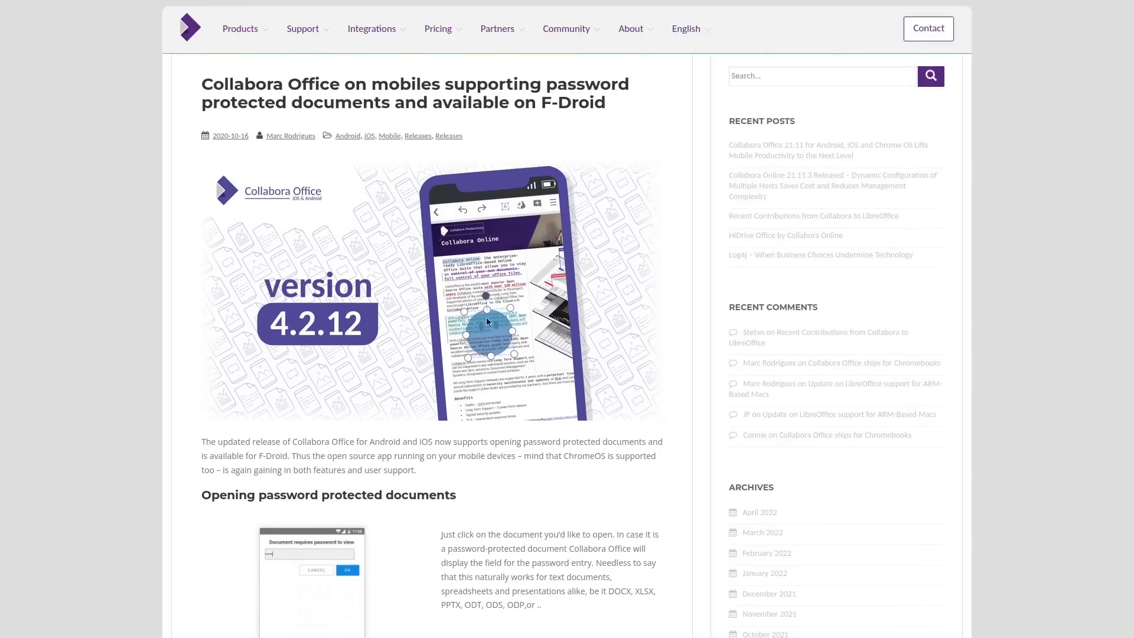
mouse_move(541, 278)
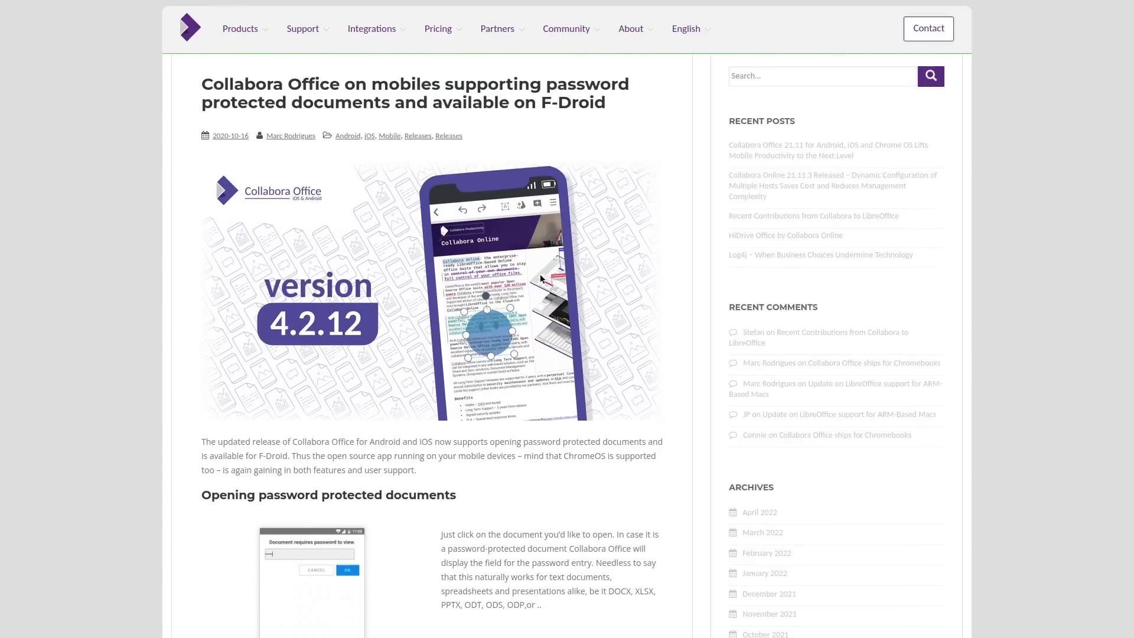
mouse_move(171, 266)
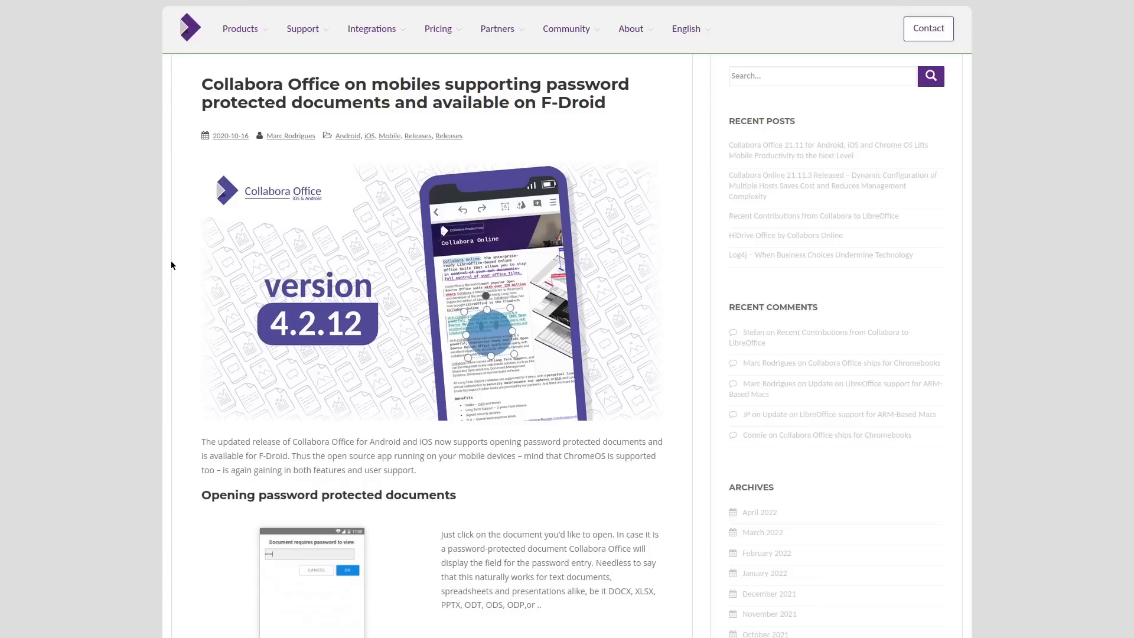
mouse_move(457, 312)
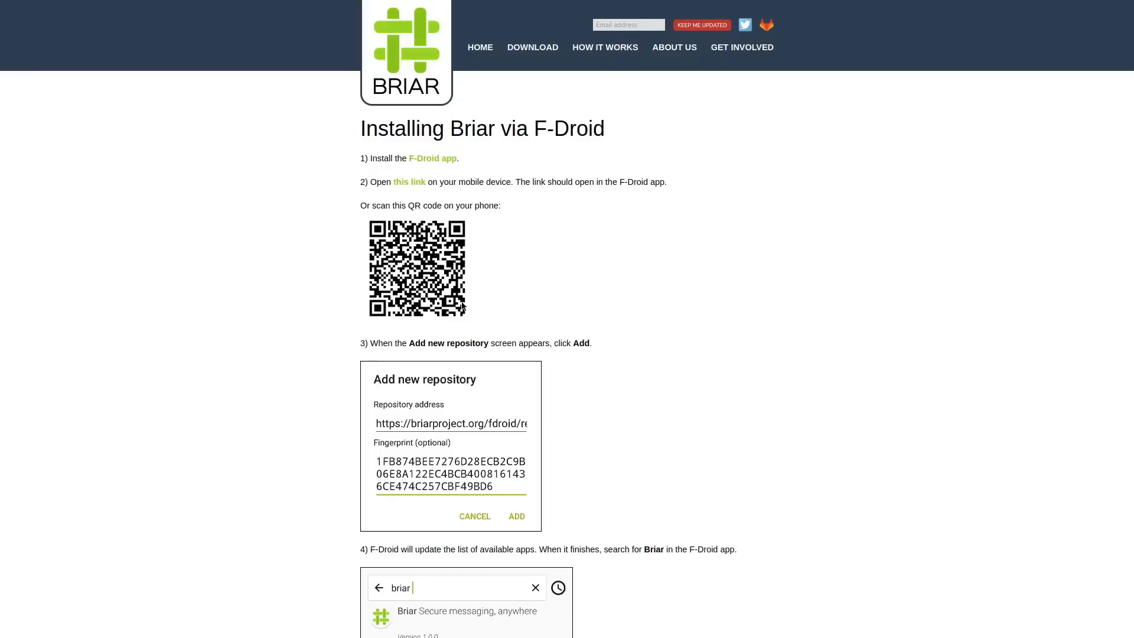
mouse_move(502, 249)
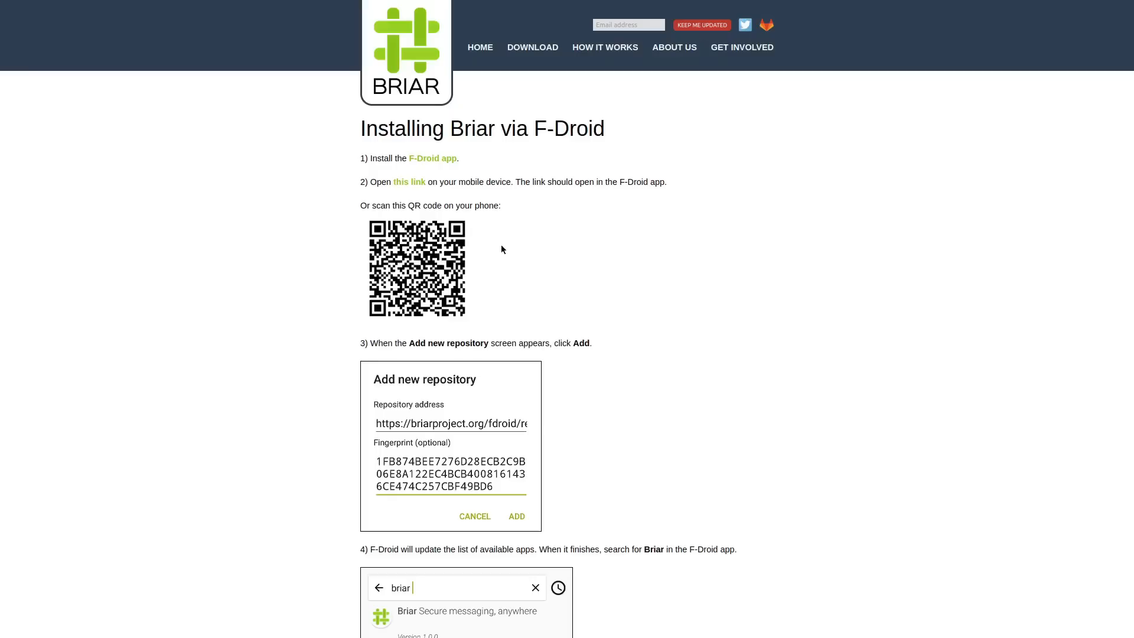
mouse_move(575, 219)
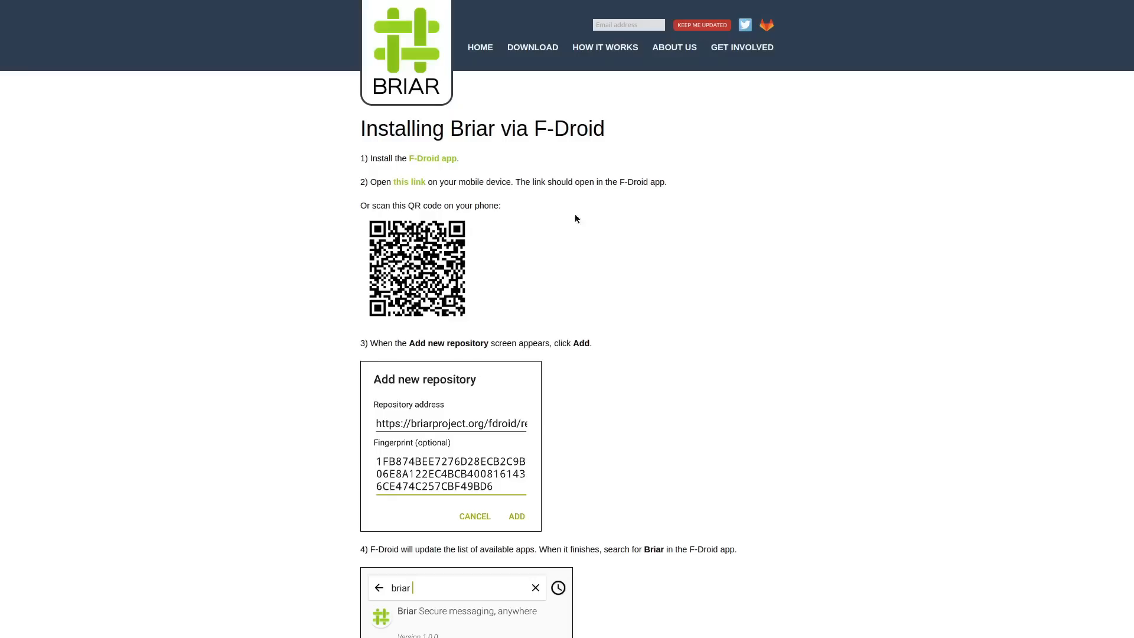
mouse_move(639, 266)
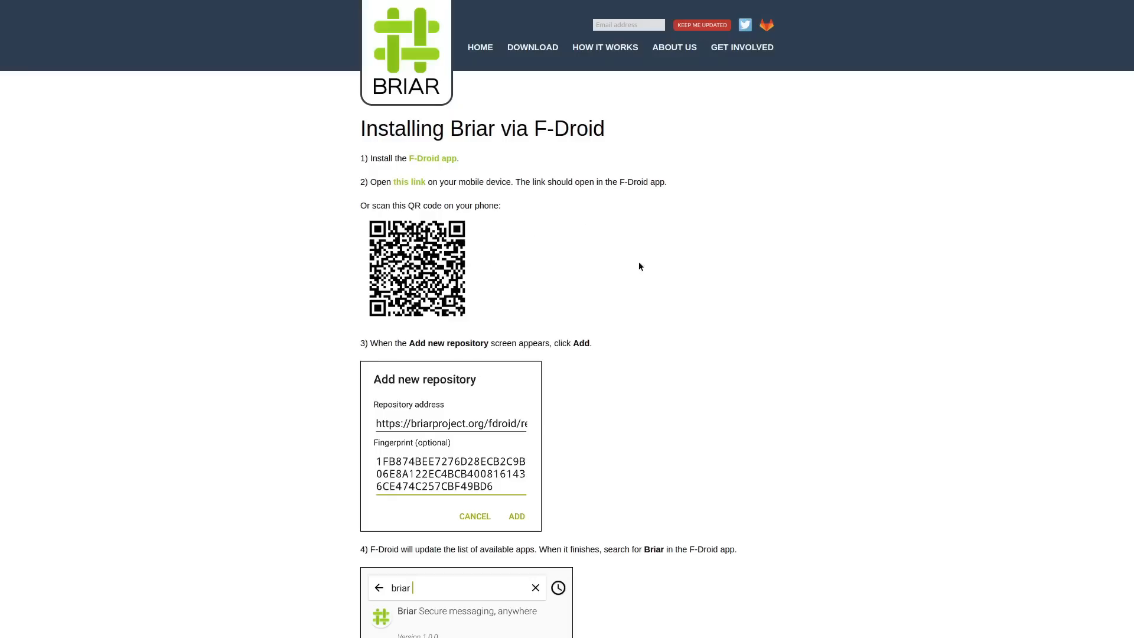
mouse_move(834, 257)
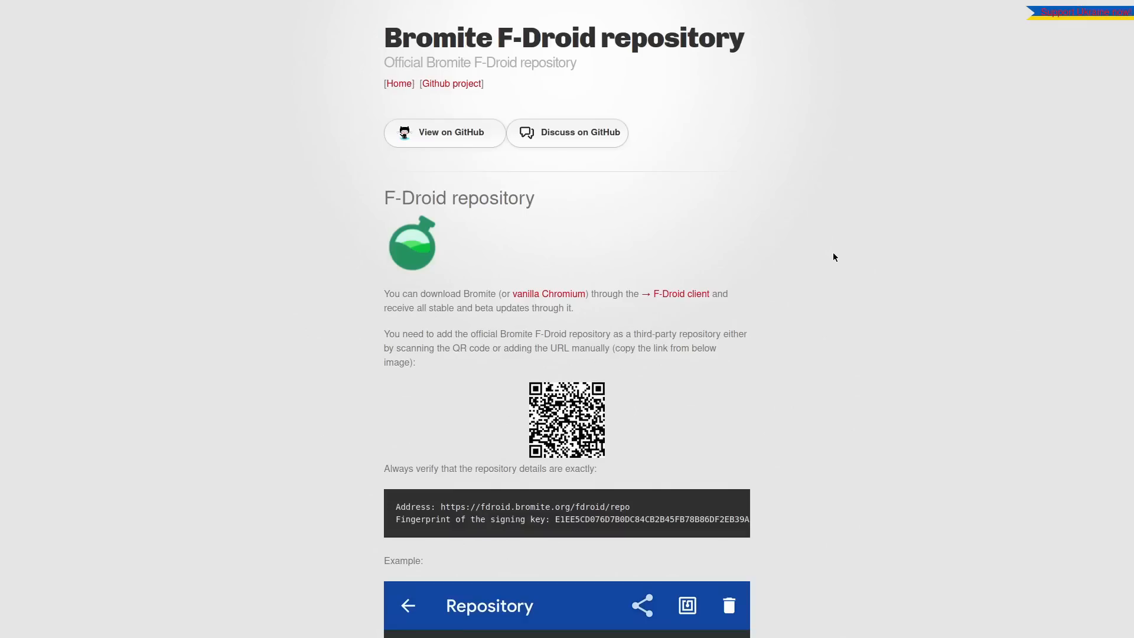
mouse_move(830, 243)
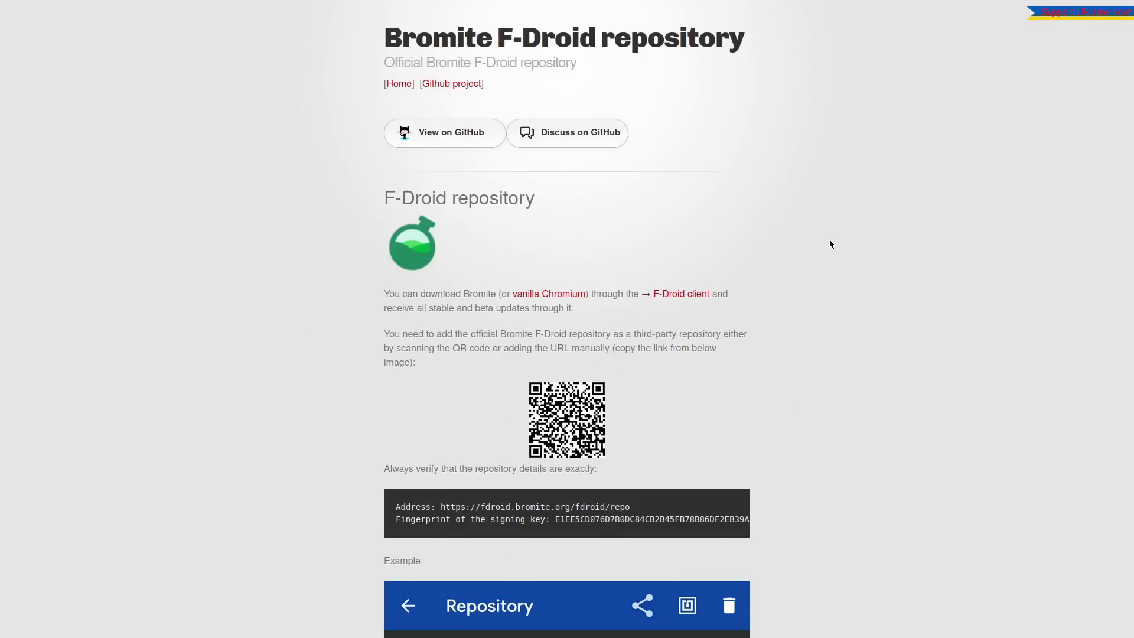
mouse_move(777, 267)
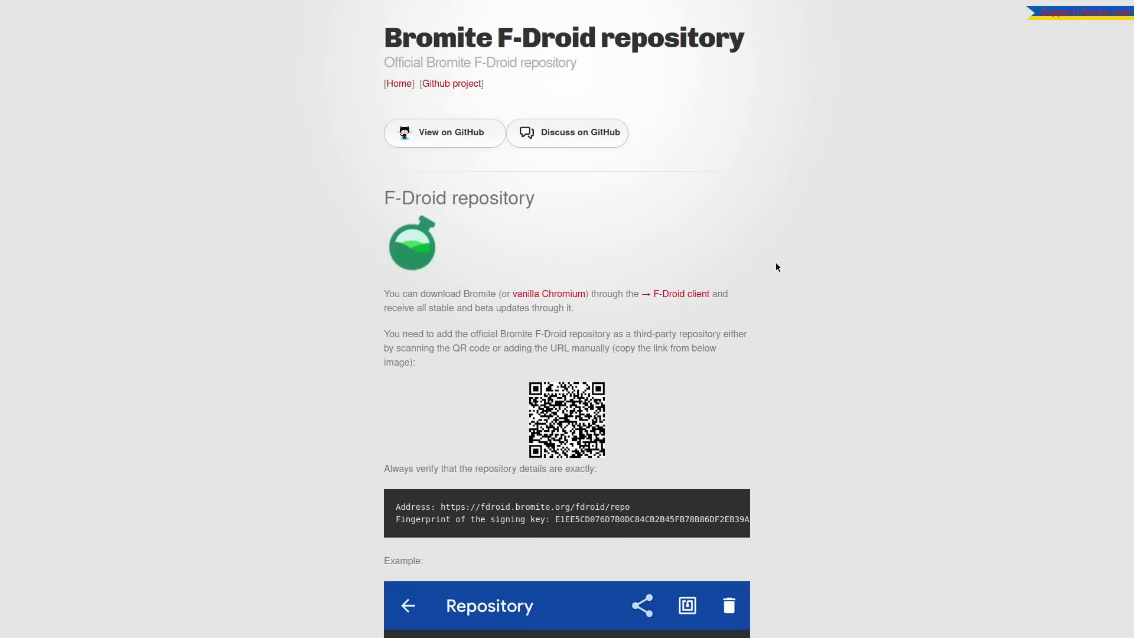
mouse_move(793, 273)
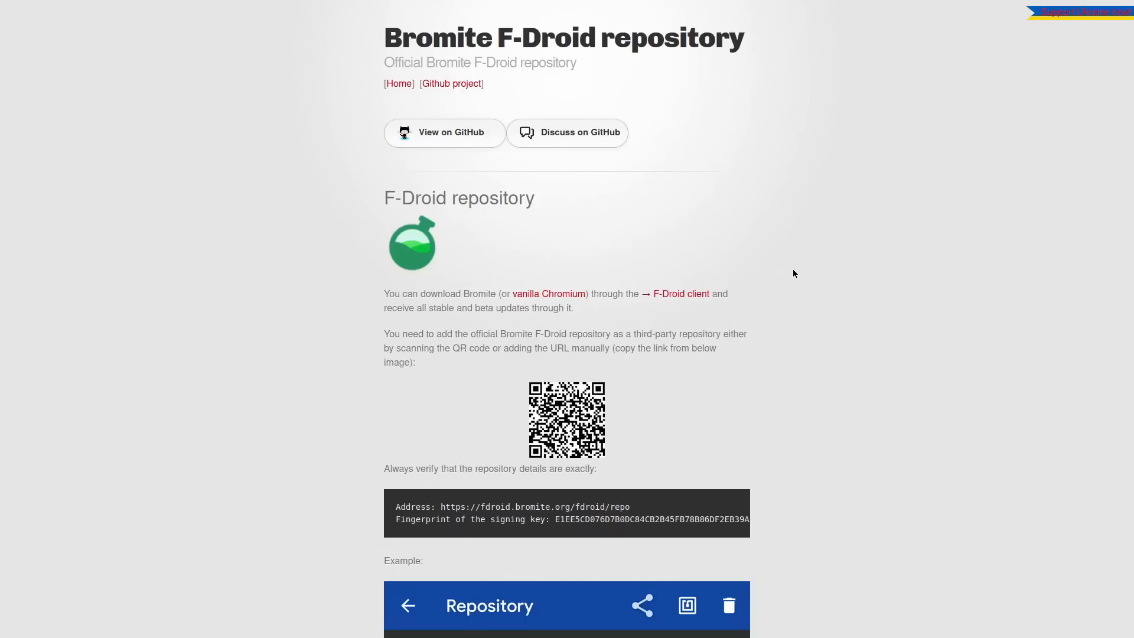
mouse_move(822, 290)
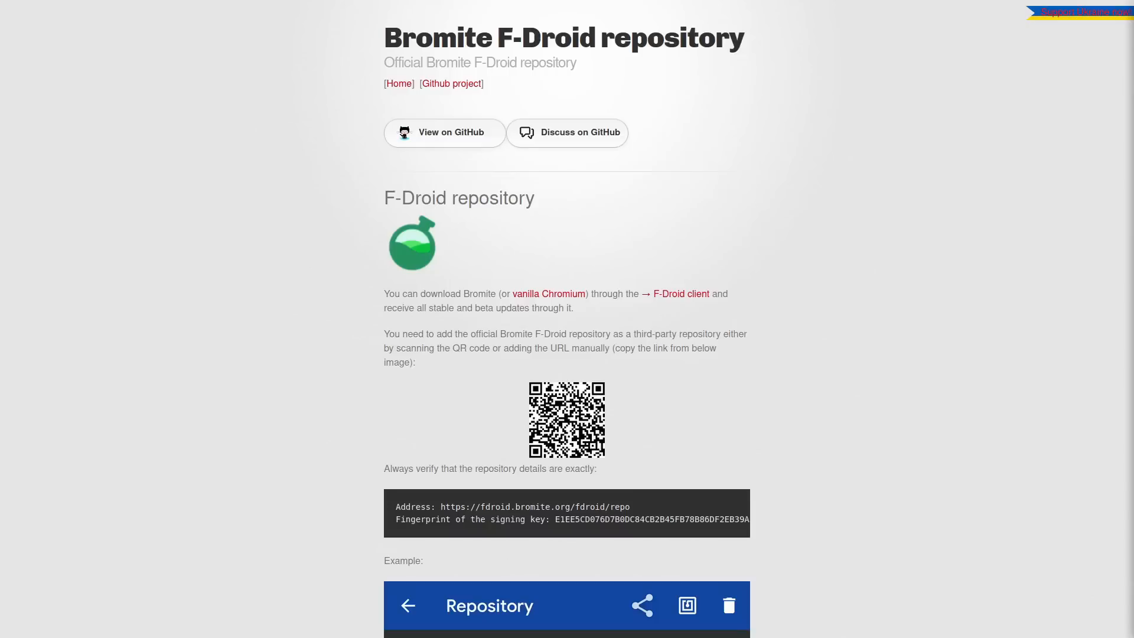
mouse_move(1011, 198)
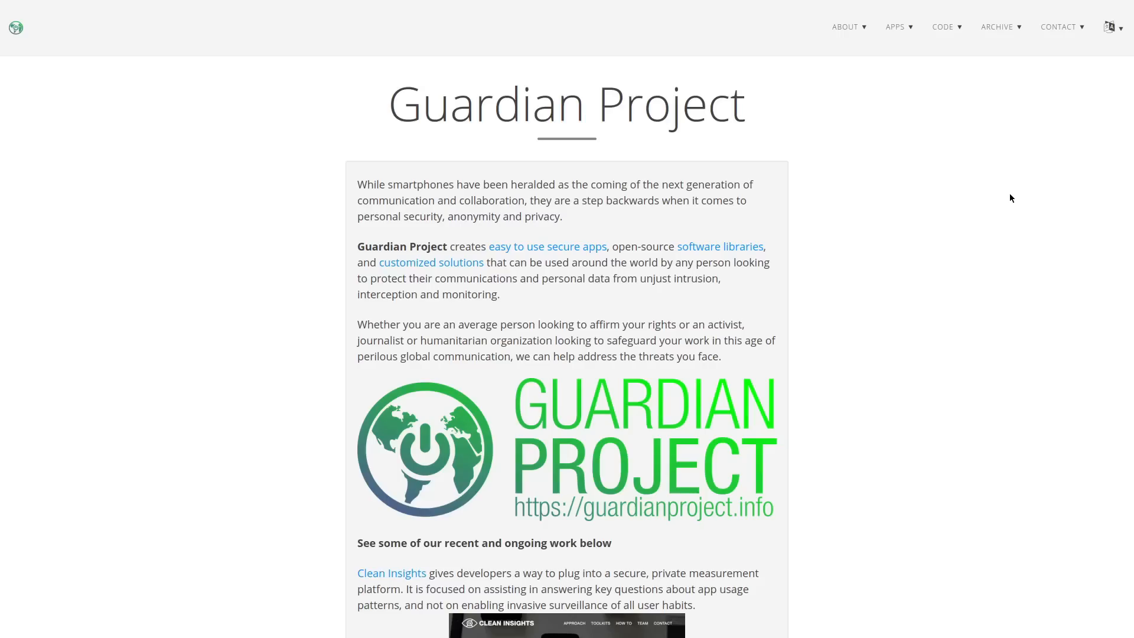
mouse_move(1001, 253)
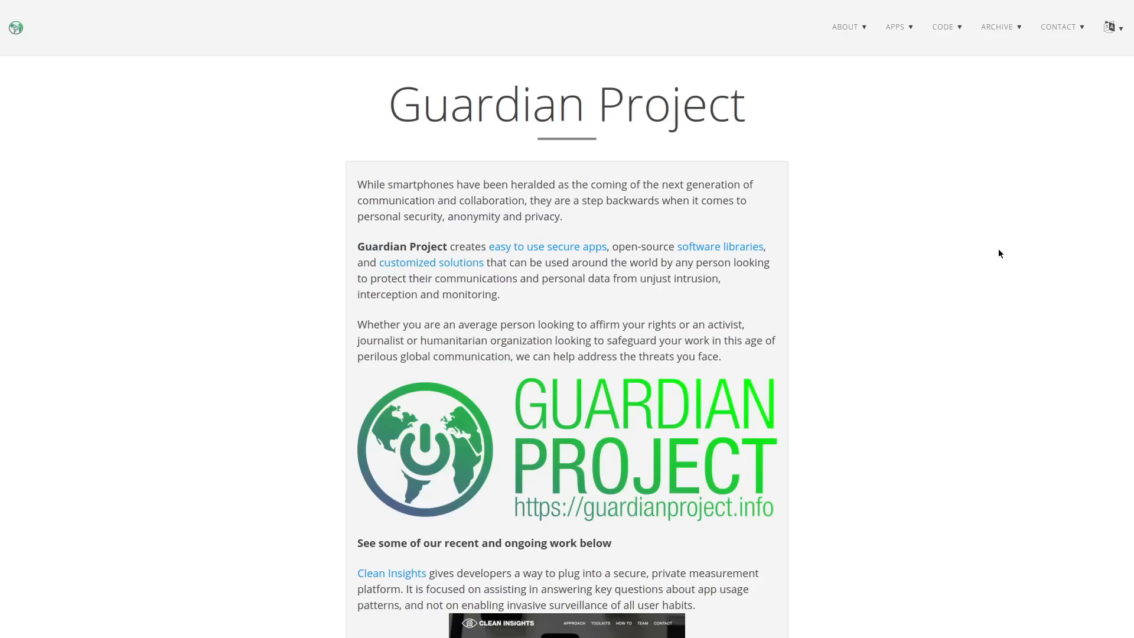
Step: Scroll the Guardian Project homepage down to the Orbot and Second Wind showcase
scroll(down, 3)
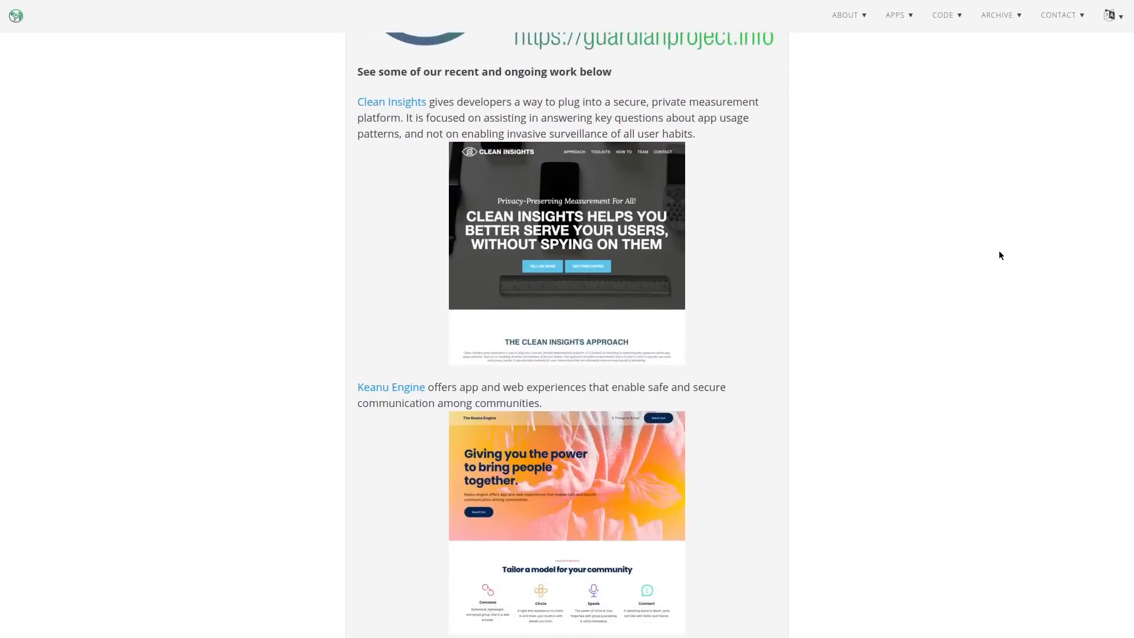
scroll(down, 3)
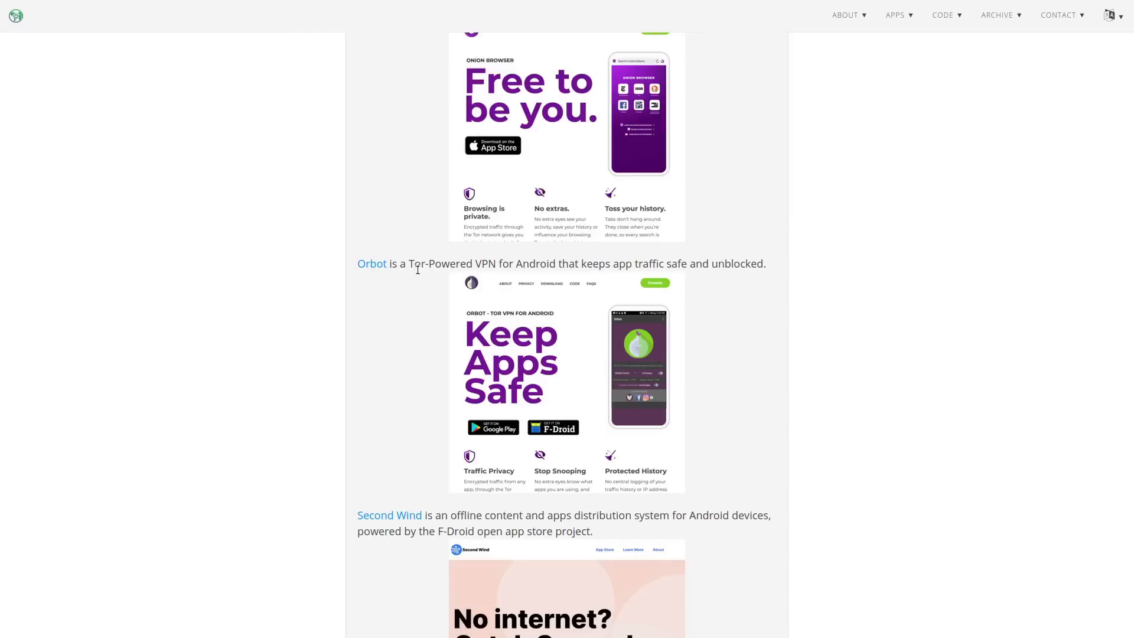
mouse_move(684, 243)
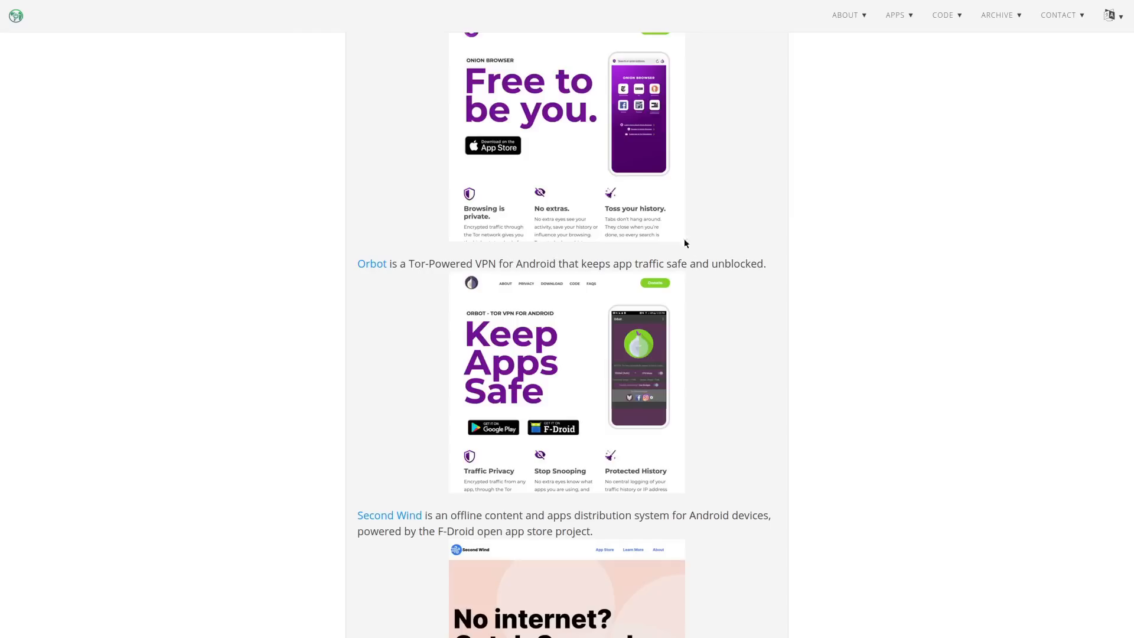
mouse_move(678, 221)
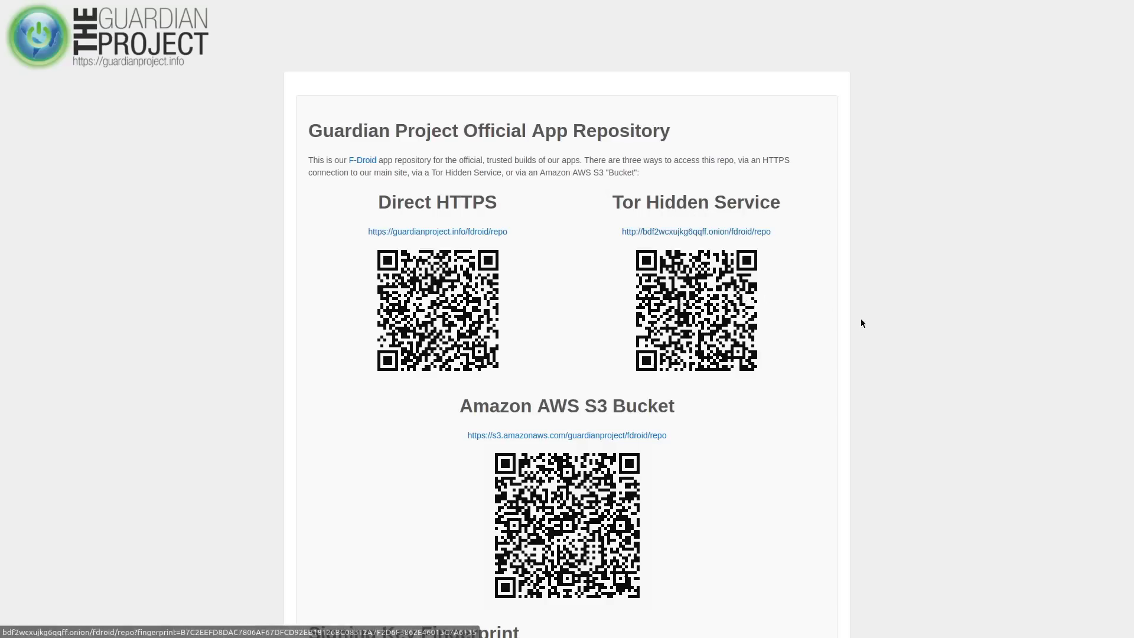
mouse_move(579, 277)
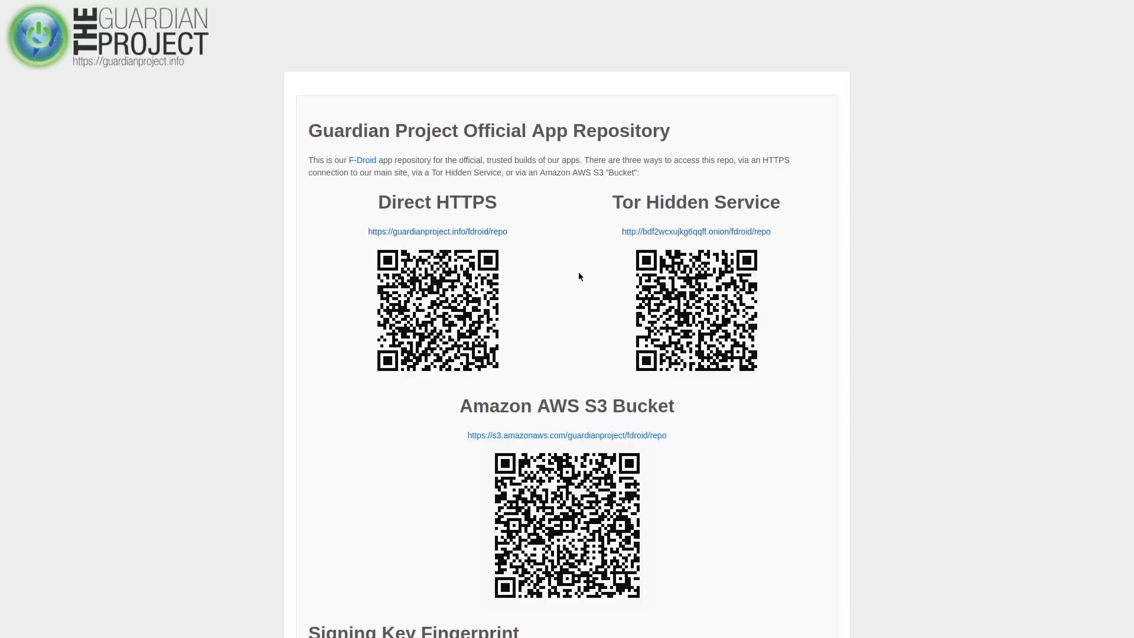
mouse_move(791, 310)
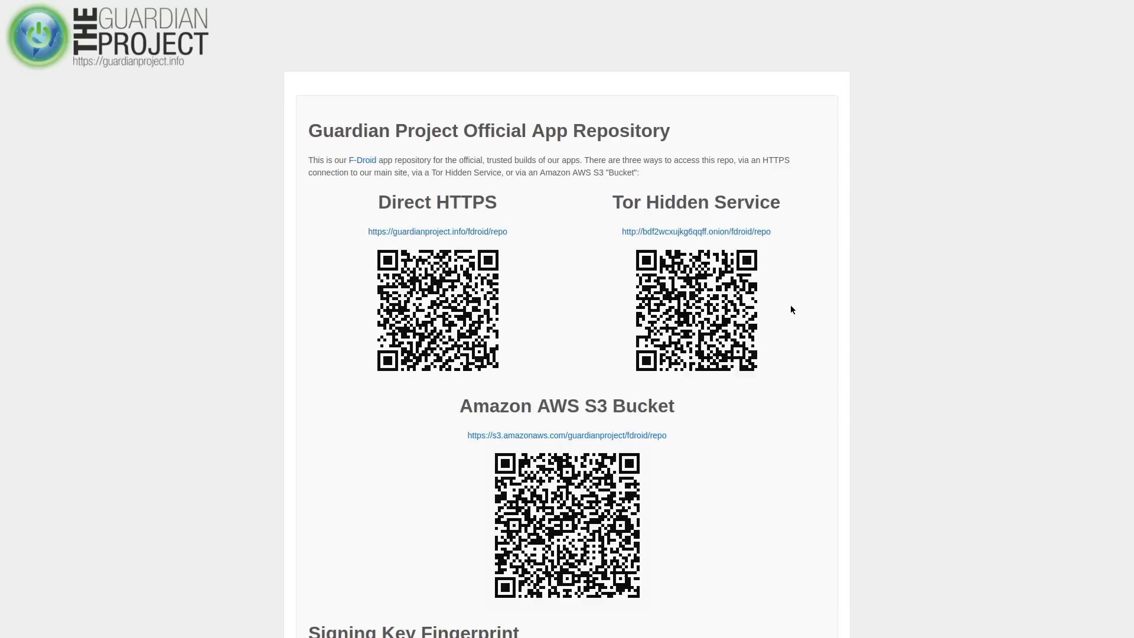
mouse_move(781, 294)
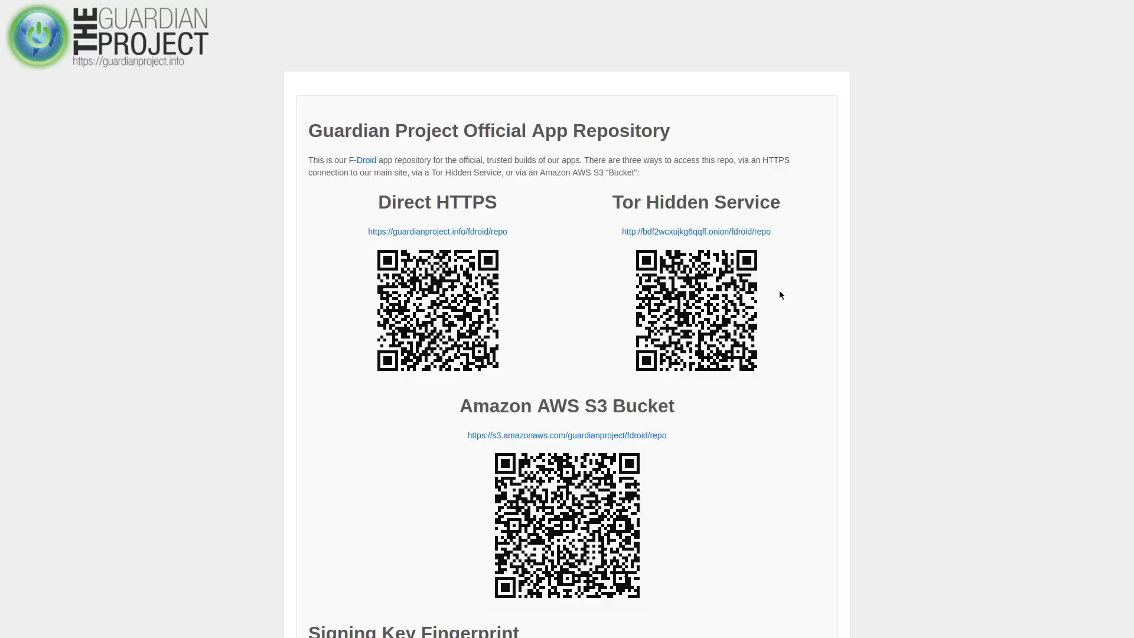
mouse_move(868, 238)
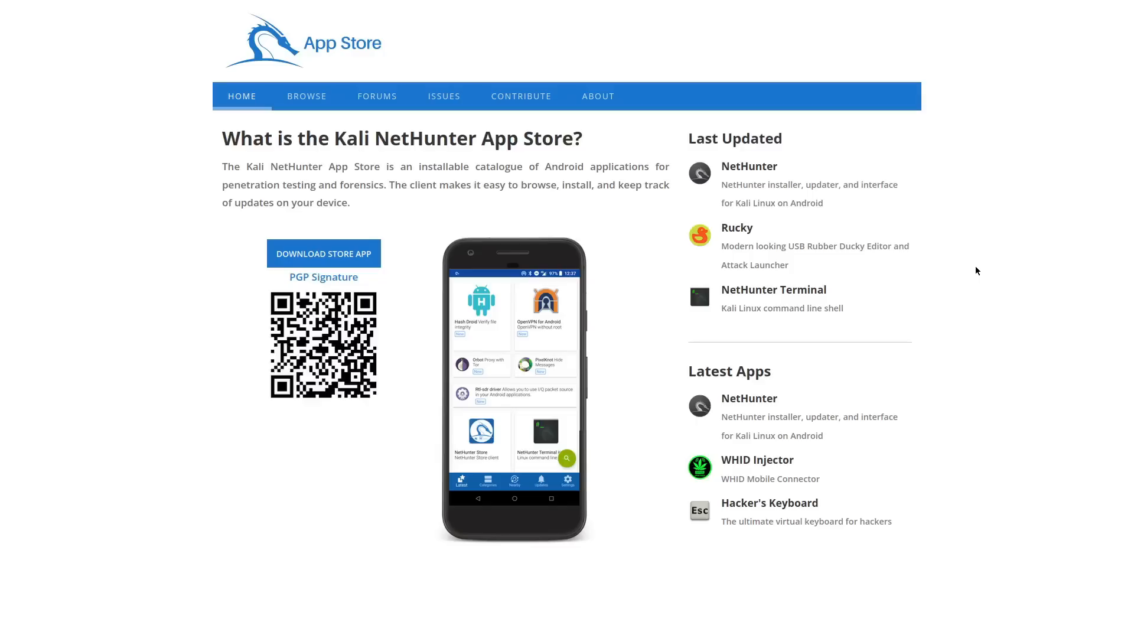
mouse_move(943, 131)
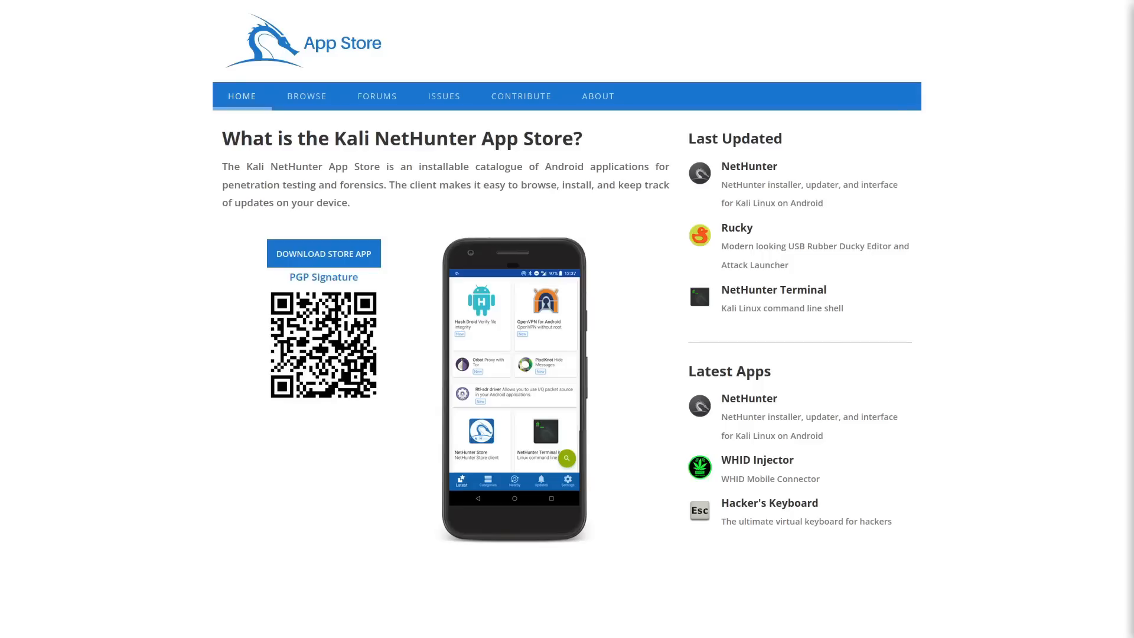
mouse_move(1041, 168)
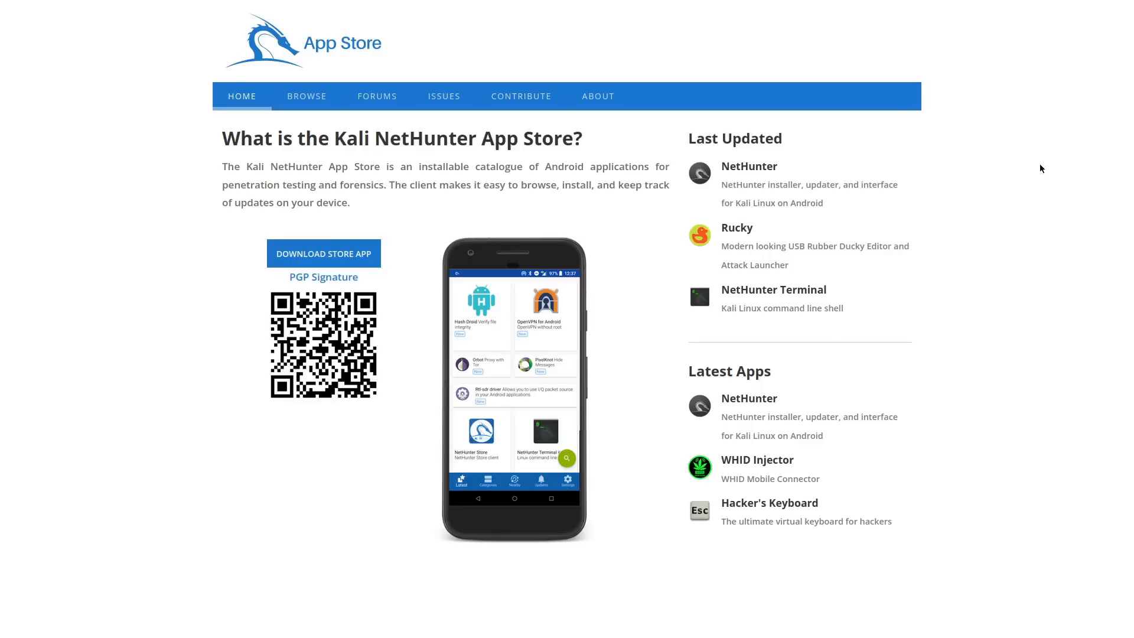
mouse_move(1043, 164)
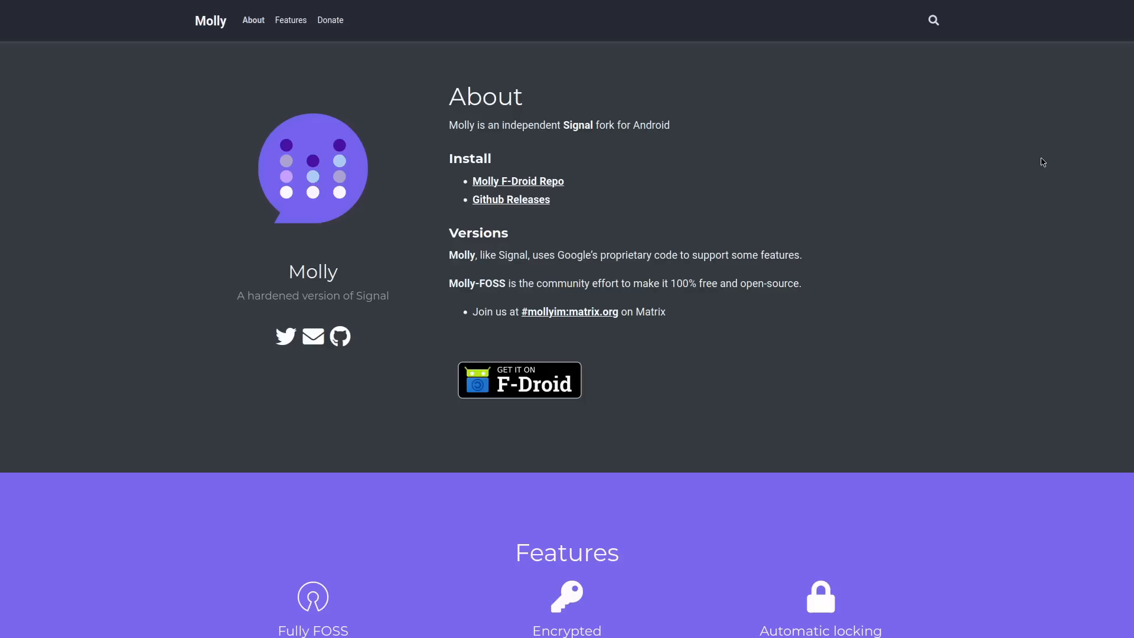
mouse_move(1035, 175)
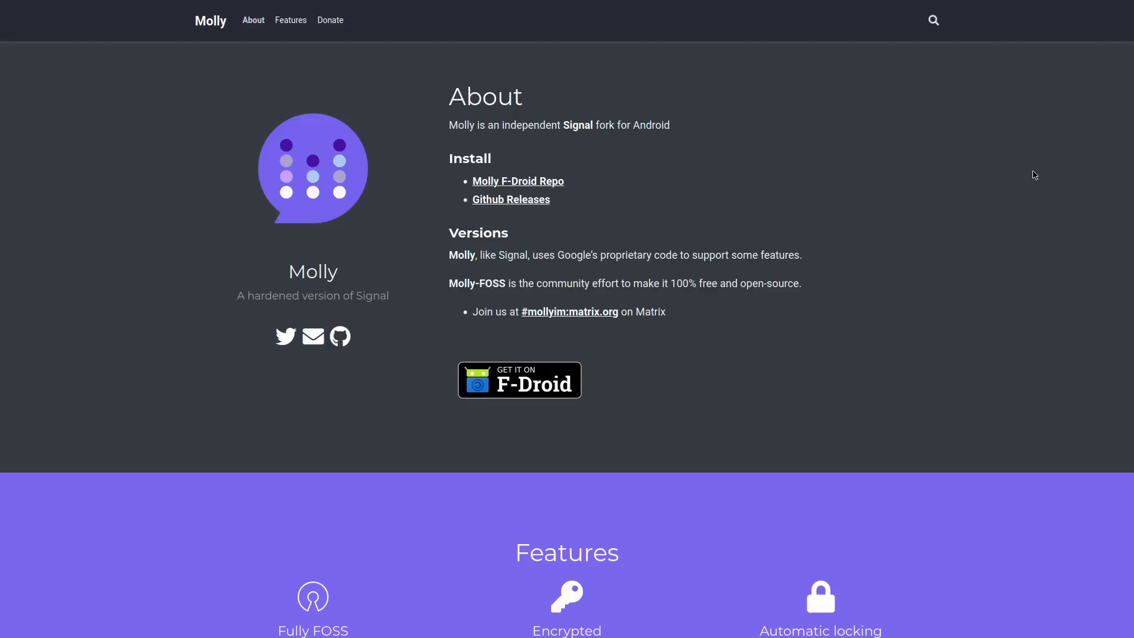
mouse_move(994, 128)
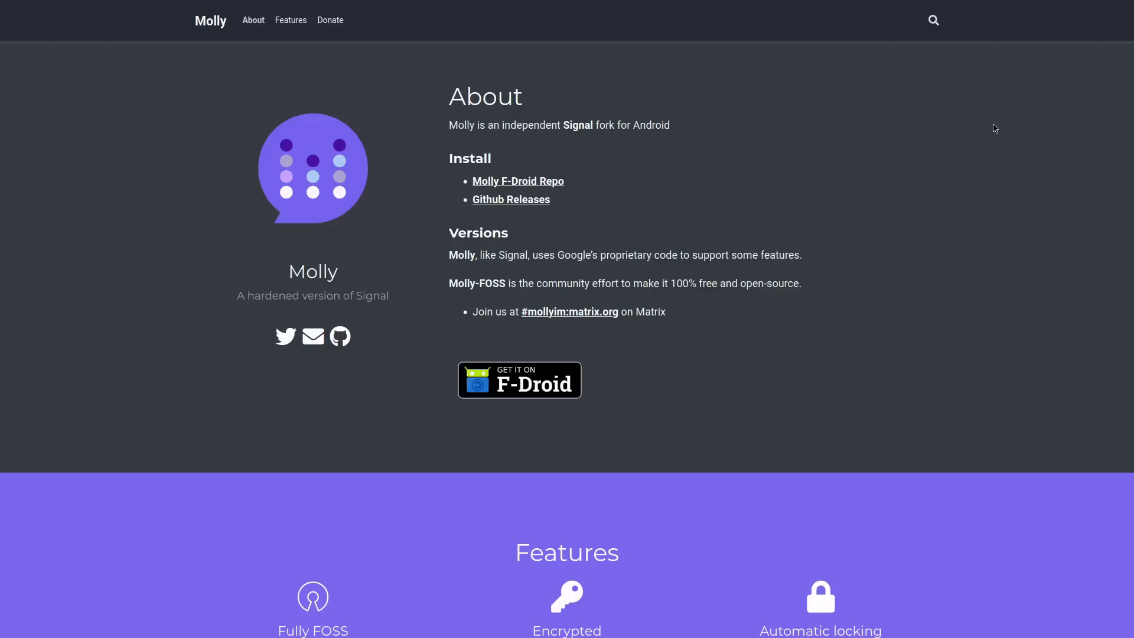
mouse_move(308, 167)
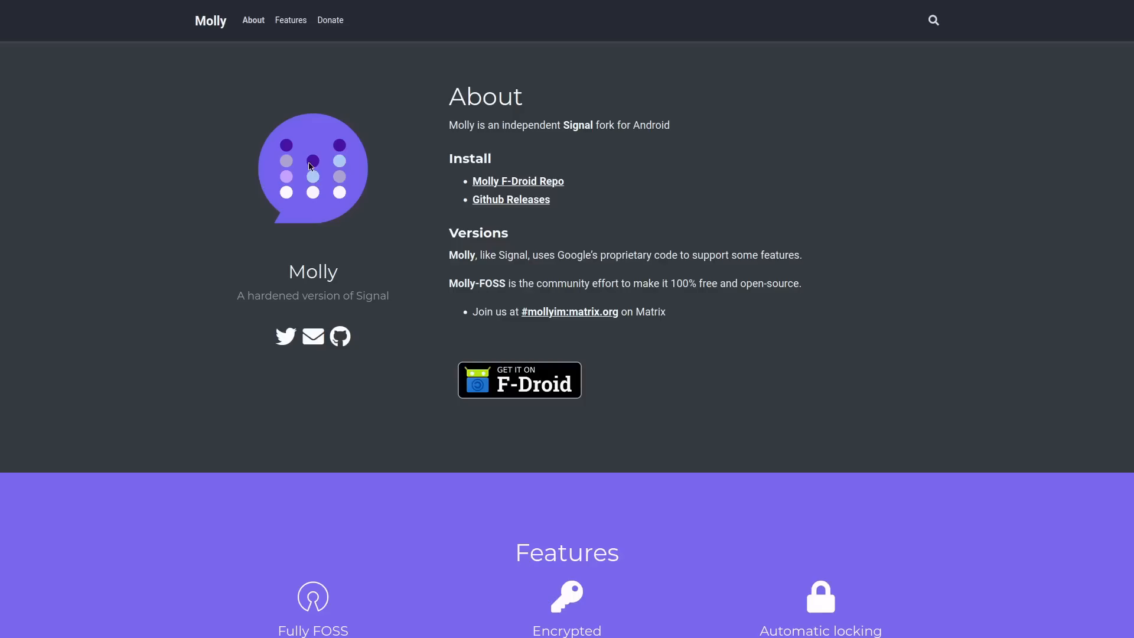
mouse_move(811, 192)
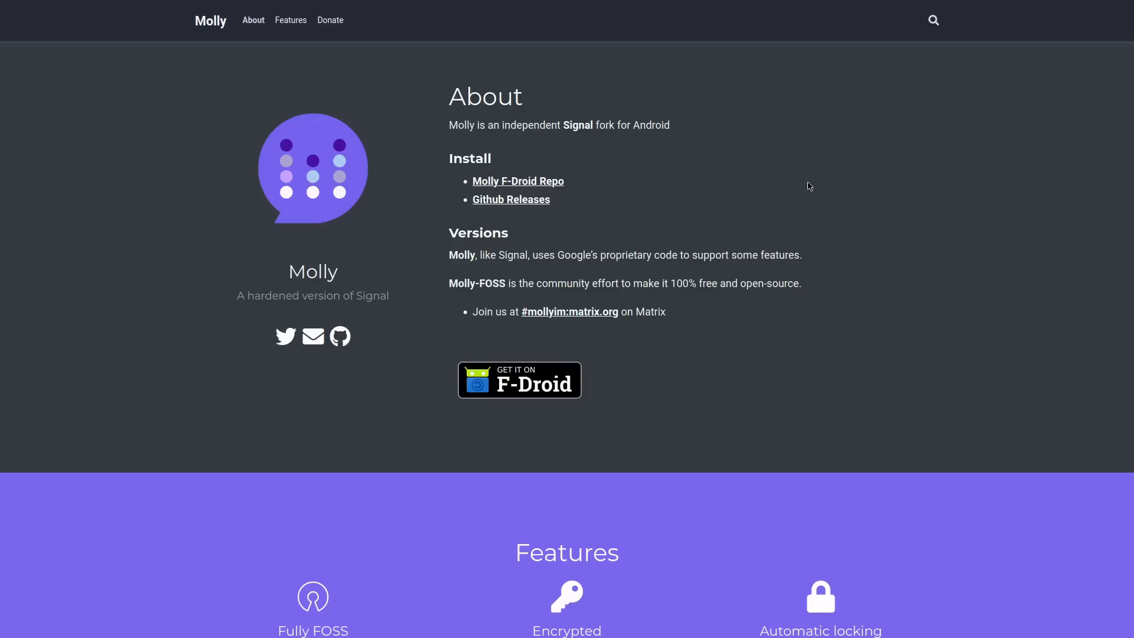
mouse_move(824, 187)
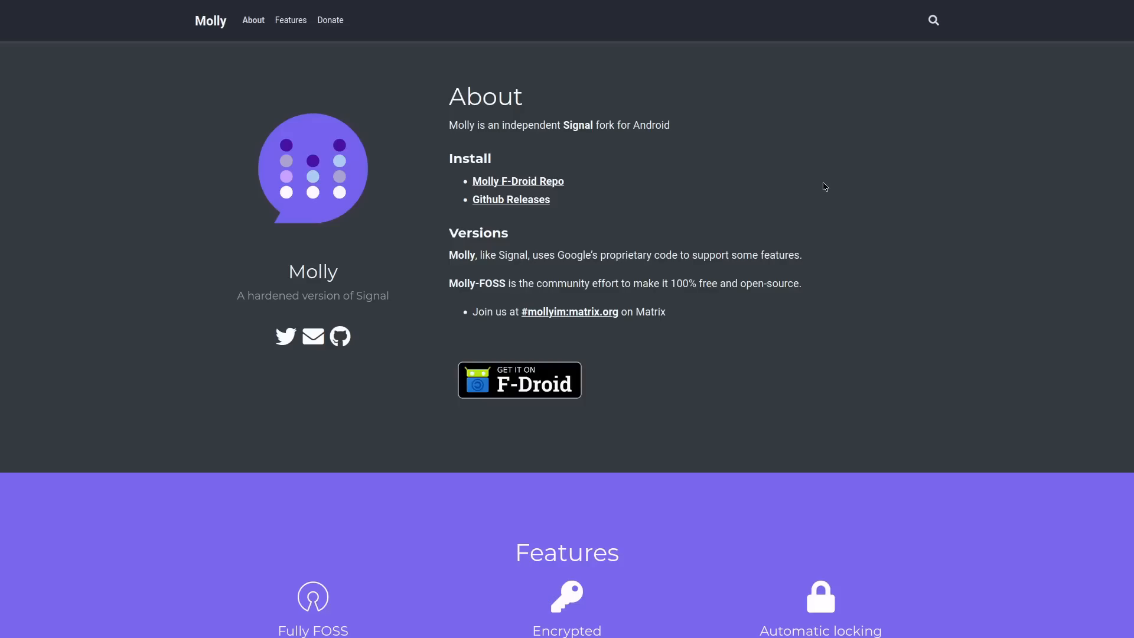
mouse_move(853, 189)
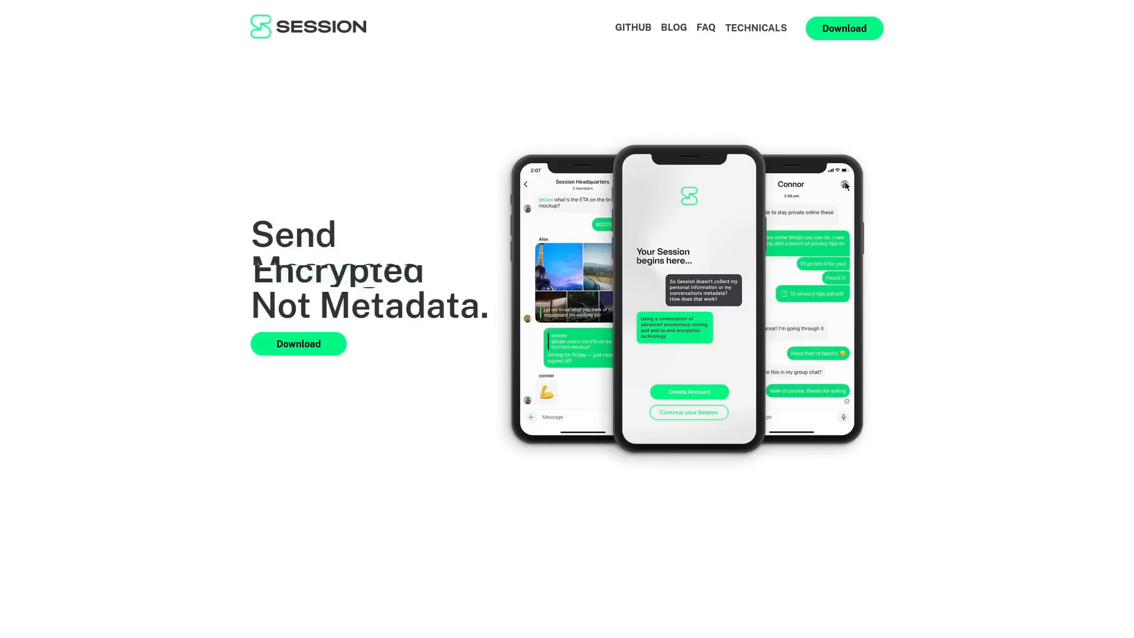
mouse_move(384, 205)
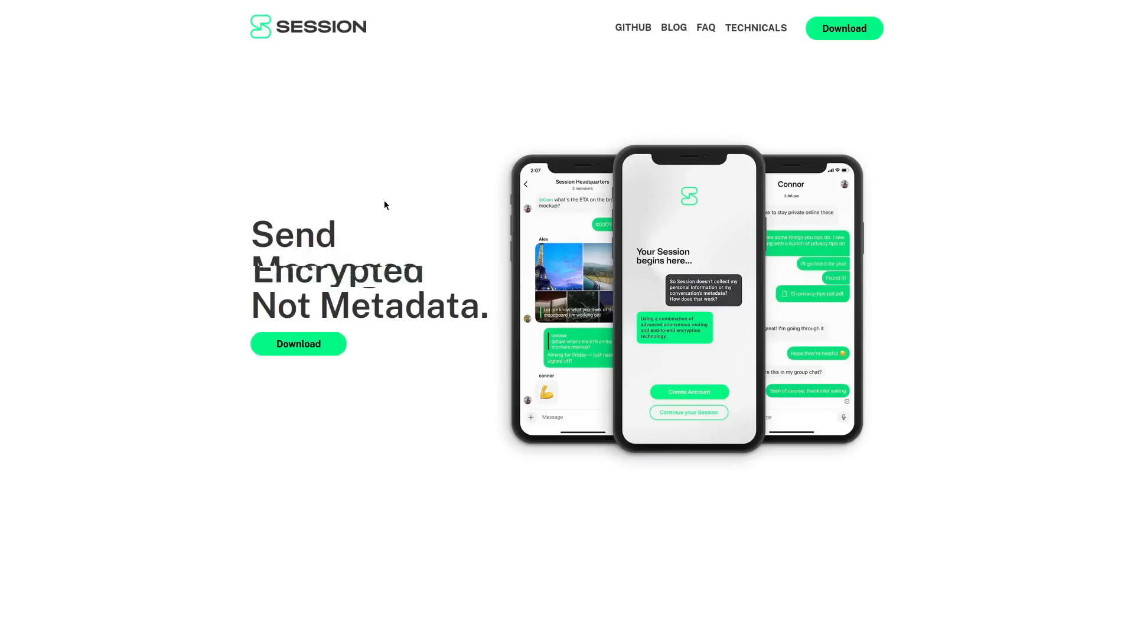
scroll(down, 3)
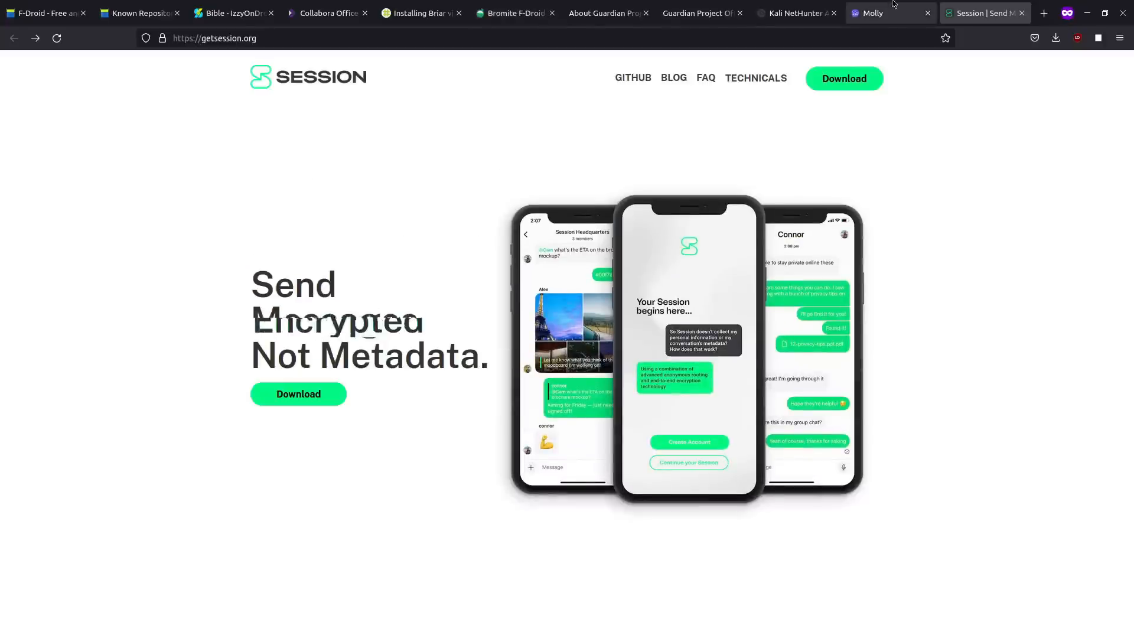
click(872, 13)
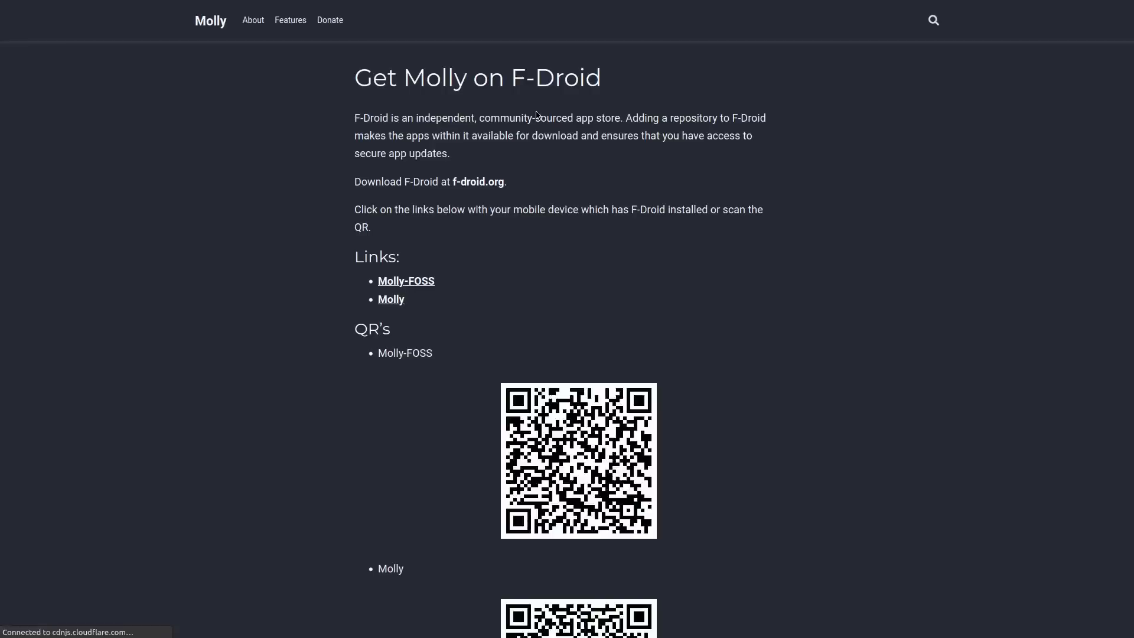
scroll(down, 3)
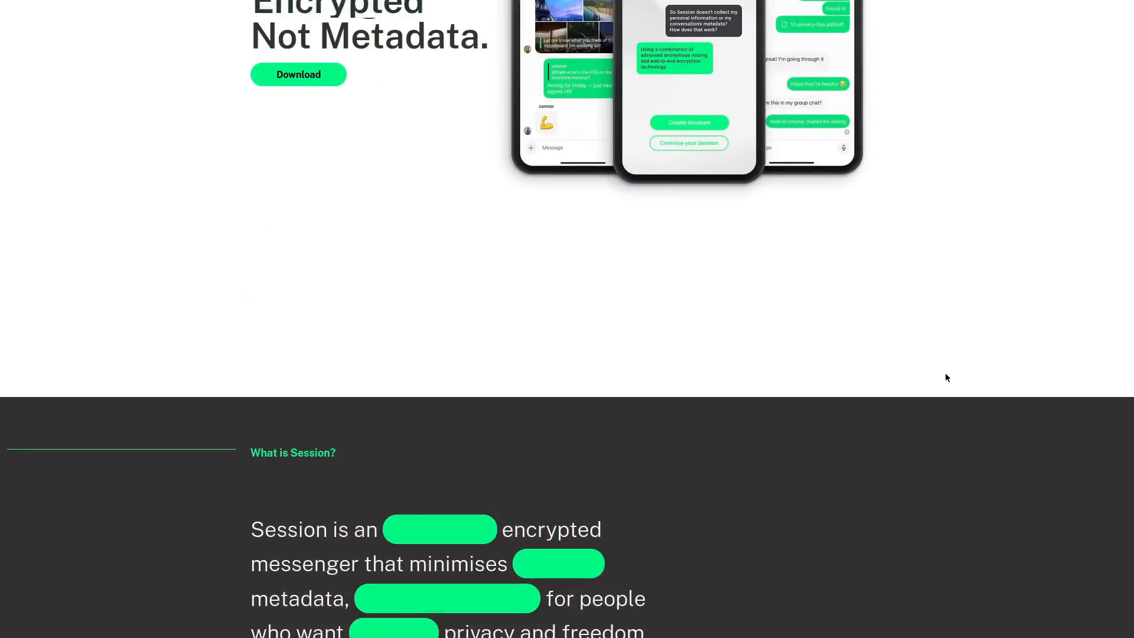
Step: Go to Session's official F-Droid repository page with its address, fingerprint and QR code
click(297, 73)
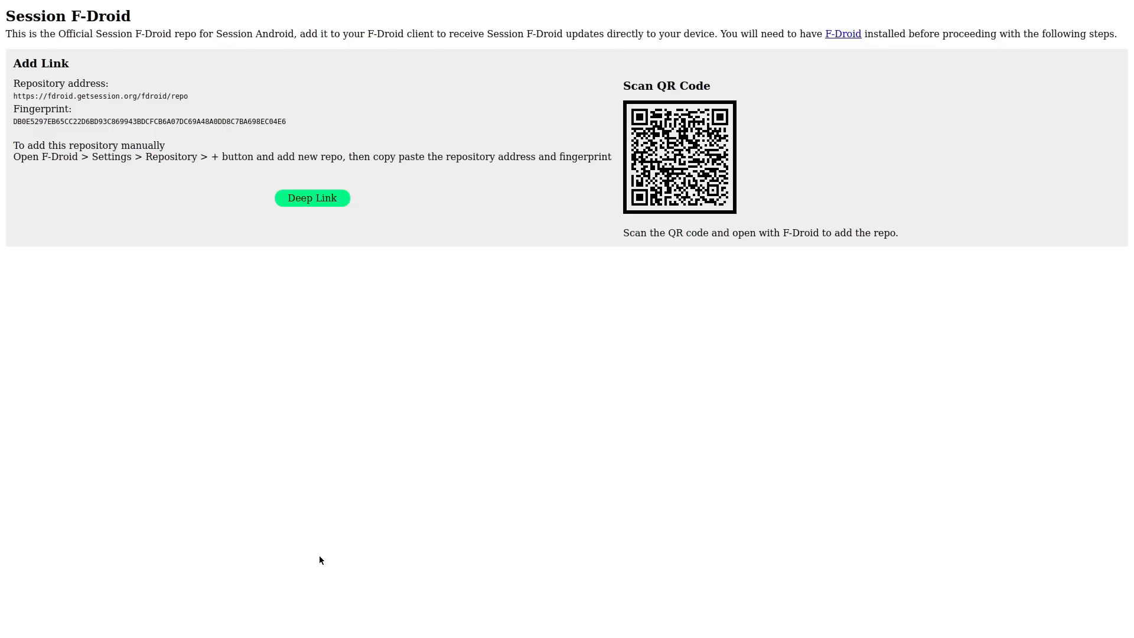
mouse_move(1013, 148)
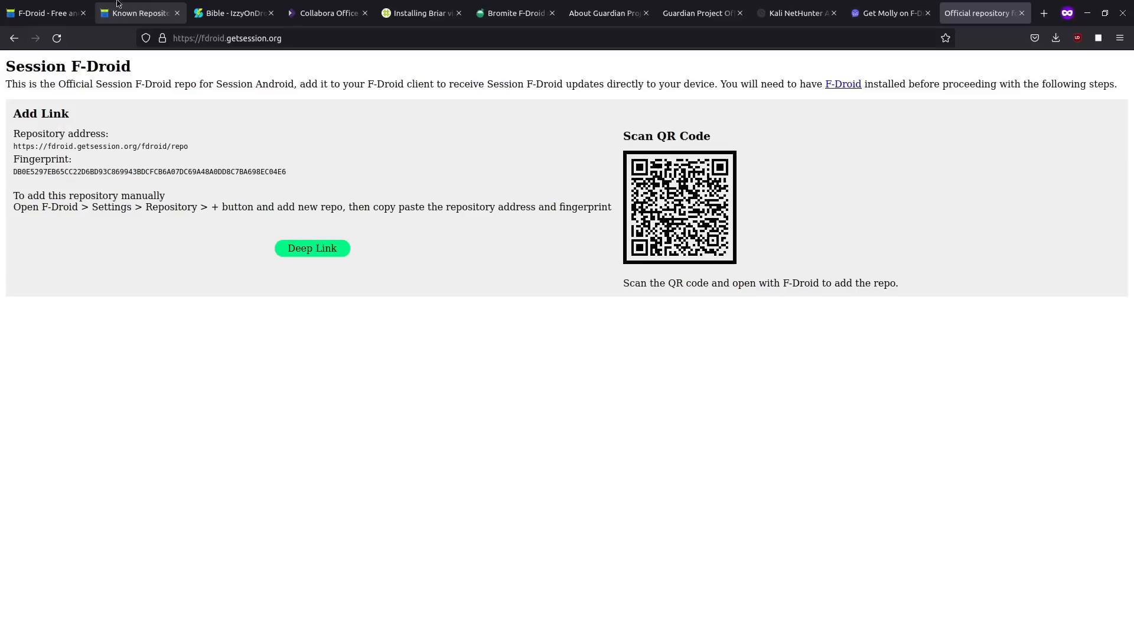
Step: Return to the forum's Known Repositories wiki and scroll the stable list to its end at Zevvle and Zeronet
click(137, 13)
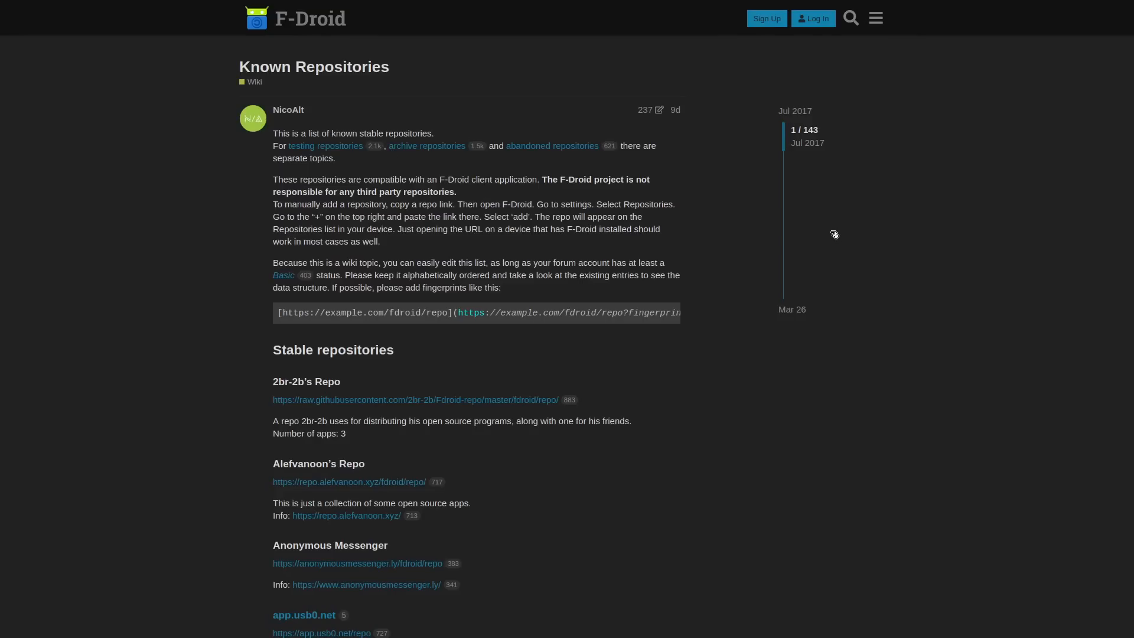
mouse_move(658, 184)
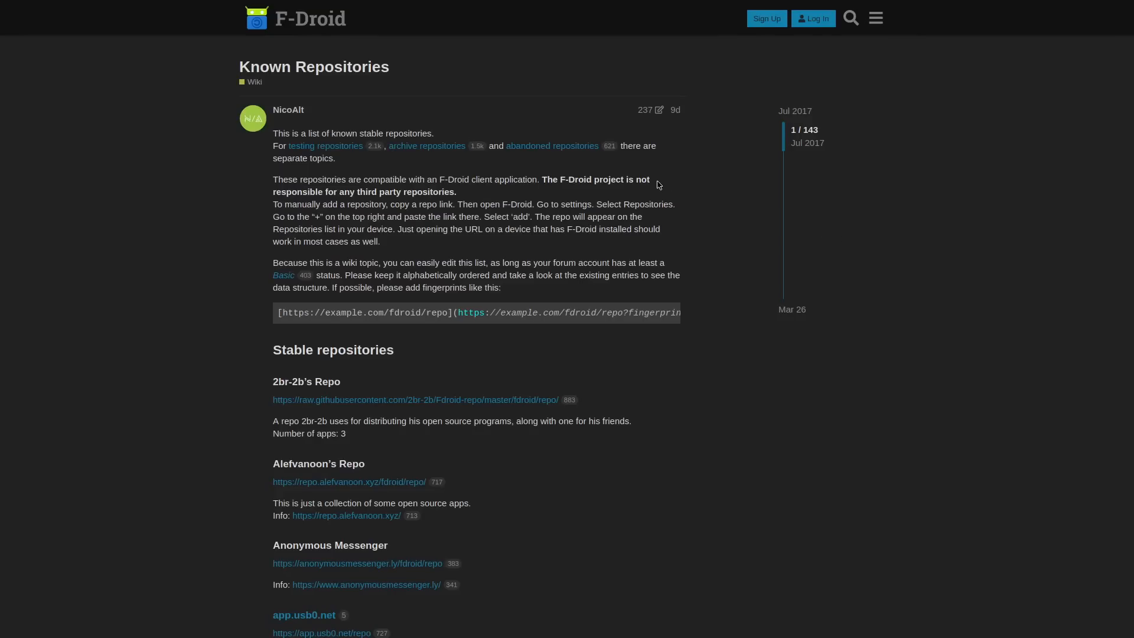
scroll(down, 3)
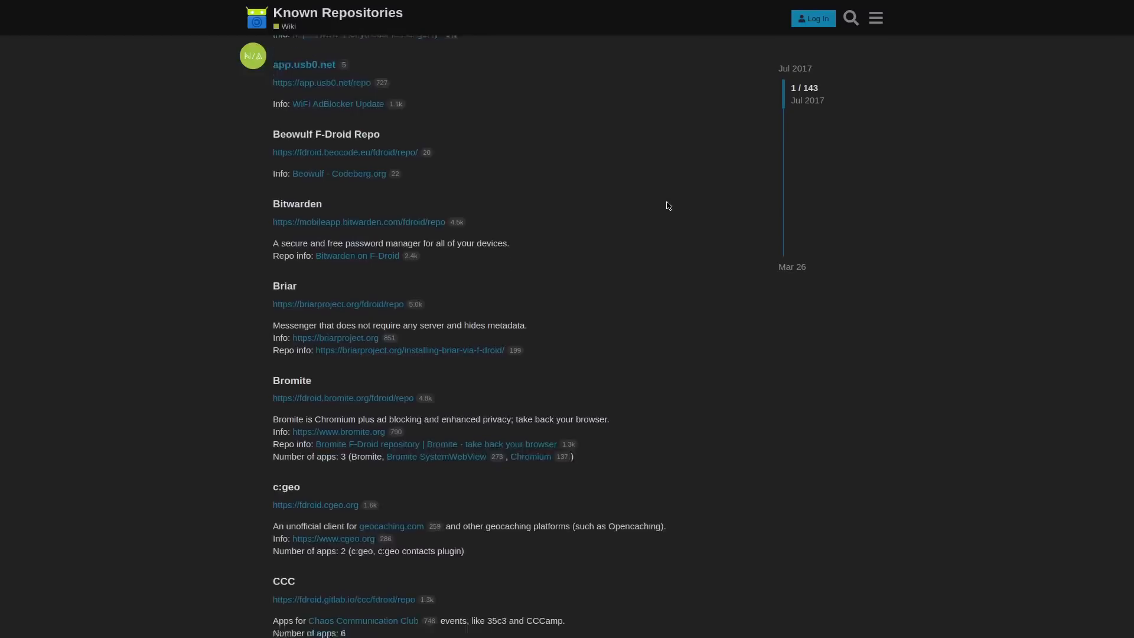
scroll(down, 3)
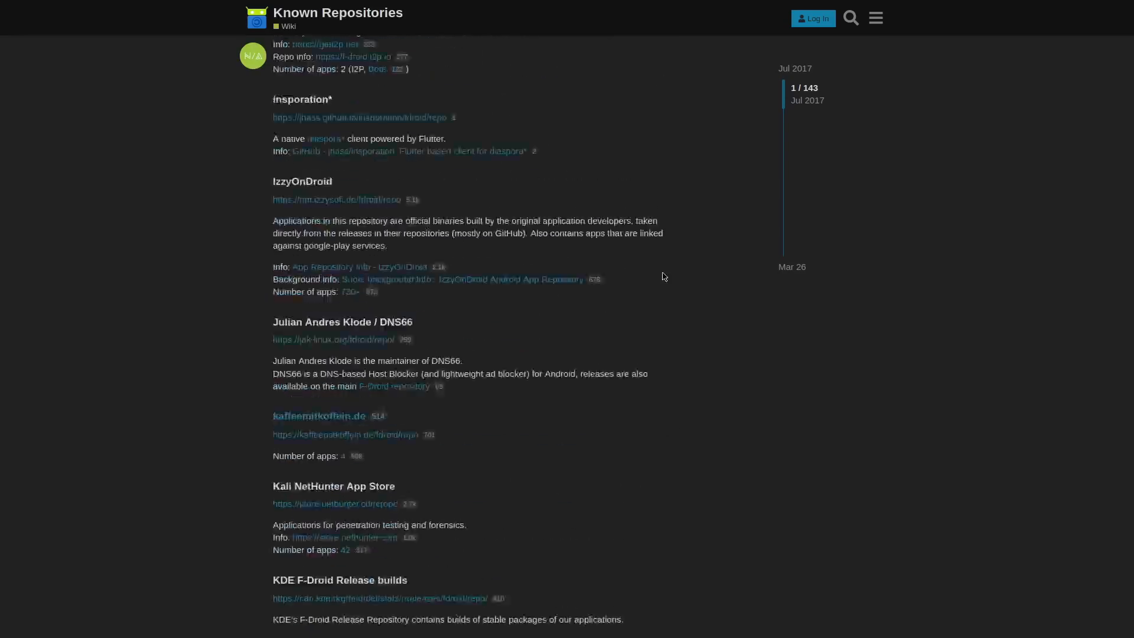
scroll(down, 3)
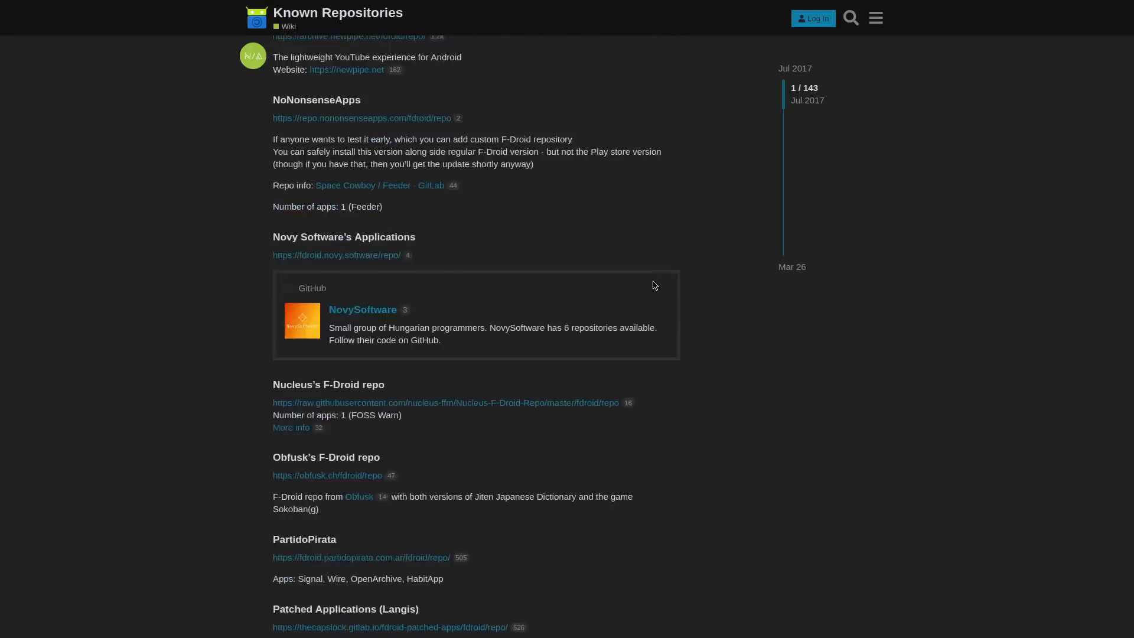
scroll(down, 3)
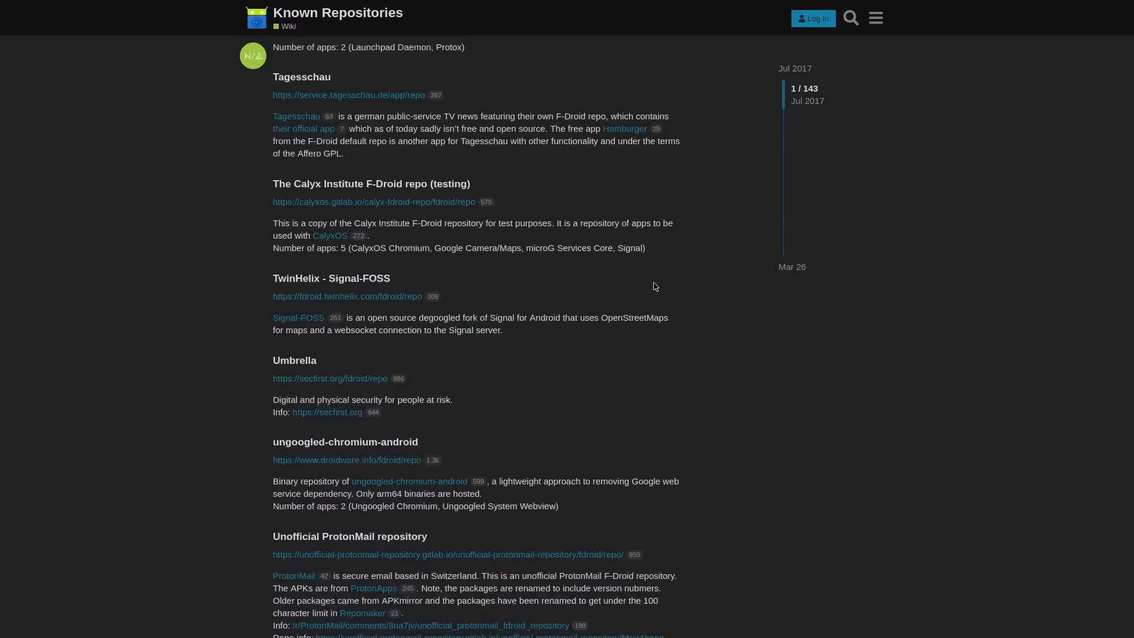
scroll(down, 3)
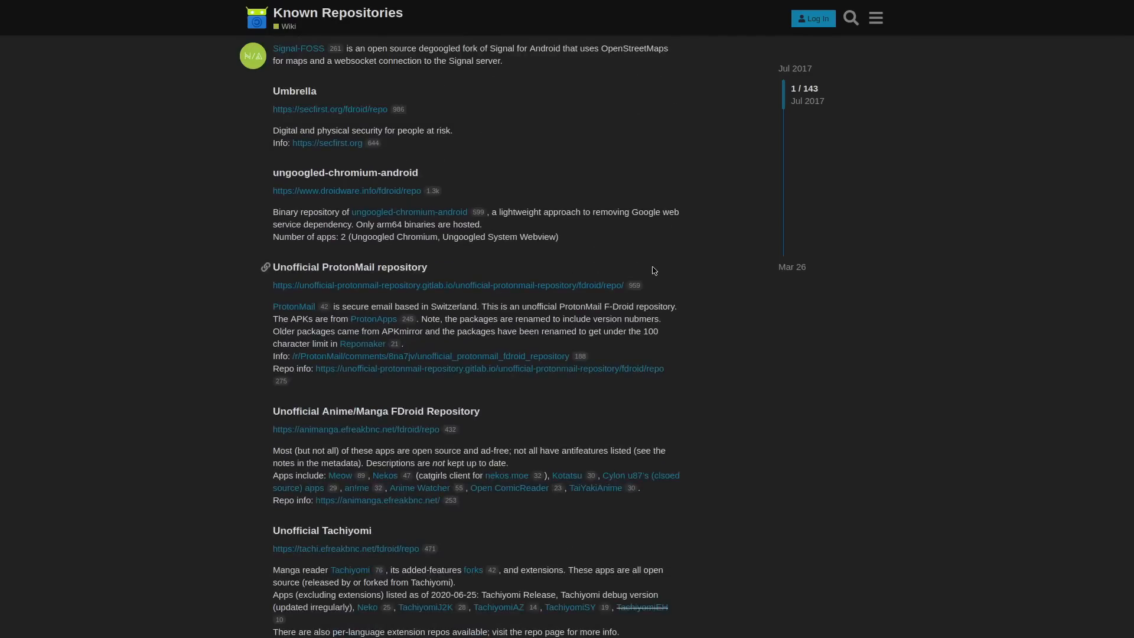
scroll(down, 3)
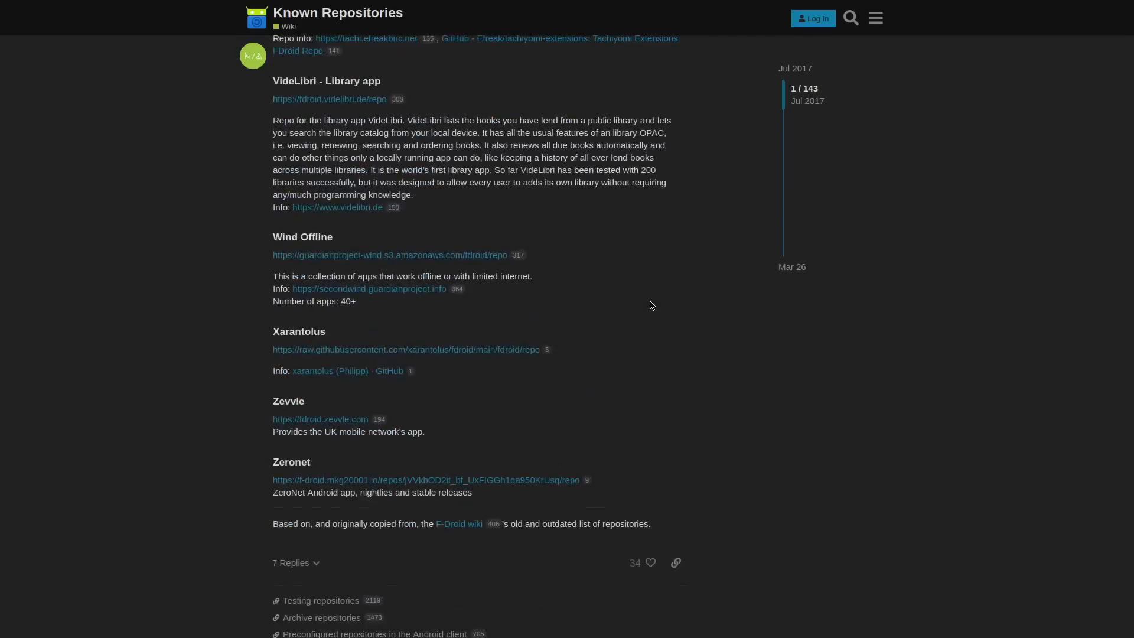